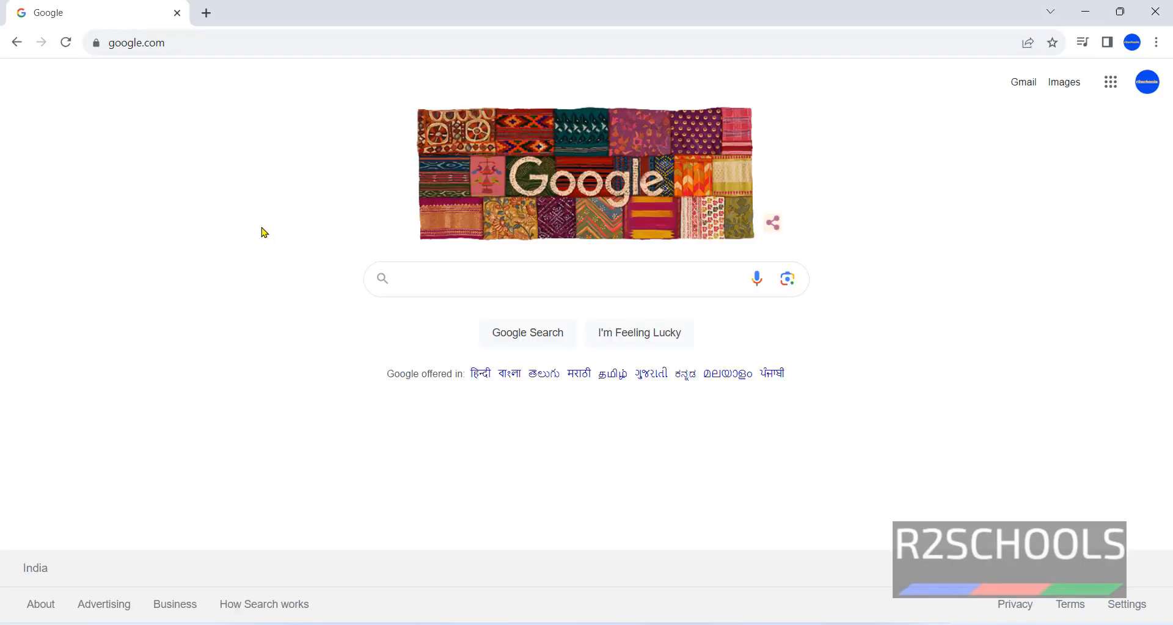
# Step: Search Google for 'cisco packet tracer student download' using the suggested query
pyautogui.click(549, 279)
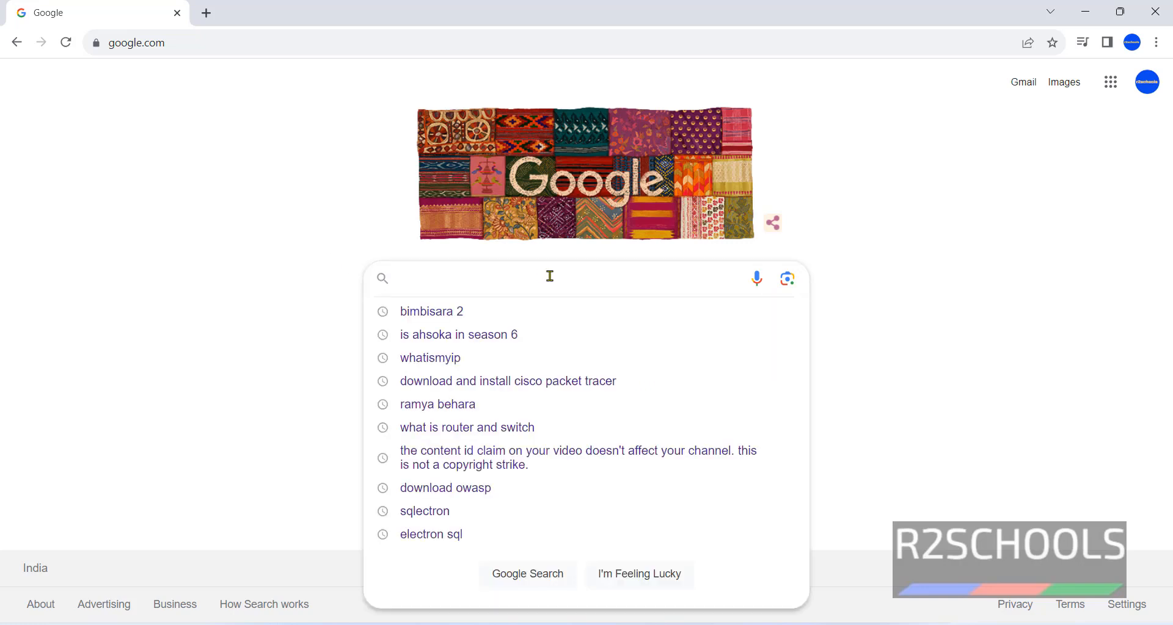
pyautogui.write('cisco packet tracer')
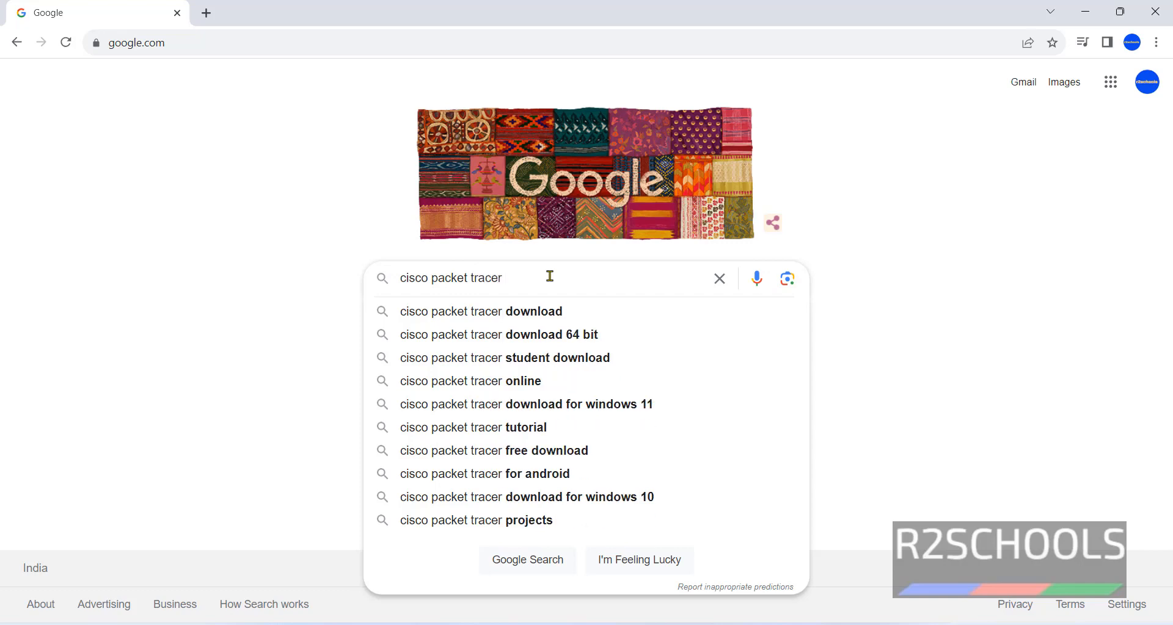
pyautogui.click(505, 357)
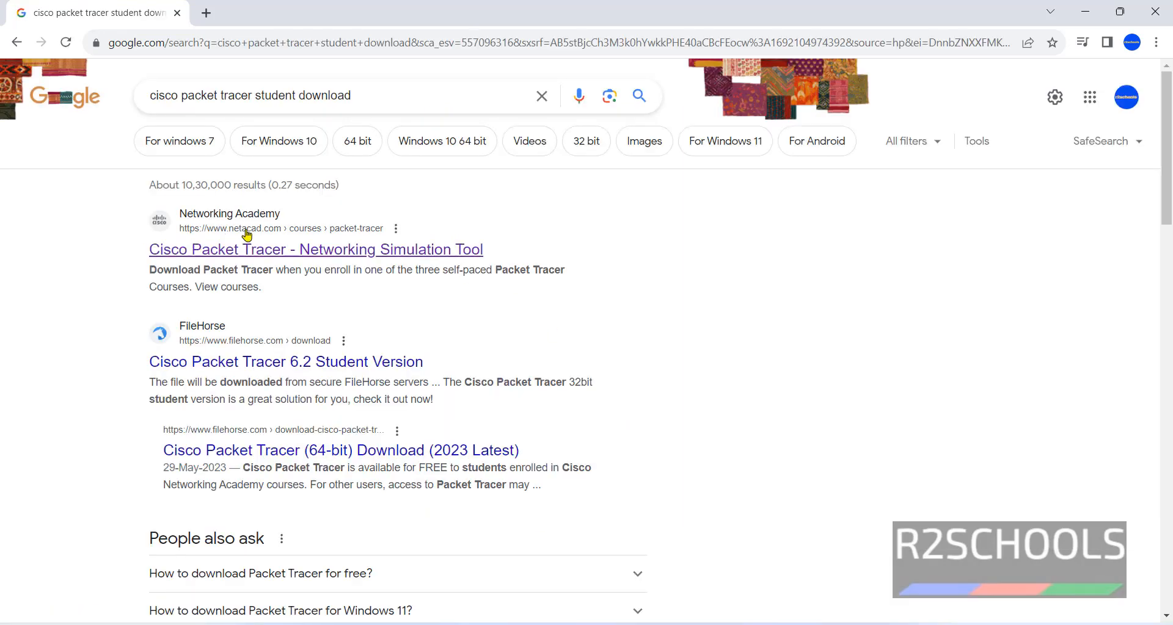
pyautogui.moveTo(269, 224)
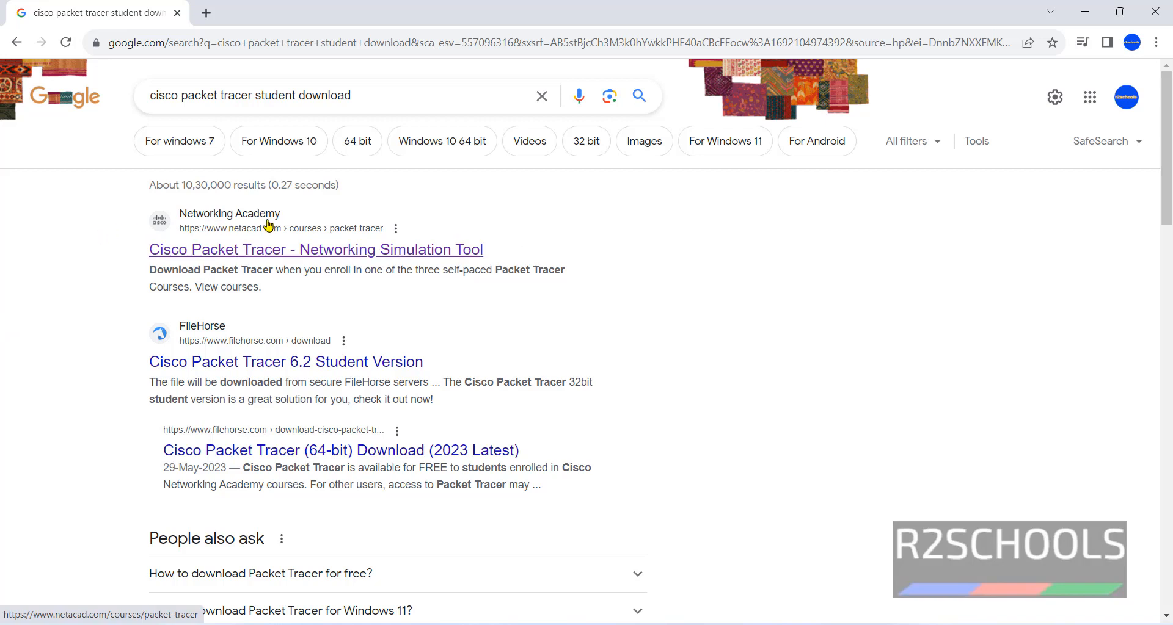
pyautogui.moveTo(249, 238)
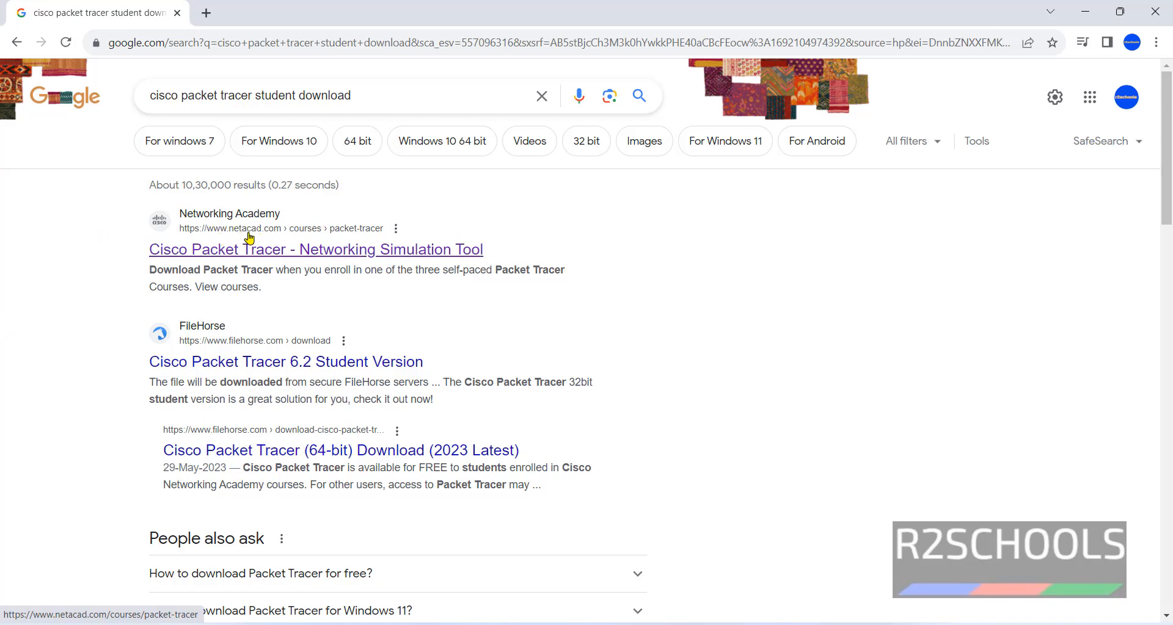
pyautogui.moveTo(146, 256)
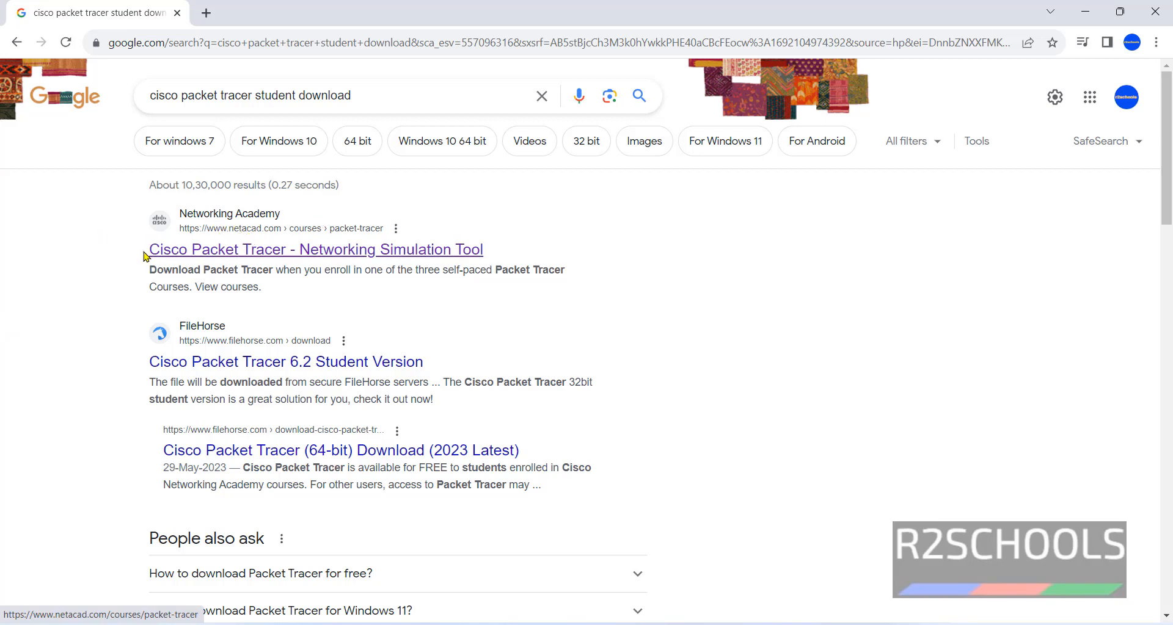
# Step: Go from the Networking Academy result through Skills For All to the 'Getting Started with Cisco Packet Tracer' course
pyautogui.click(315, 249)
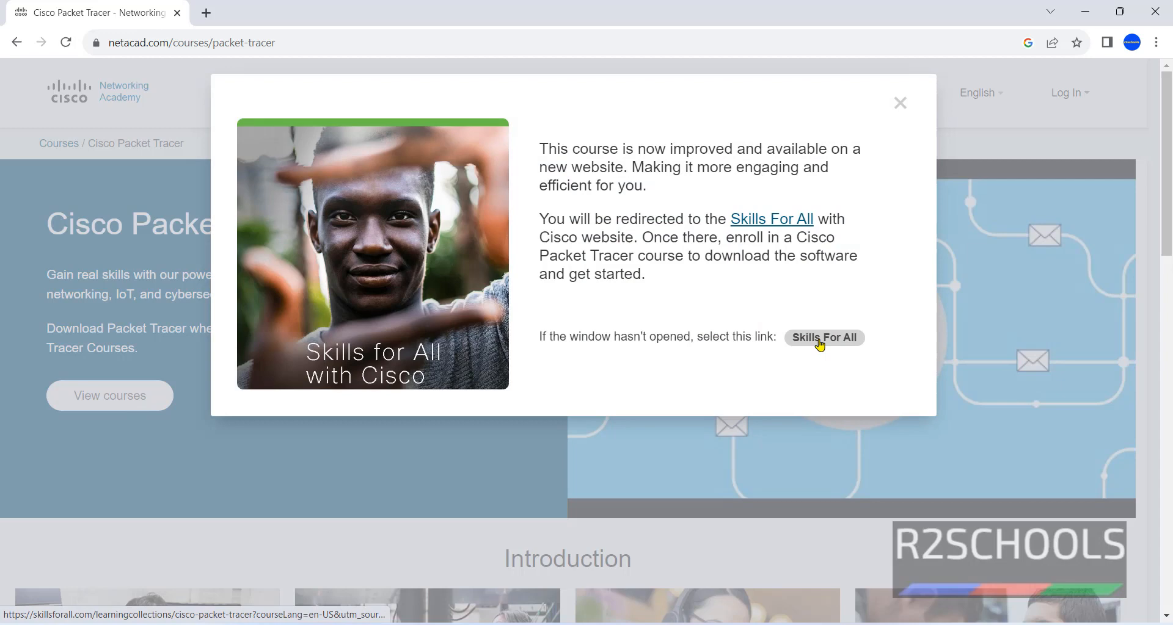
pyautogui.click(823, 337)
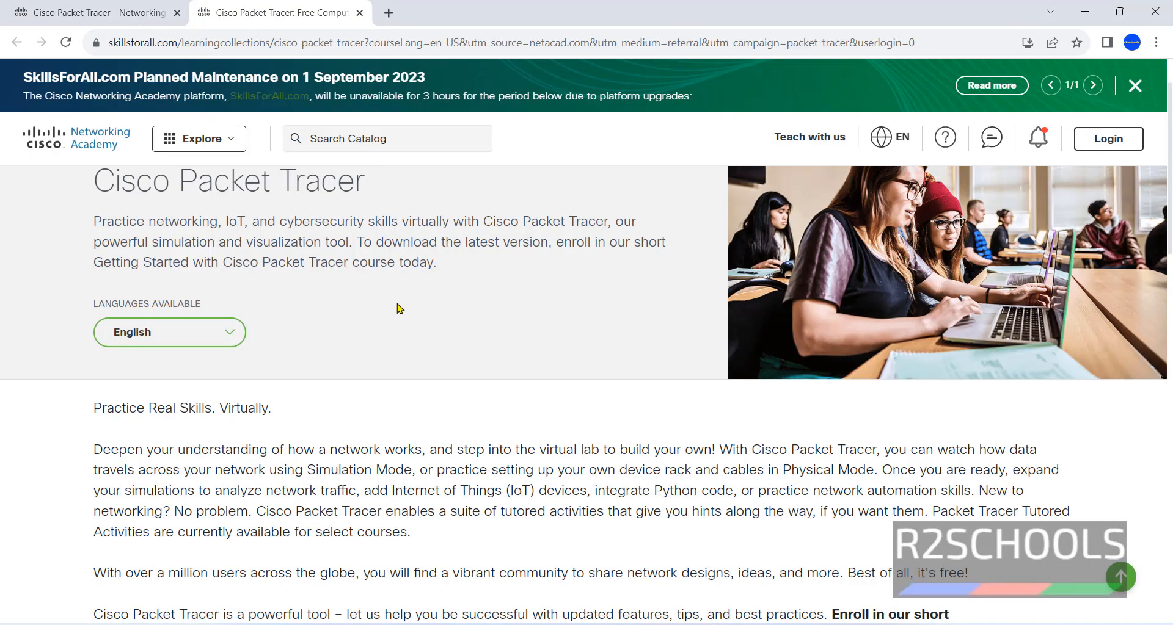
pyautogui.scroll(-3)
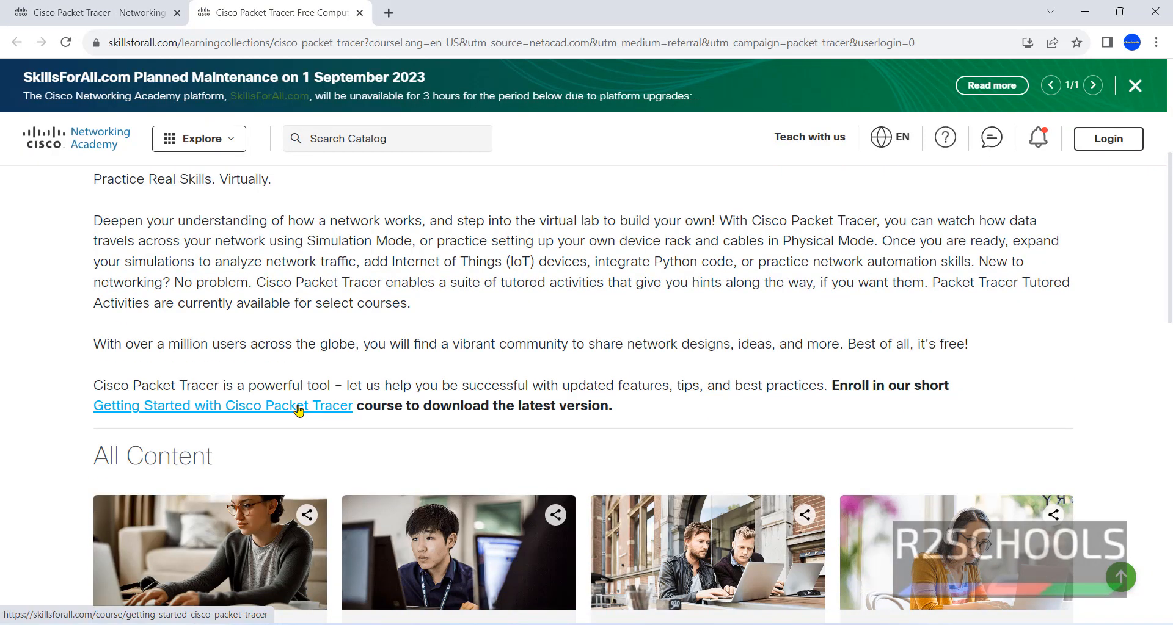
pyautogui.click(223, 405)
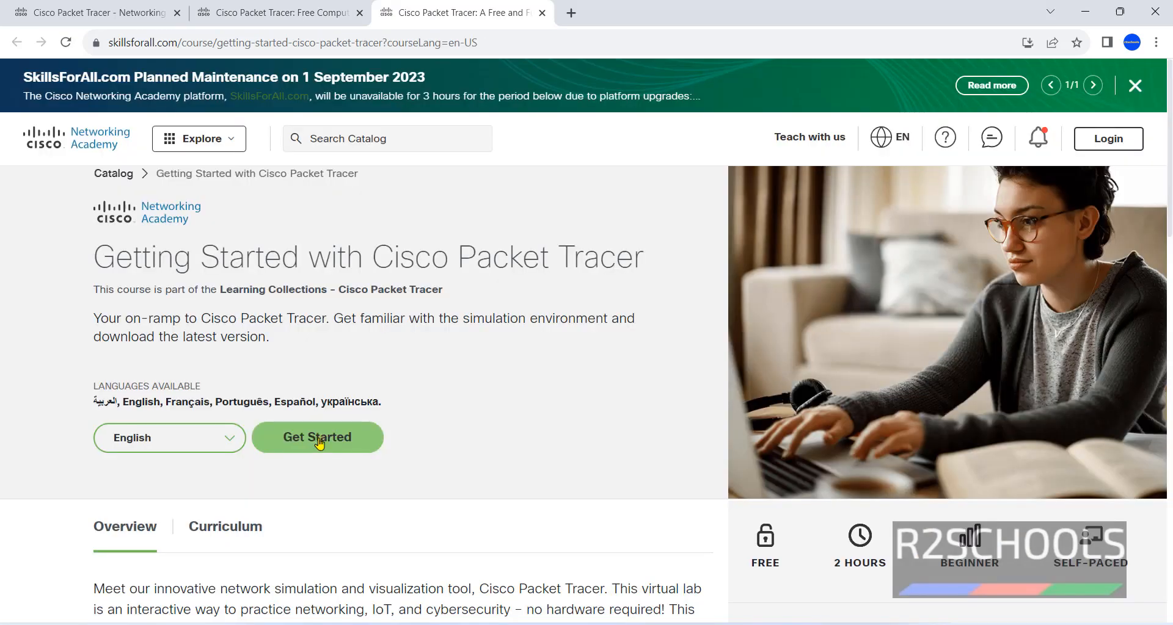
# Step: Start enrolling in the course by signing in with a Google account and submitting account details
pyautogui.click(317, 437)
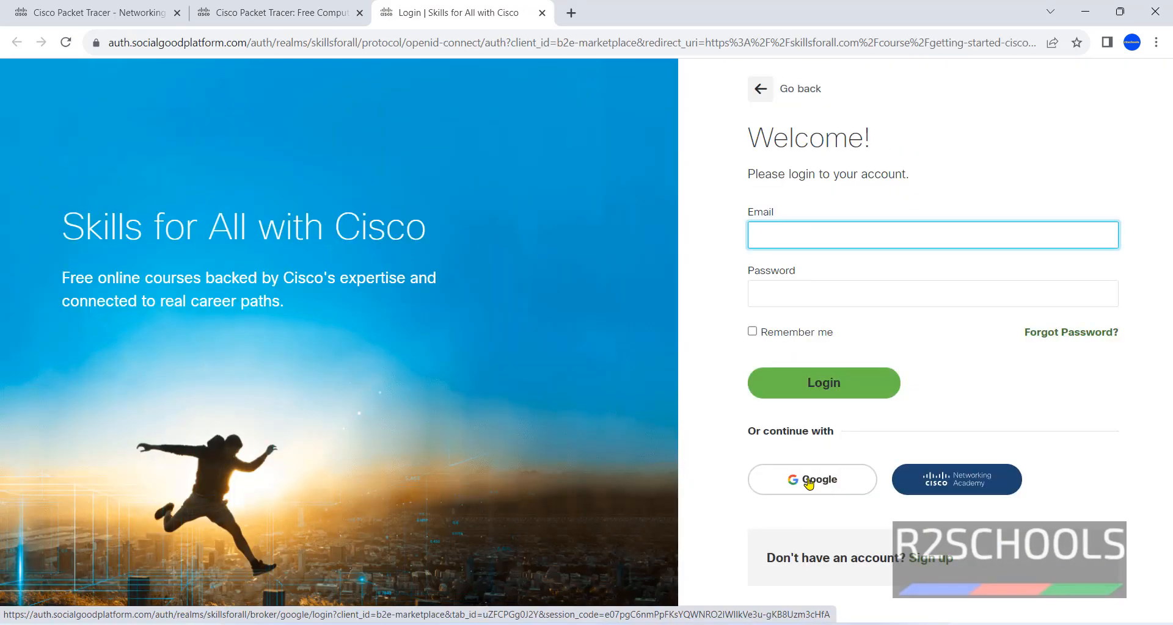
pyautogui.moveTo(894, 205)
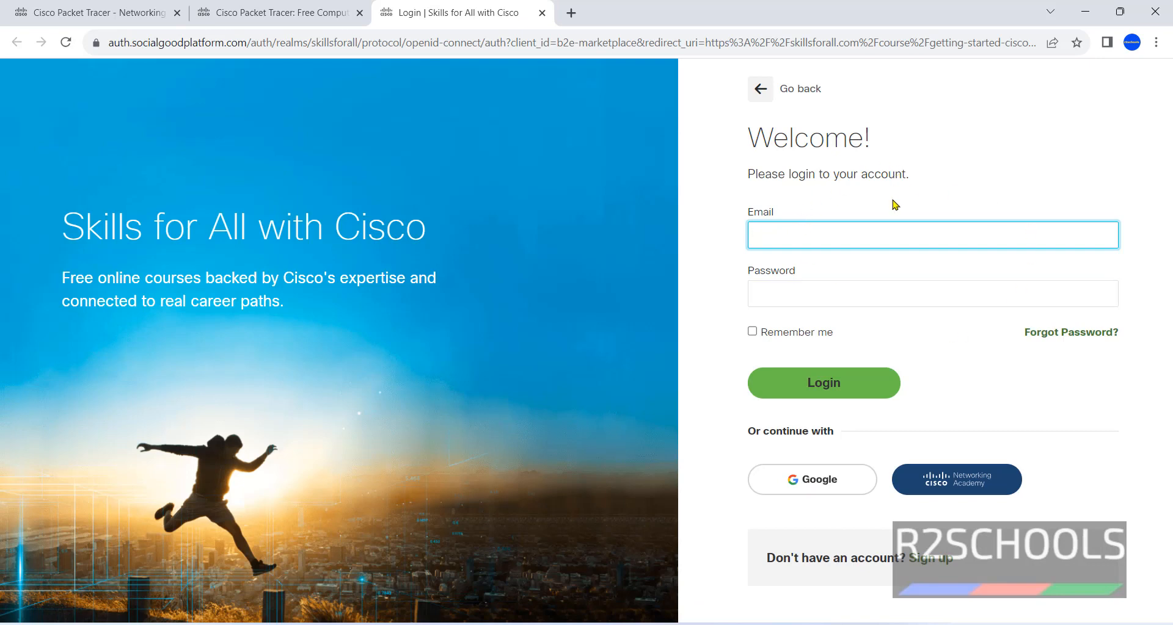
pyautogui.moveTo(812, 353)
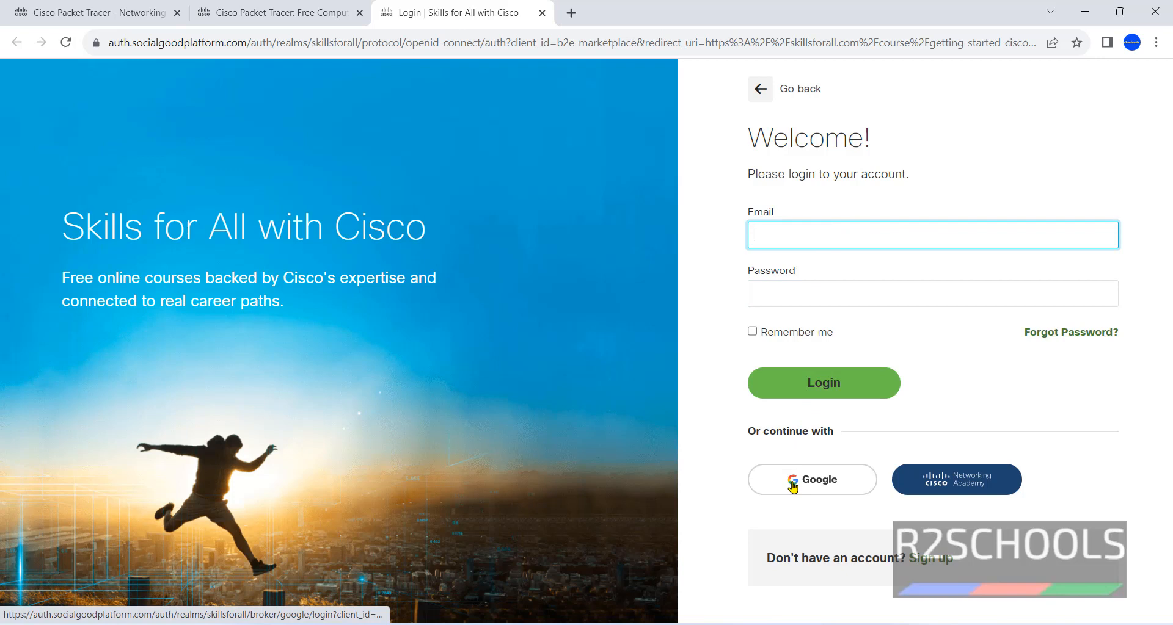
pyautogui.moveTo(965, 446)
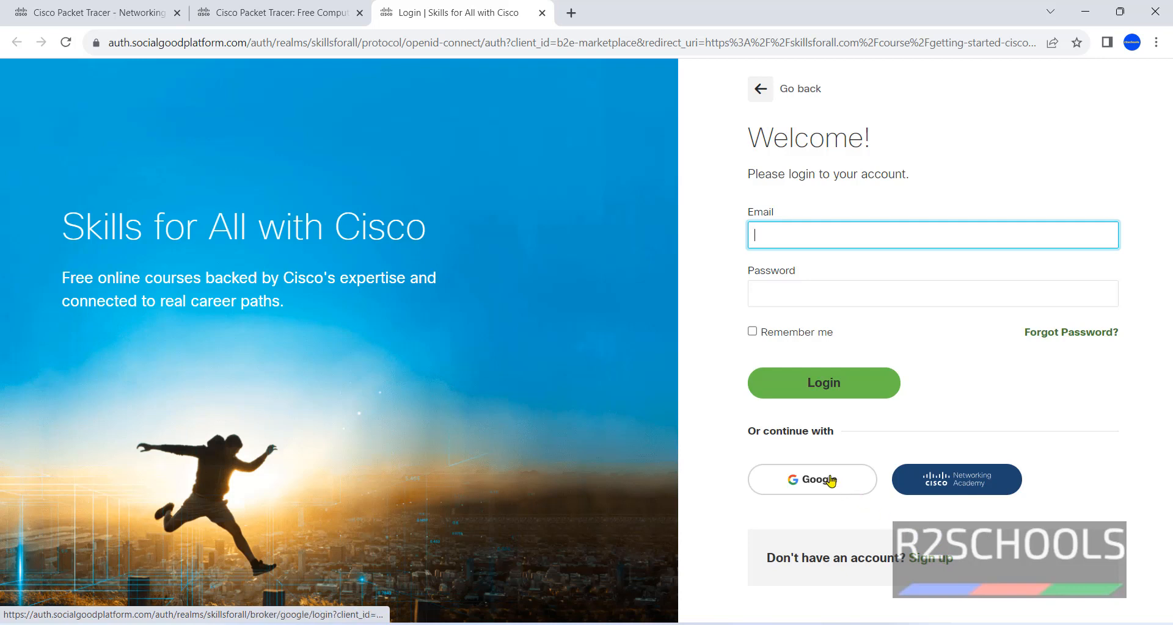
pyautogui.click(812, 479)
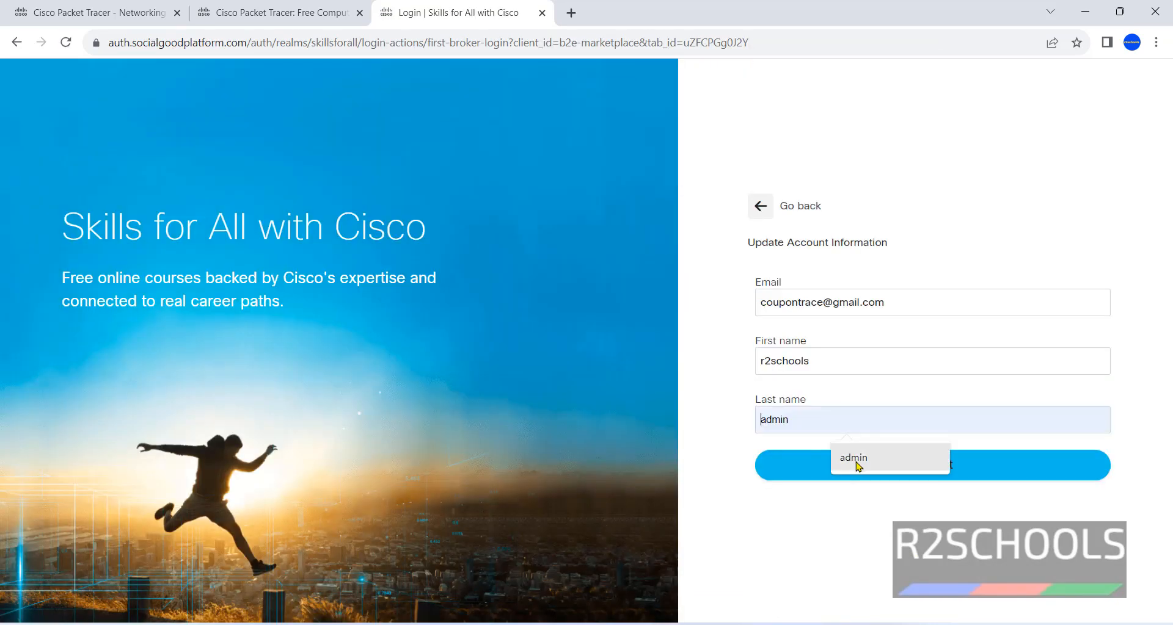
pyautogui.click(931, 465)
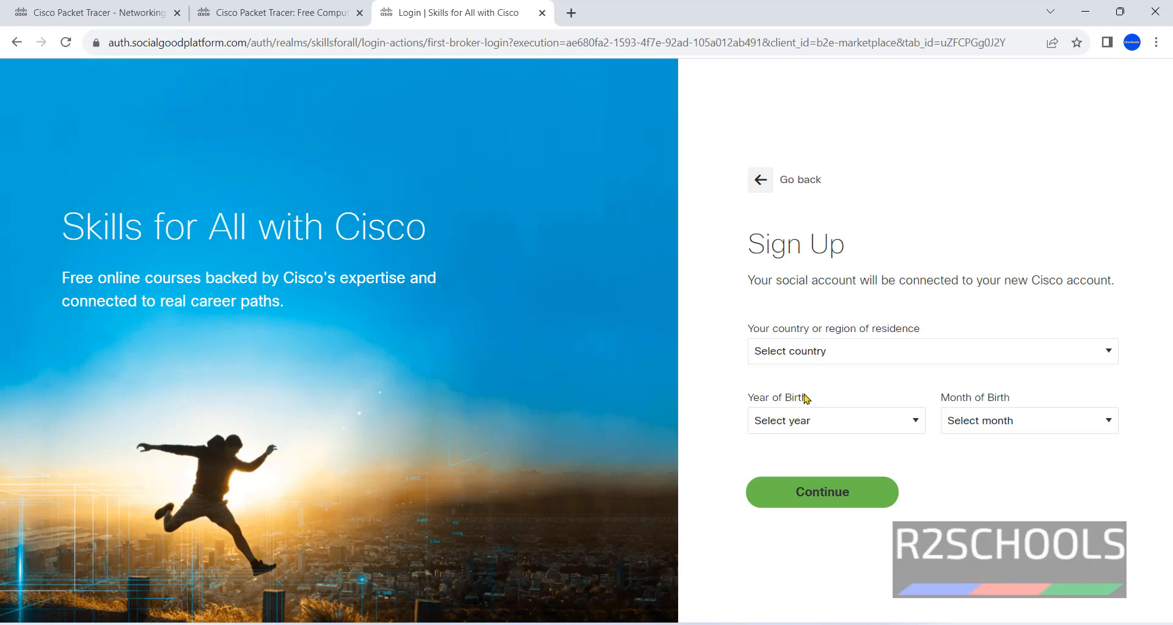
# Step: Choose the country of residence and set the birth year to 1982
pyautogui.click(932, 350)
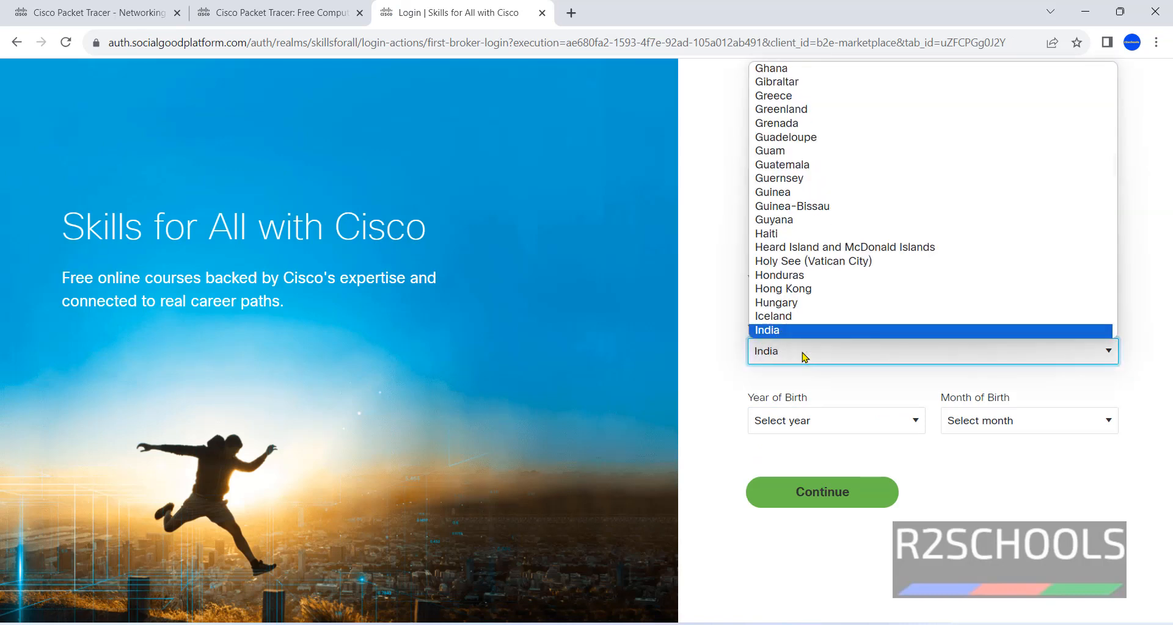
pyautogui.click(835, 421)
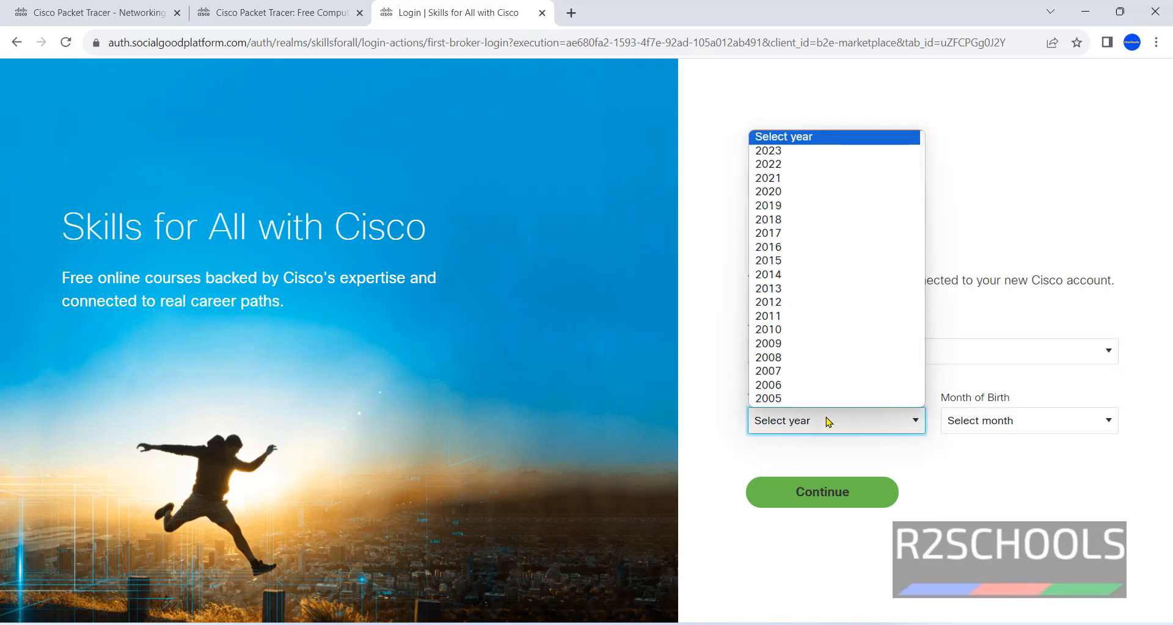
pyautogui.scroll(-3)
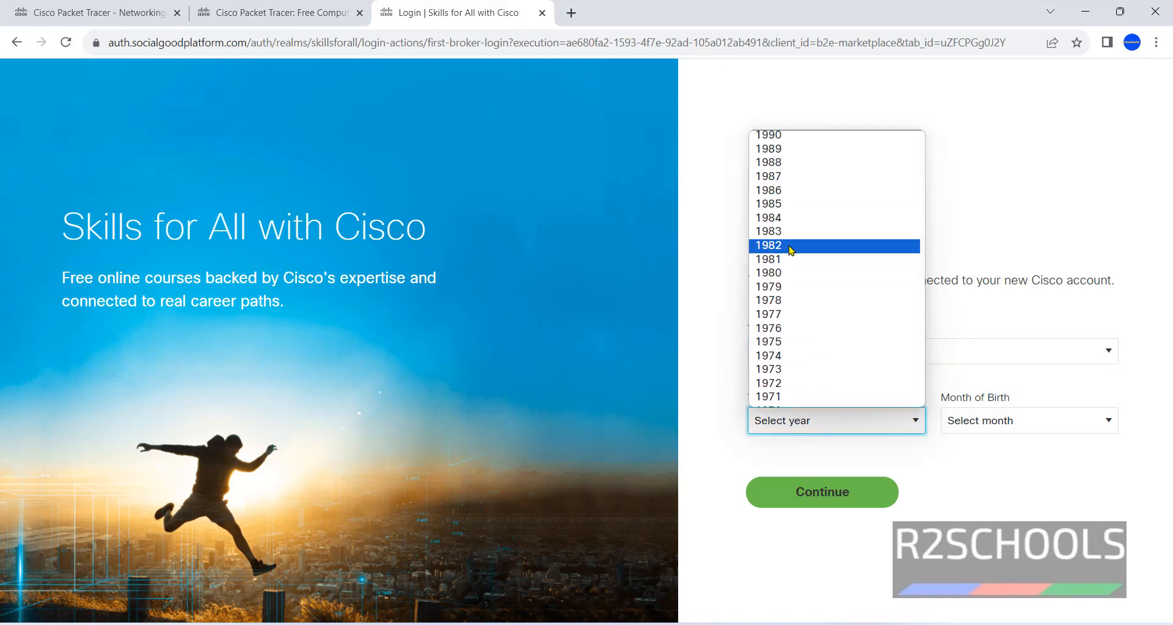
pyautogui.click(767, 246)
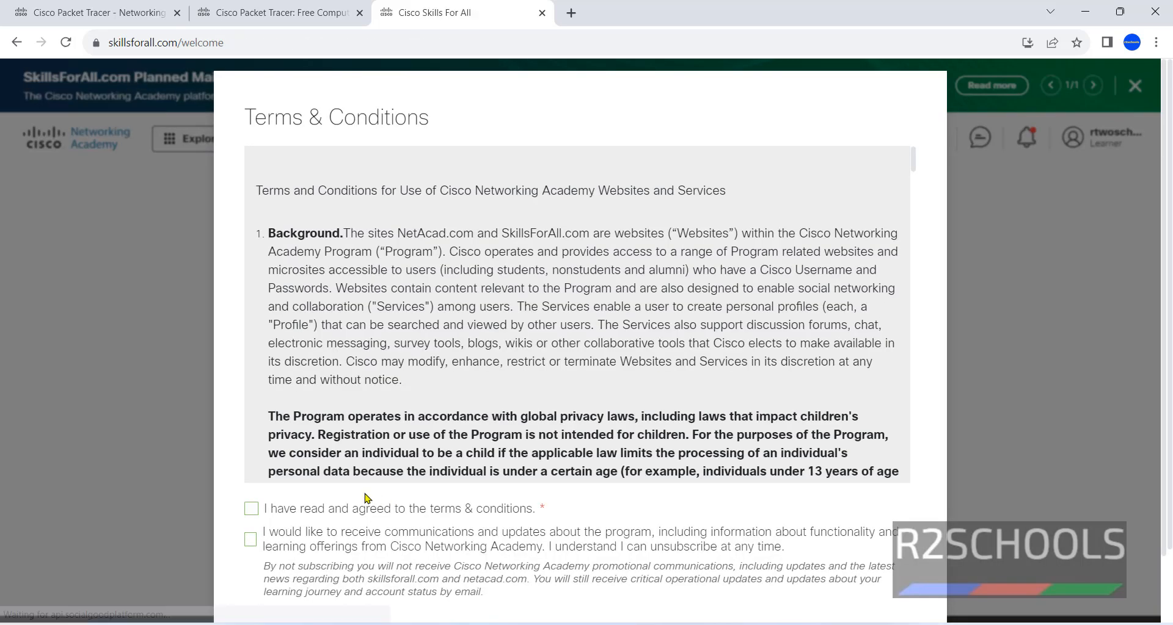
# Step: Agree to the terms, decline promotional communications, accept, and open the course content
pyautogui.click(250, 539)
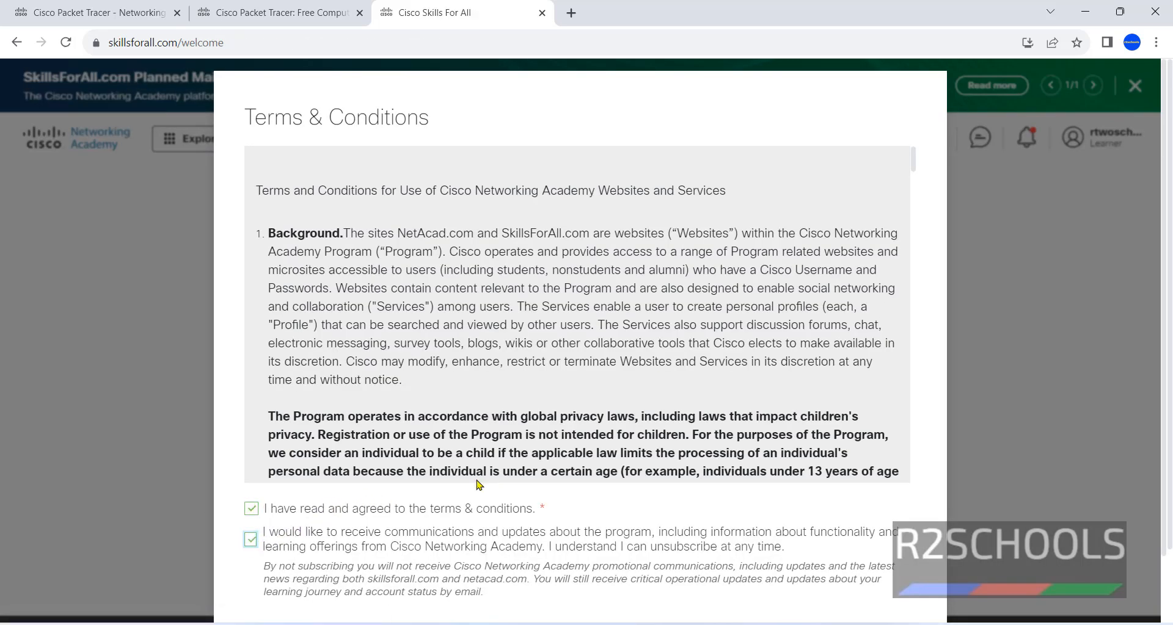
pyautogui.click(251, 542)
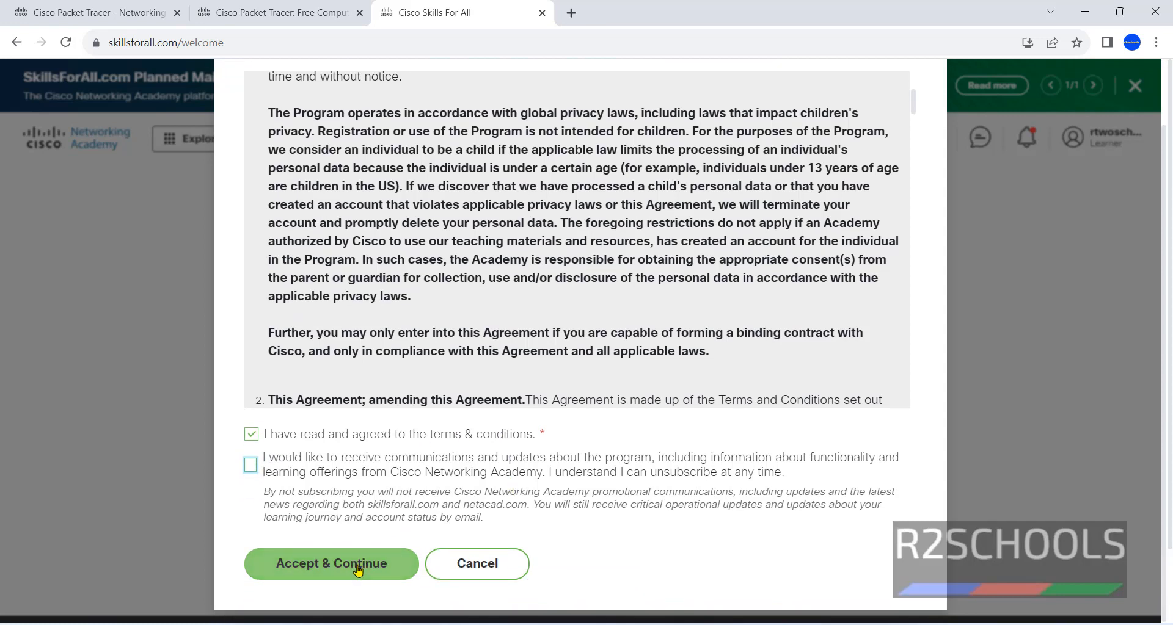
pyautogui.click(331, 563)
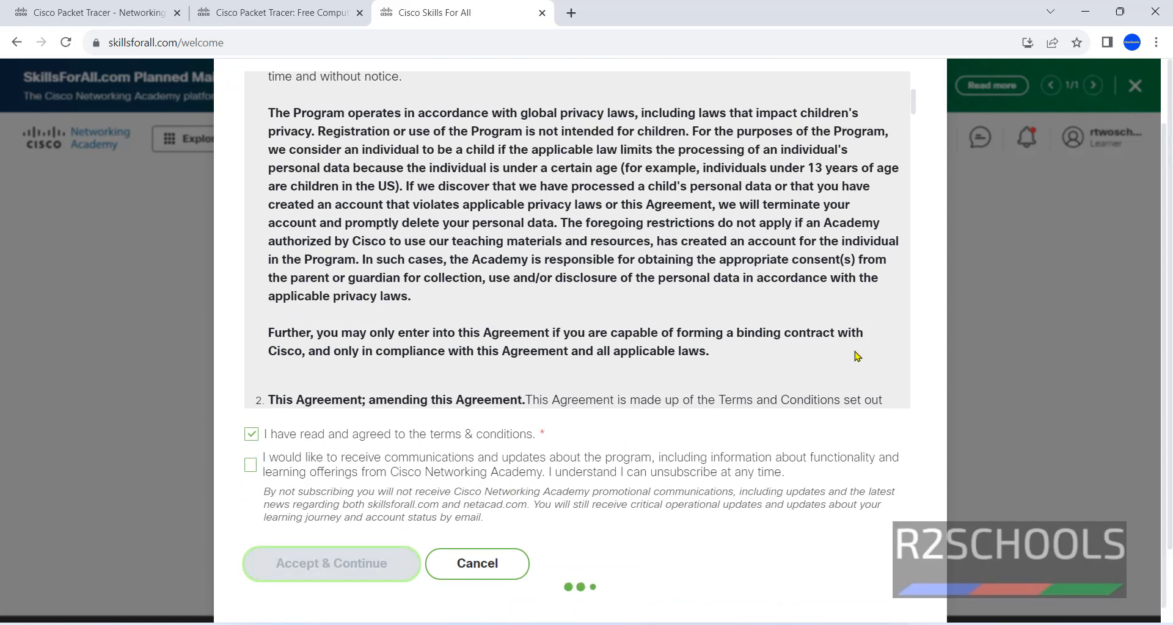
pyautogui.click(330, 563)
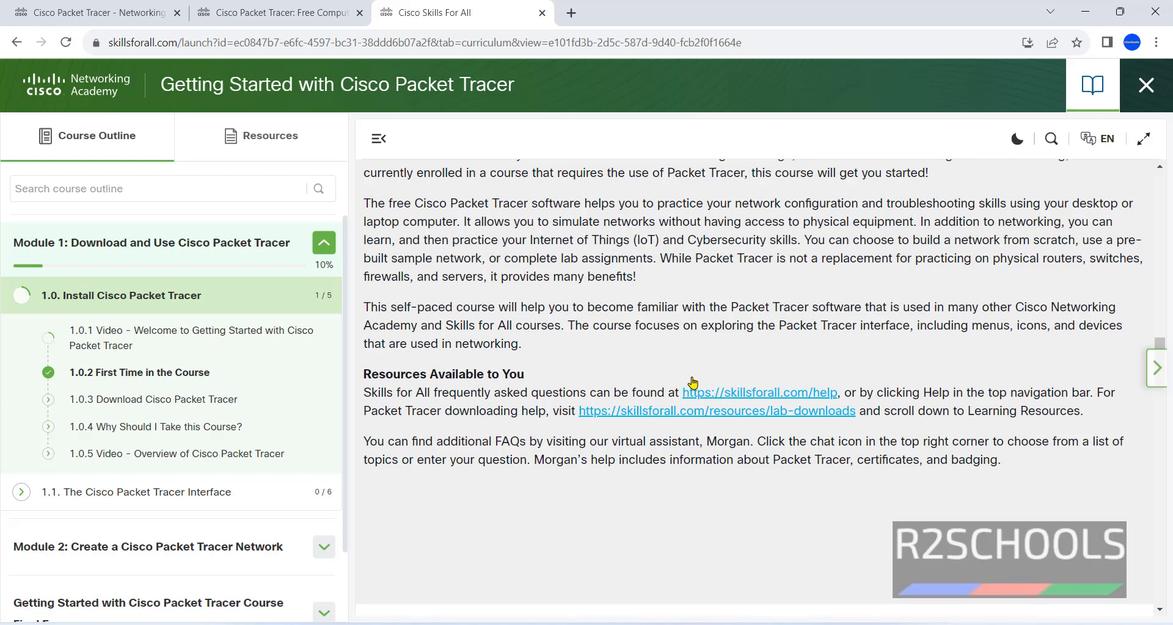
# Step: Scroll the lesson and open the Packet Tracer lab downloads resource page
pyautogui.scroll(-3)
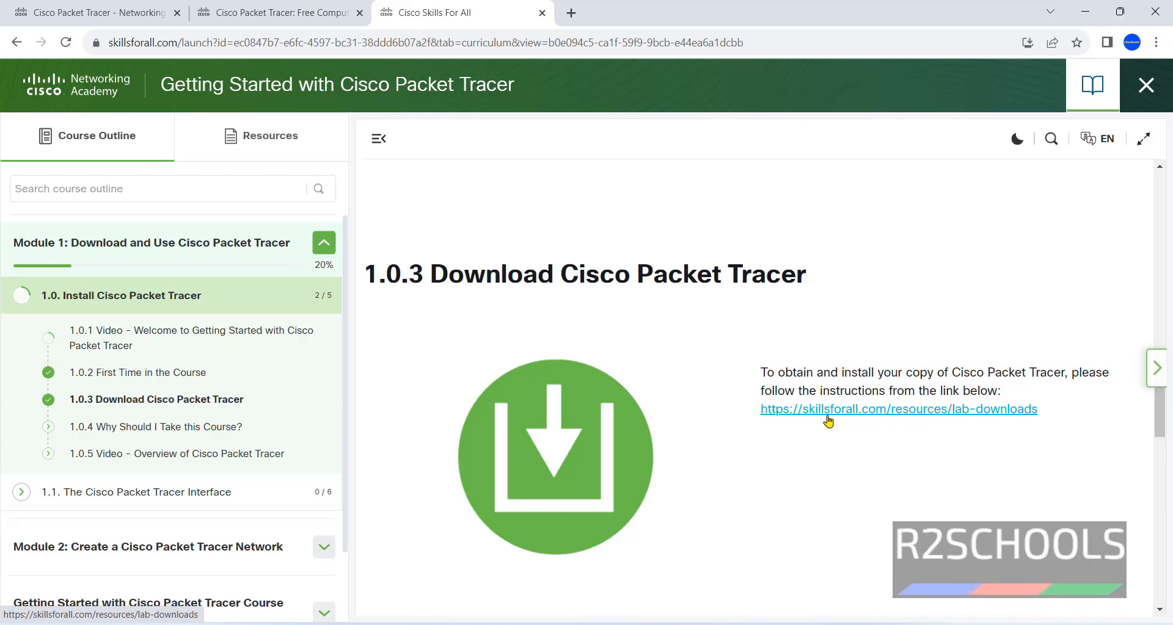
pyautogui.moveTo(906, 417)
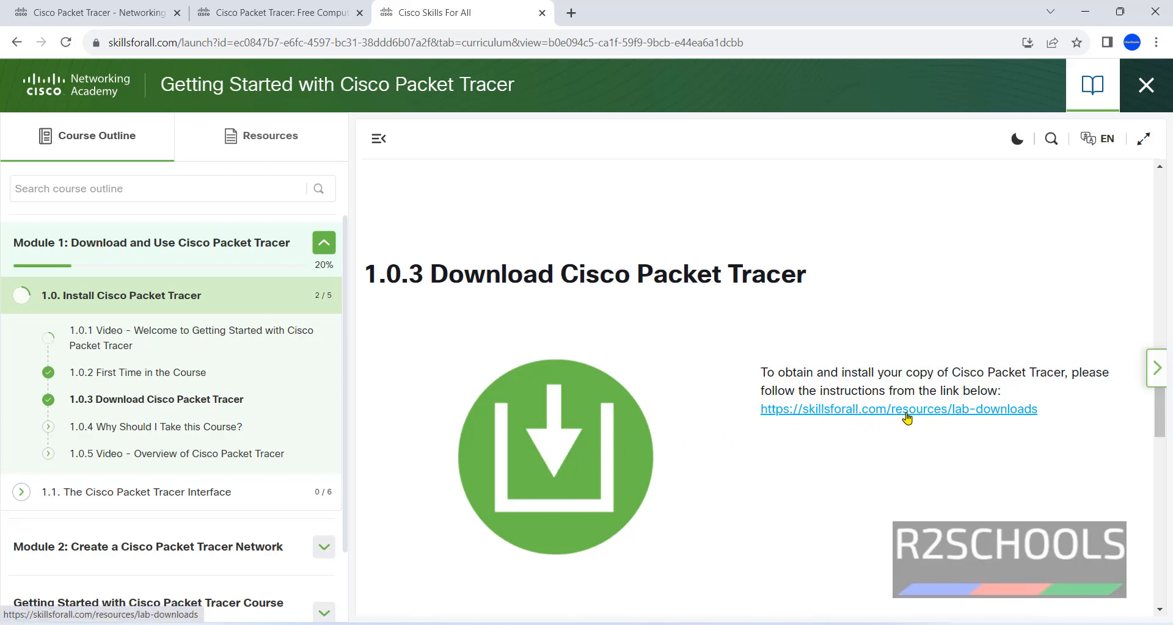
pyautogui.moveTo(932, 416)
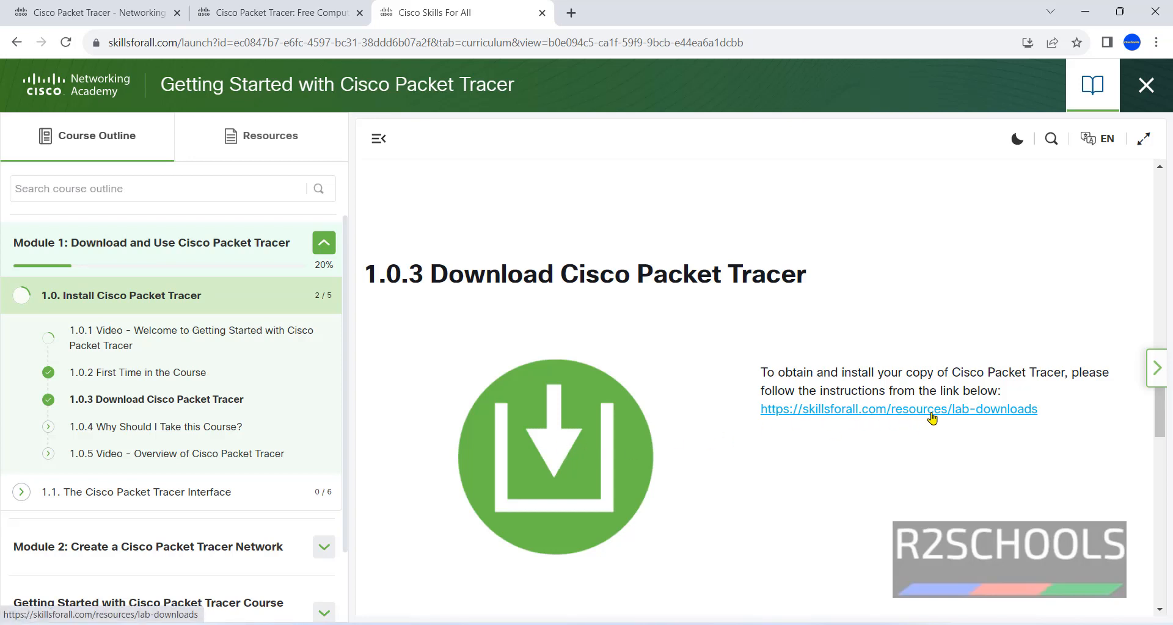
pyautogui.click(897, 409)
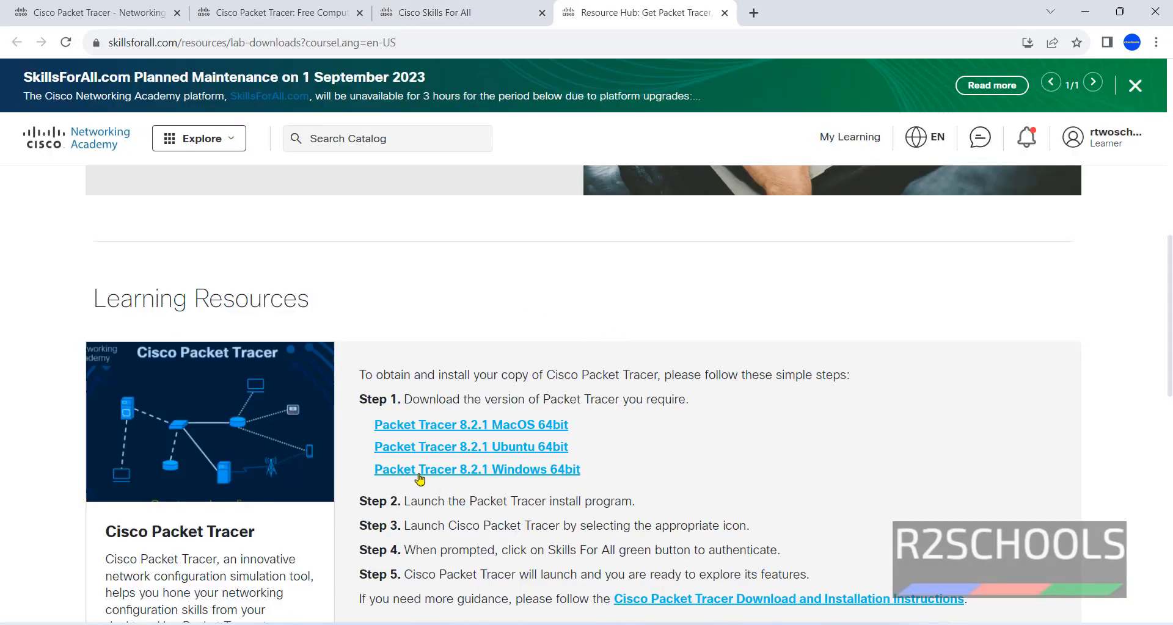
pyautogui.moveTo(591, 476)
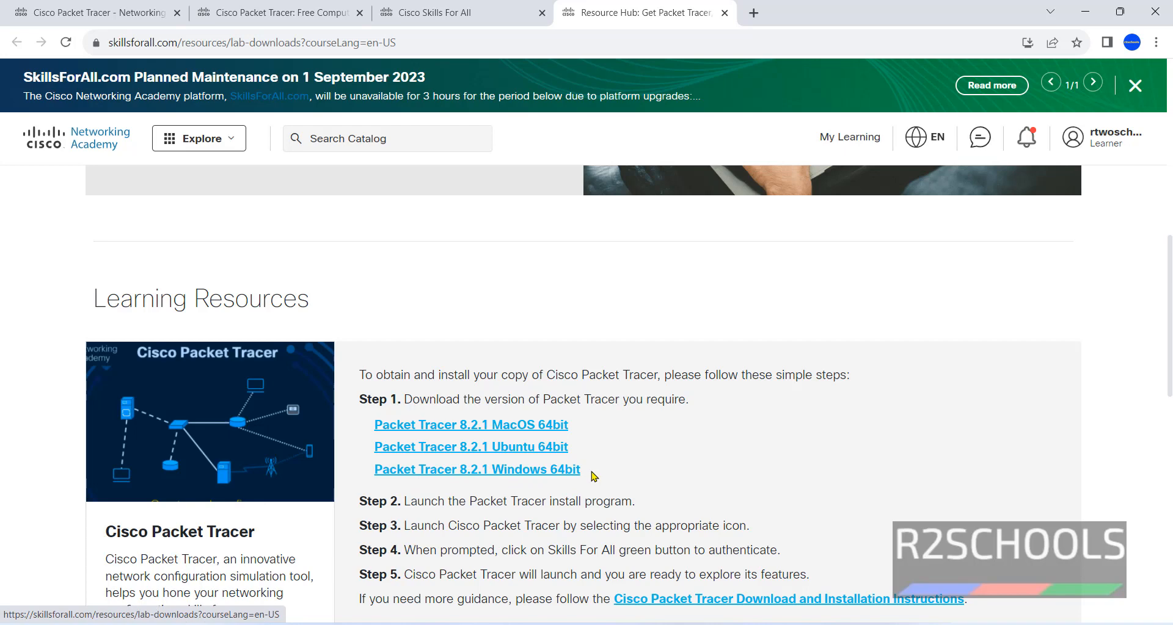
pyautogui.moveTo(541, 477)
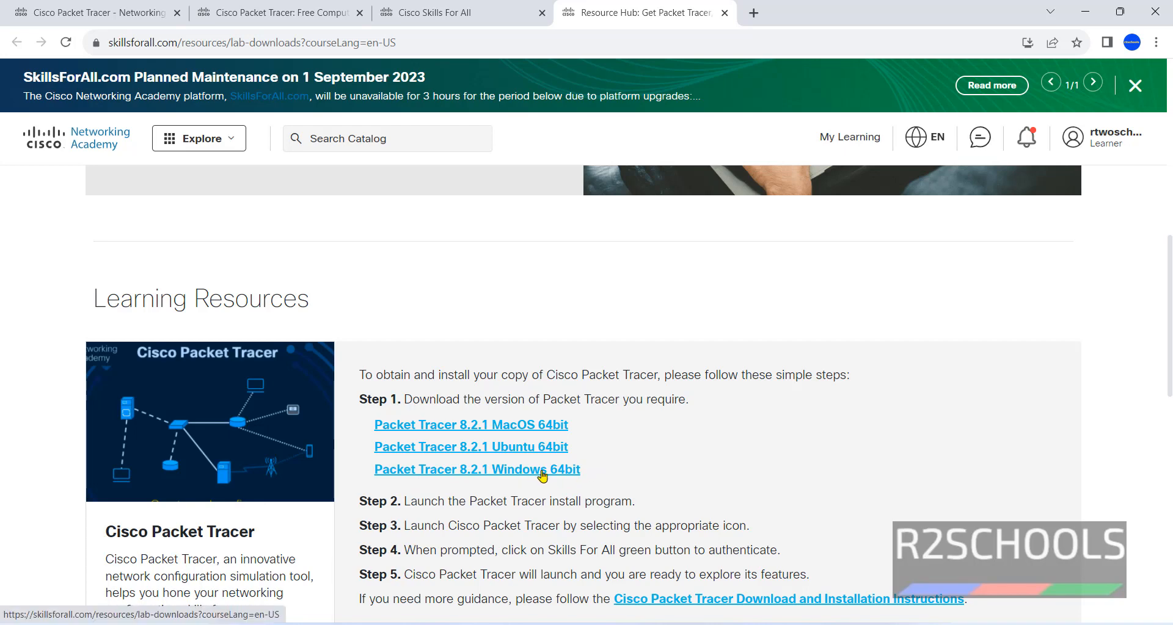
# Step: Download the Packet Tracer 8.2.1 Windows 64bit installer and view its download progress
pyautogui.click(477, 469)
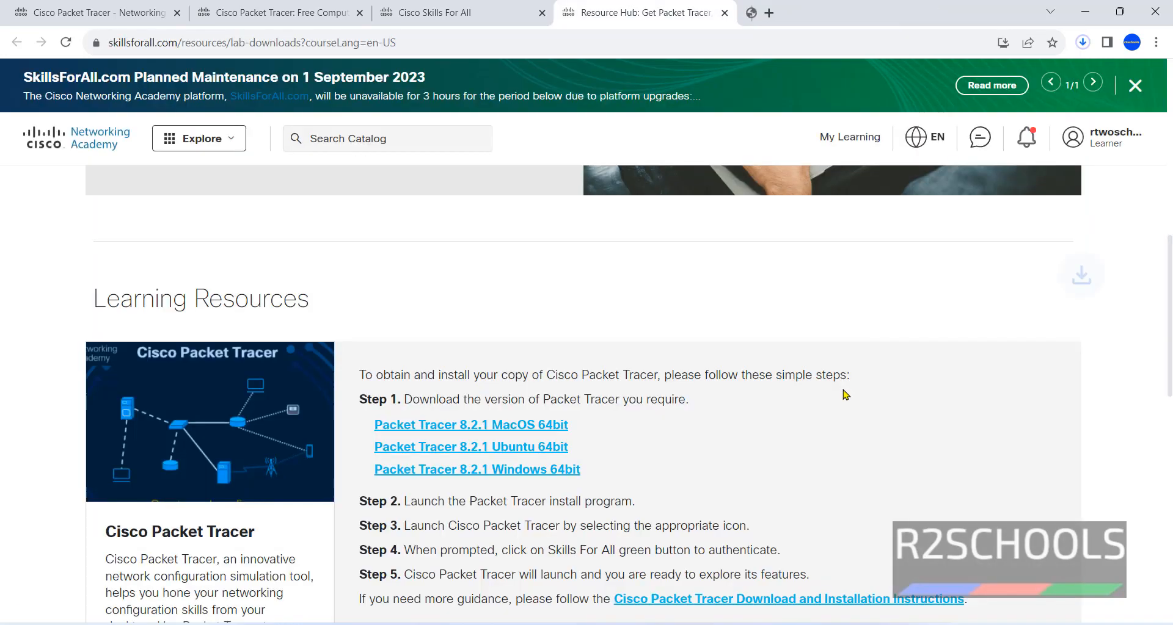
pyautogui.click(1082, 42)
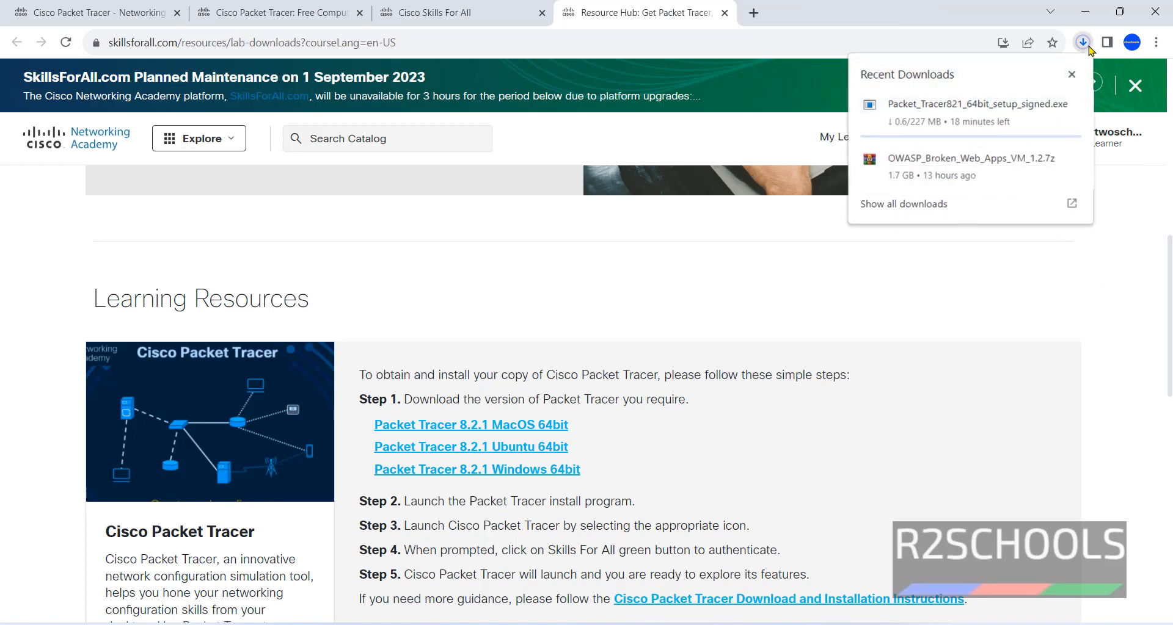
pyautogui.moveTo(934, 134)
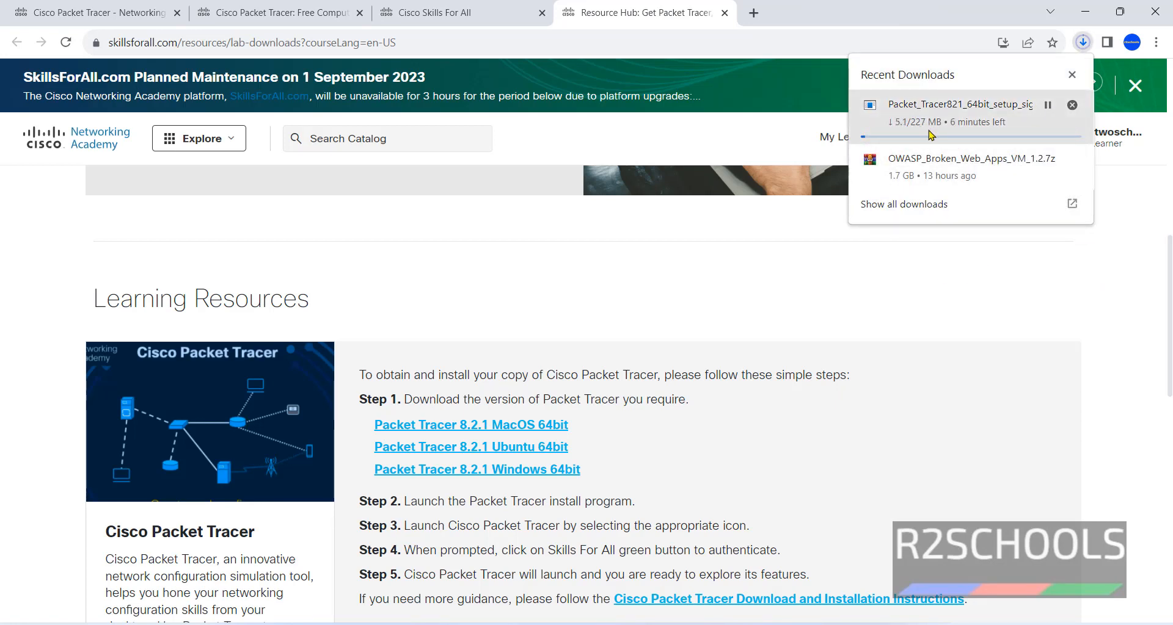
# Step: Remove the deleted OWASP entry from Chrome's downloads list and monitor the installer download
pyautogui.click(903, 204)
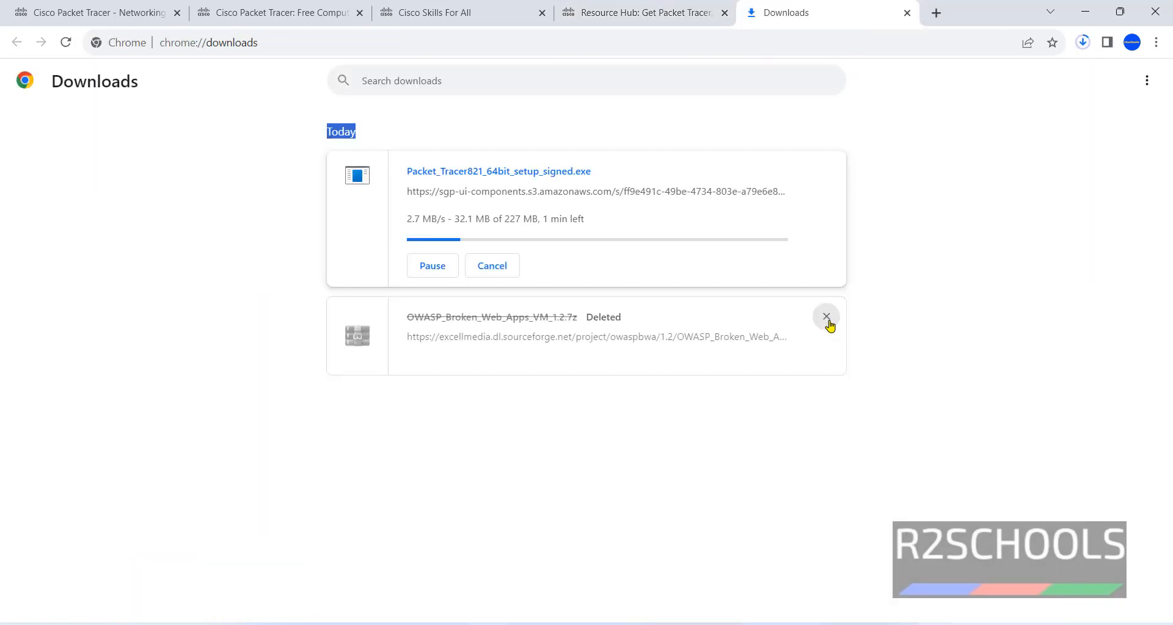
pyautogui.click(825, 317)
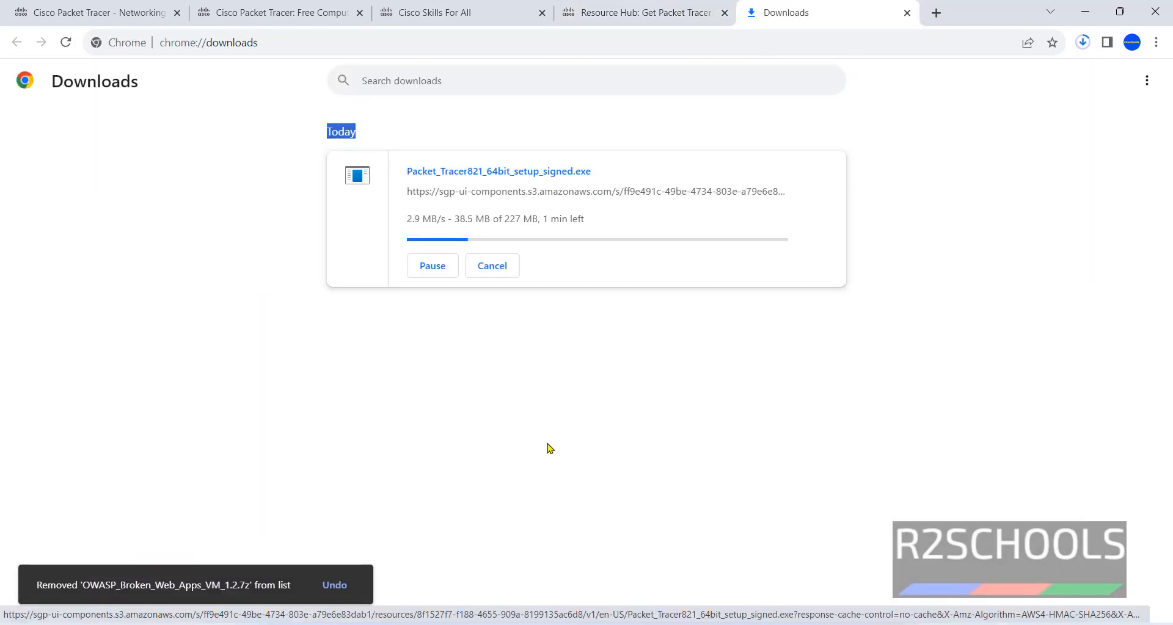
pyautogui.click(463, 13)
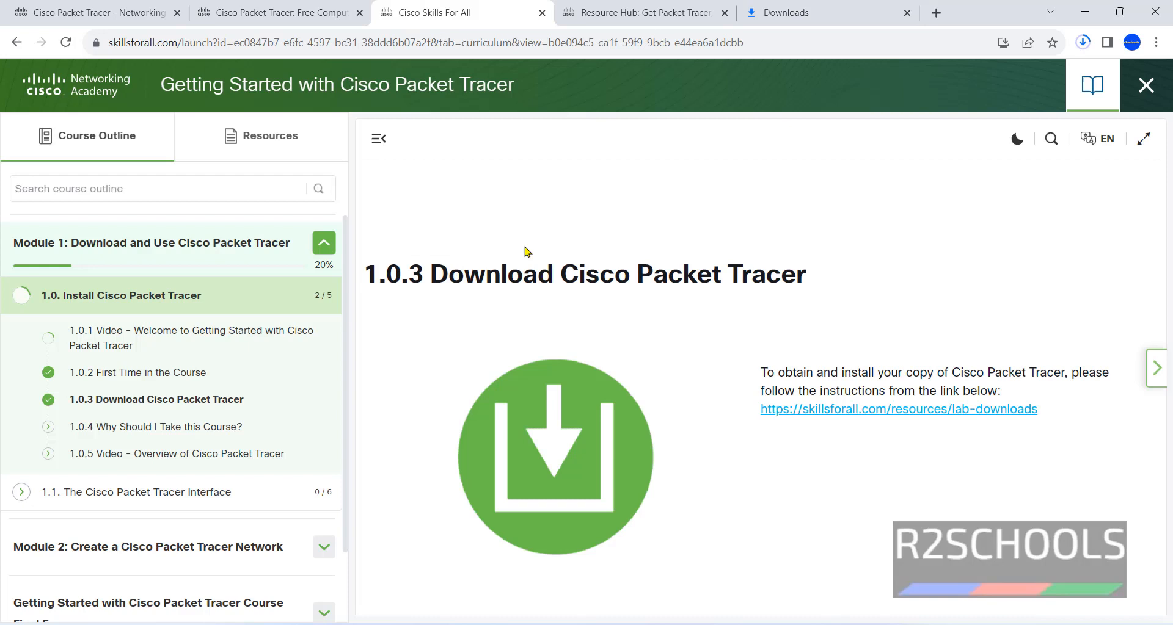
pyautogui.moveTo(673, 196)
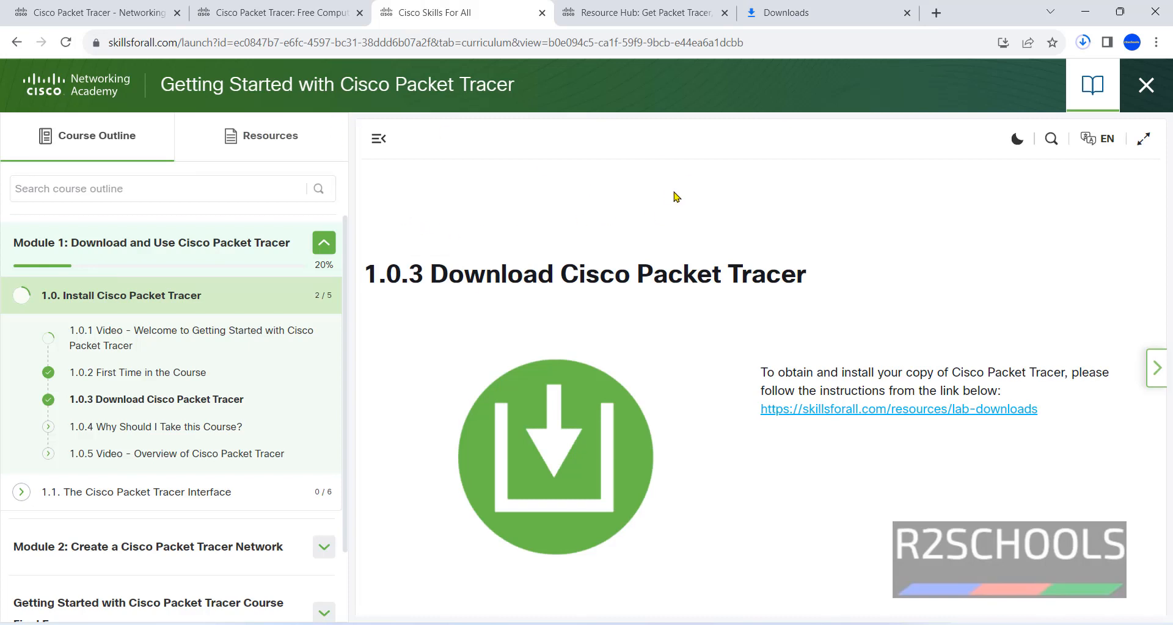
pyautogui.moveTo(633, 203)
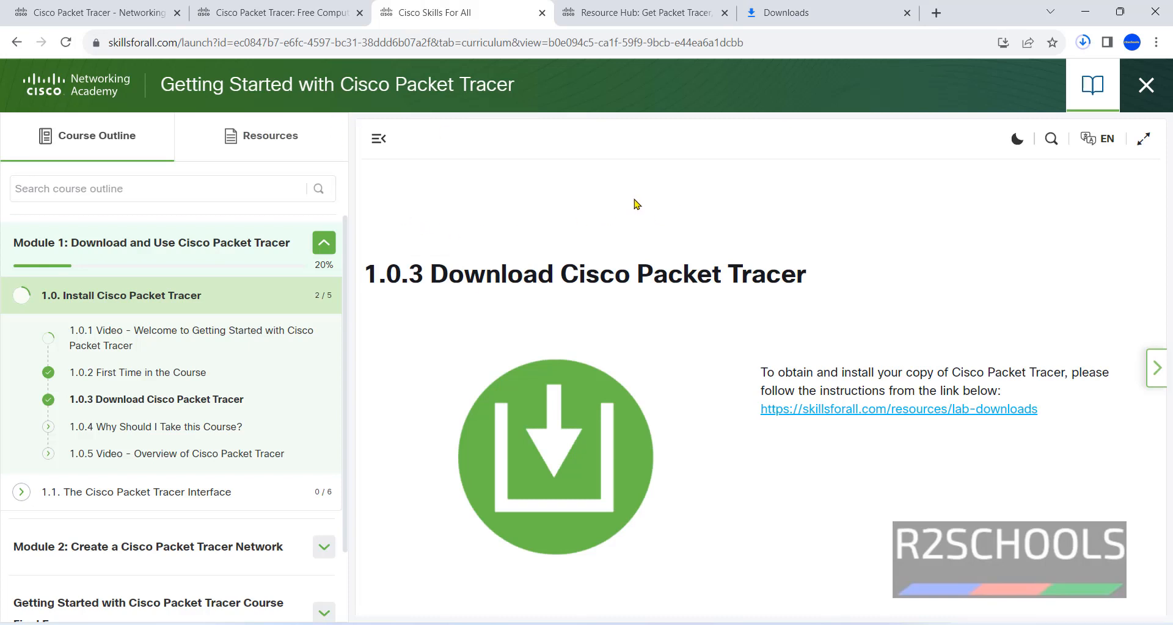
pyautogui.moveTo(640, 205)
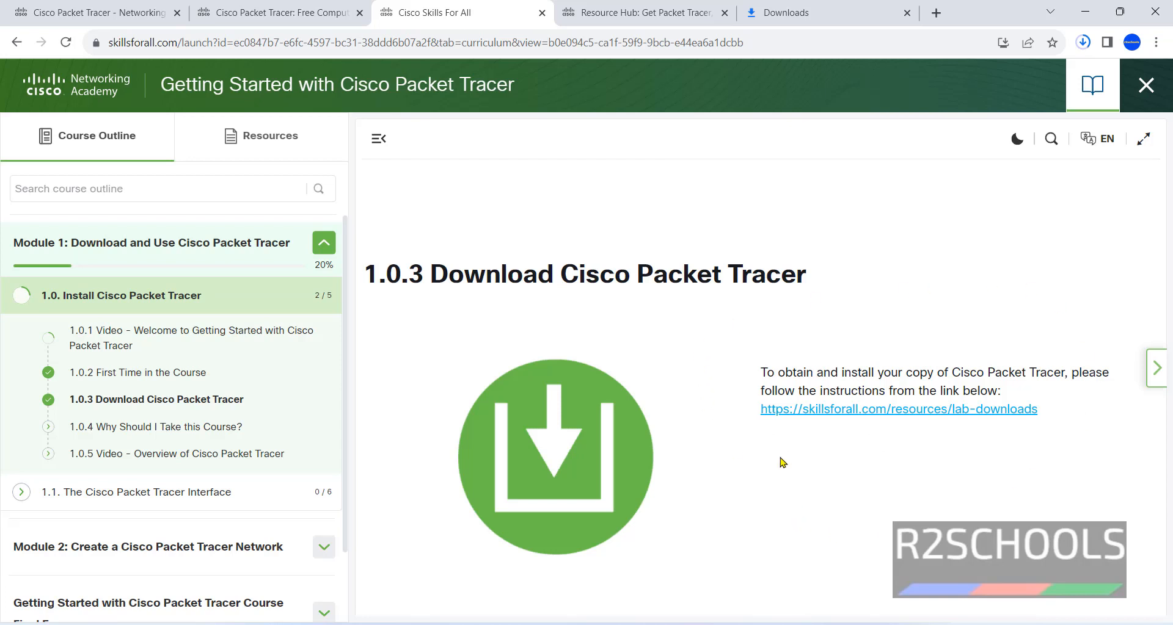
pyautogui.doubleClick(680, 275)
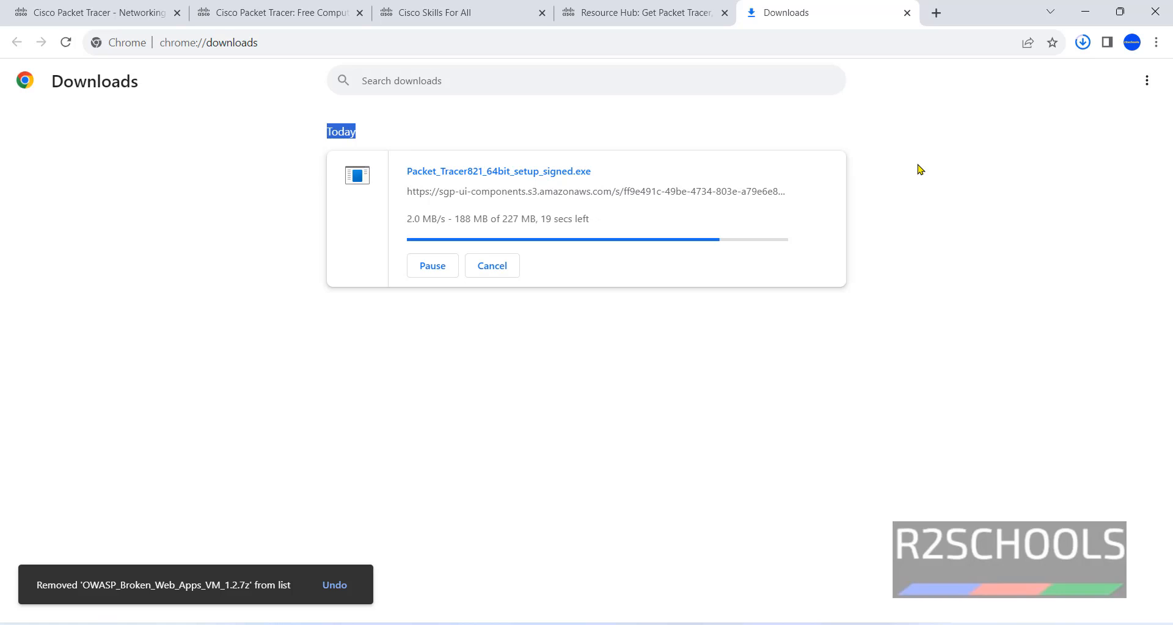
pyautogui.moveTo(907, 196)
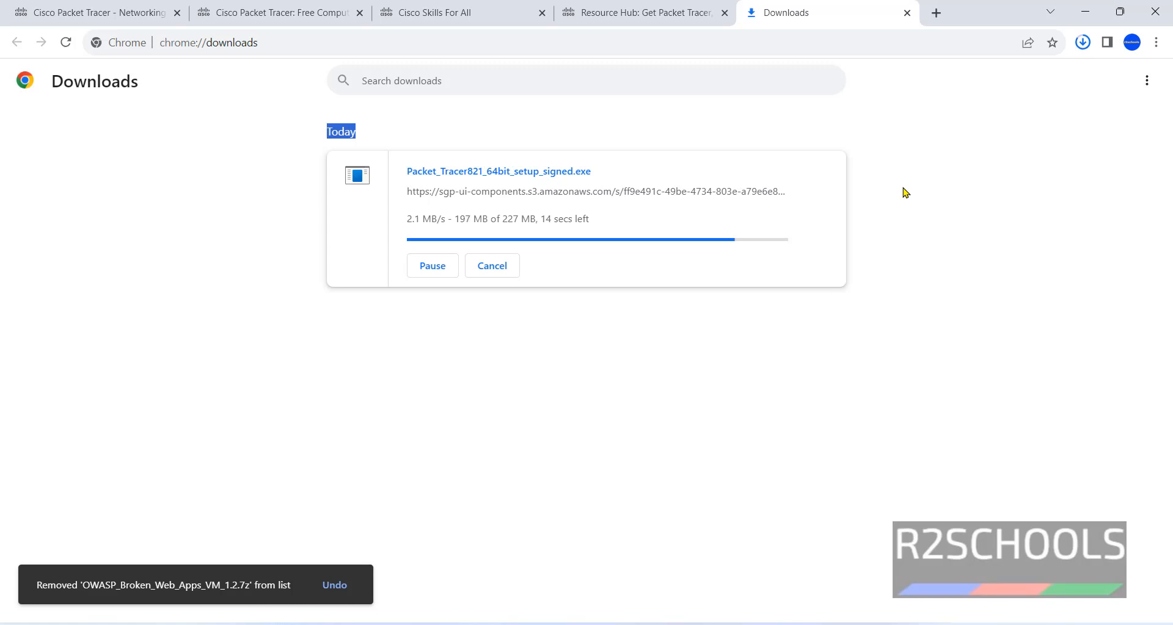
pyautogui.moveTo(966, 294)
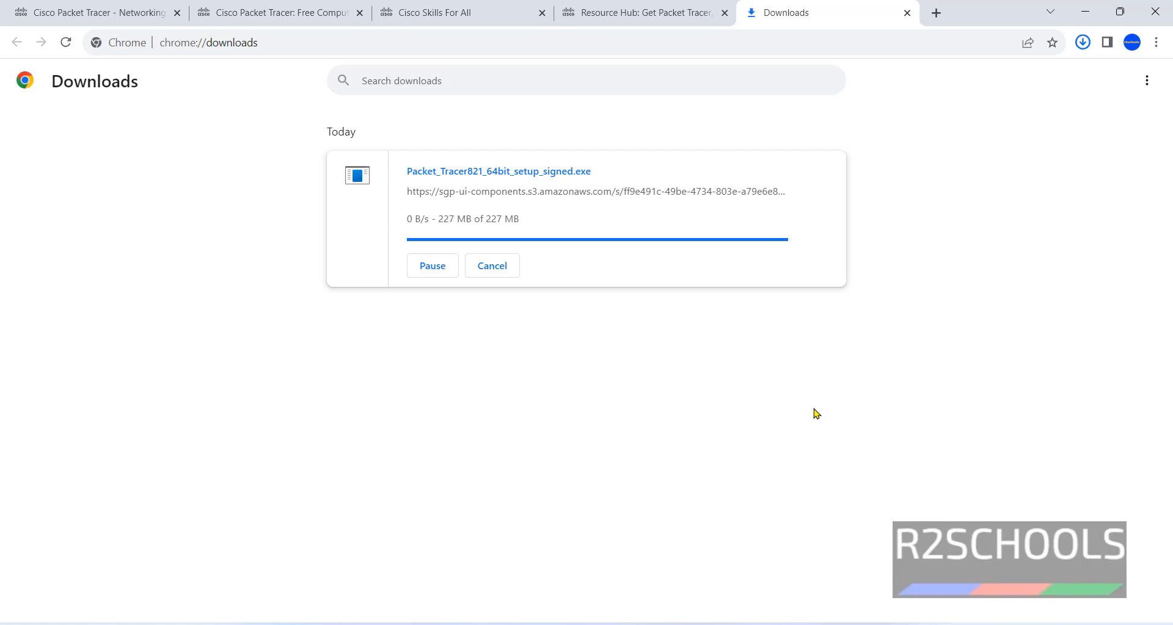
pyautogui.moveTo(844, 405)
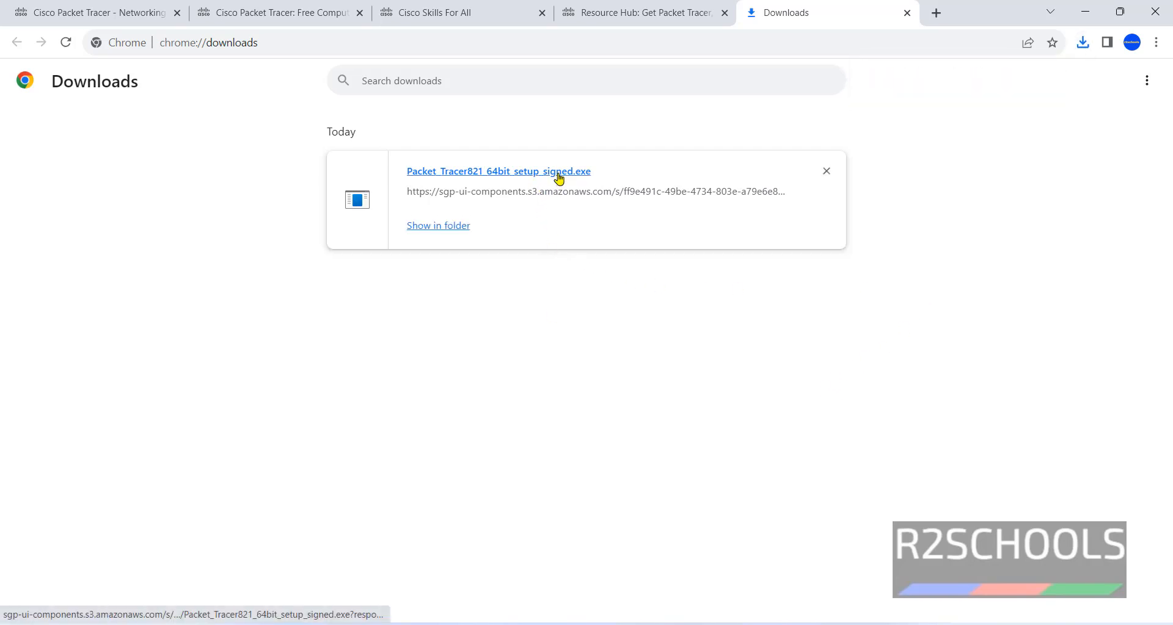
pyautogui.moveTo(679, 390)
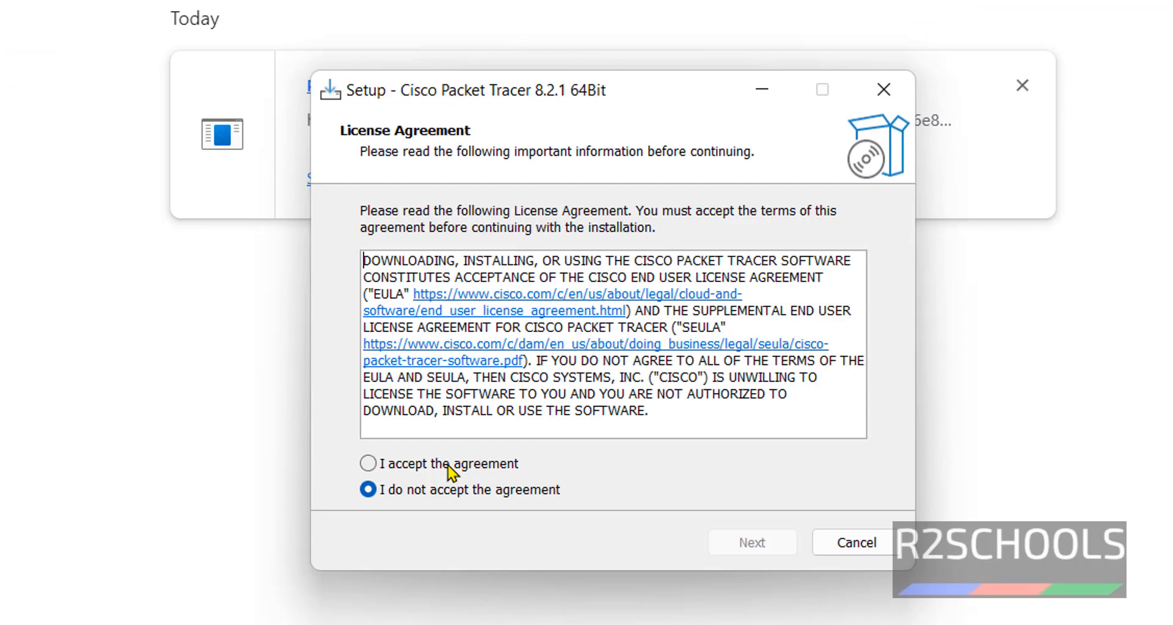
# Step: Accept the license and keep default install folder, Start Menu folder and desktop shortcut
pyautogui.click(367, 463)
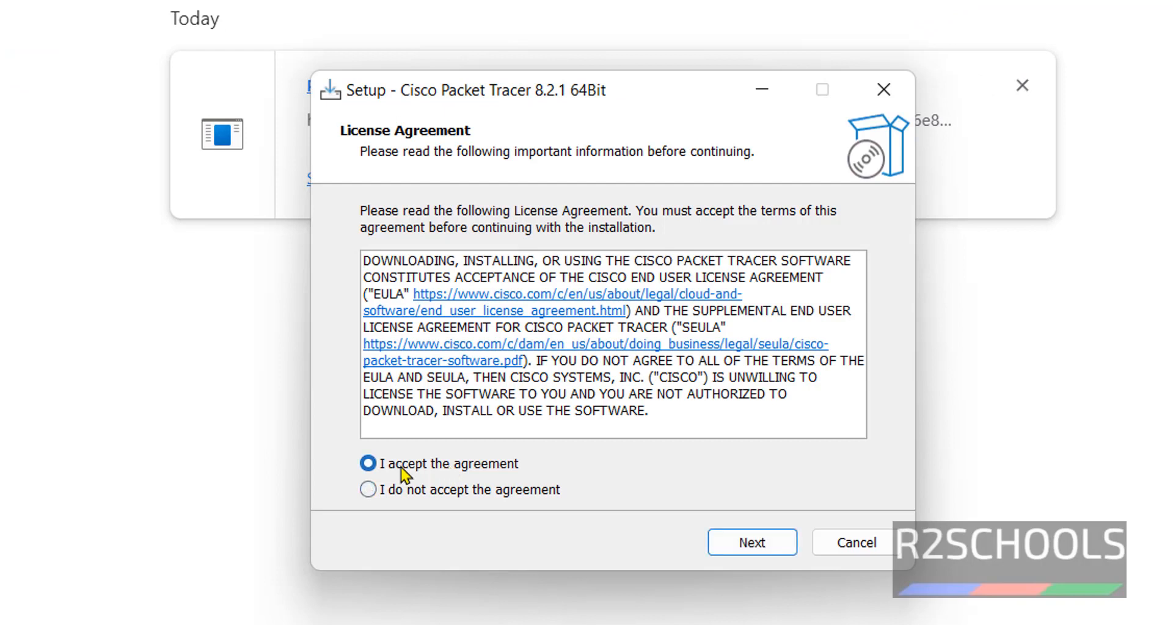
pyautogui.moveTo(454, 473)
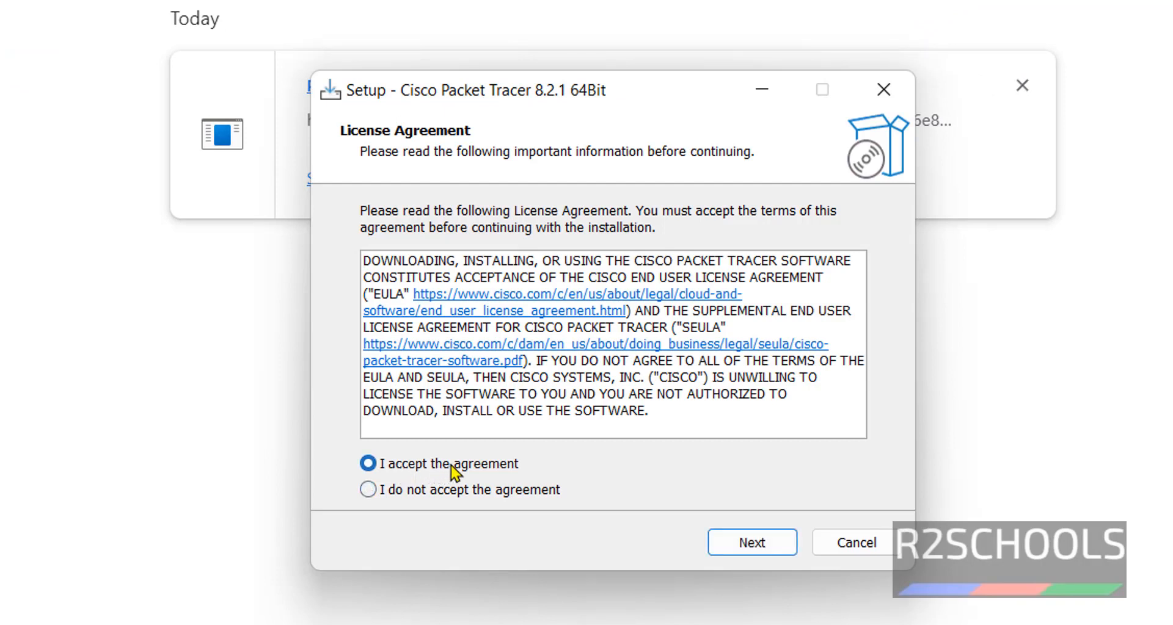
pyautogui.click(750, 541)
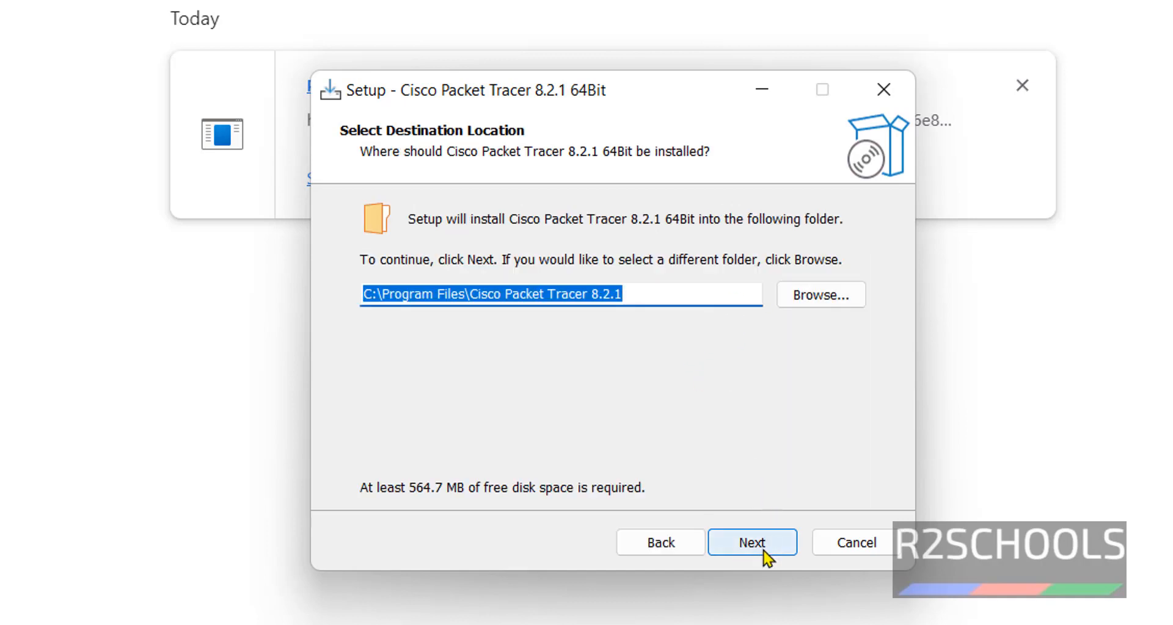
pyautogui.click(751, 541)
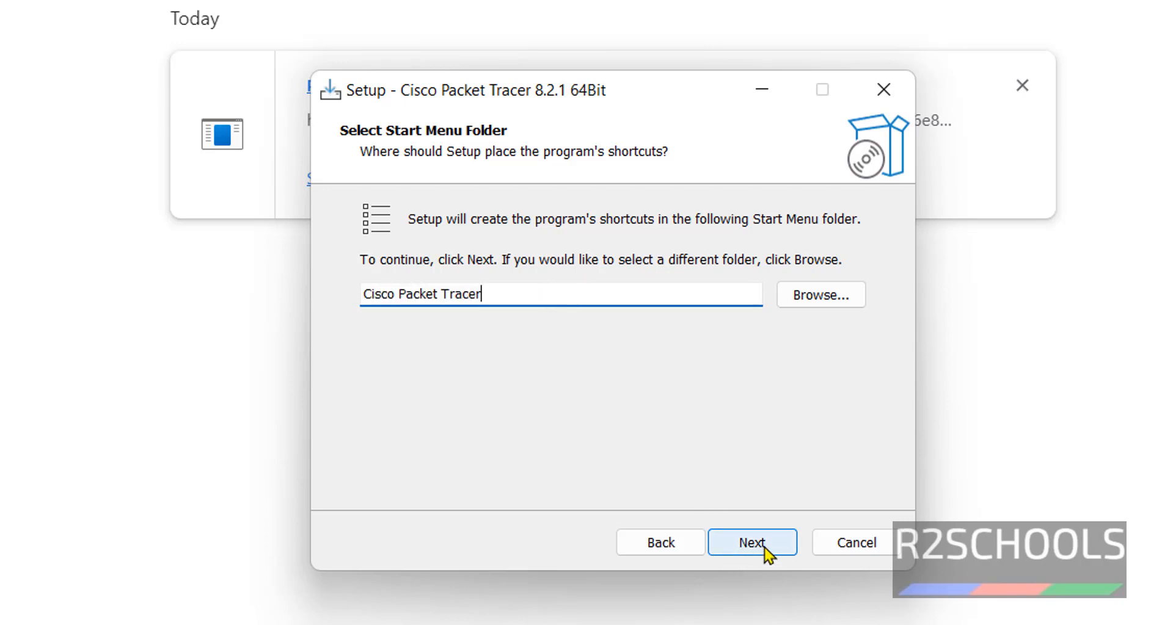
pyautogui.click(752, 542)
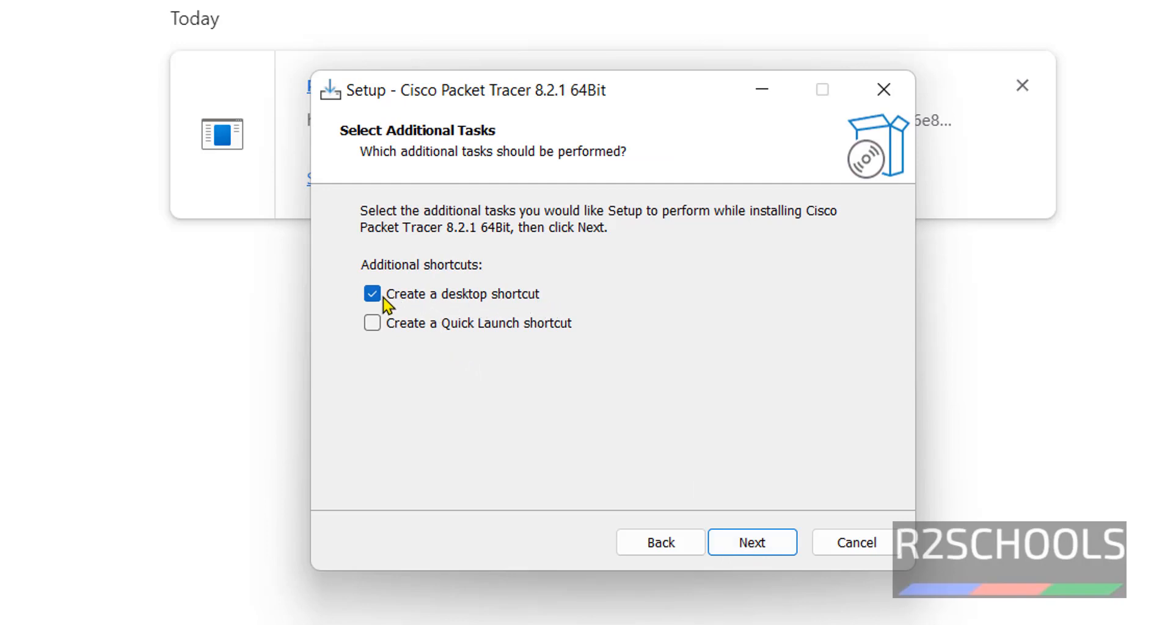
pyautogui.moveTo(677, 460)
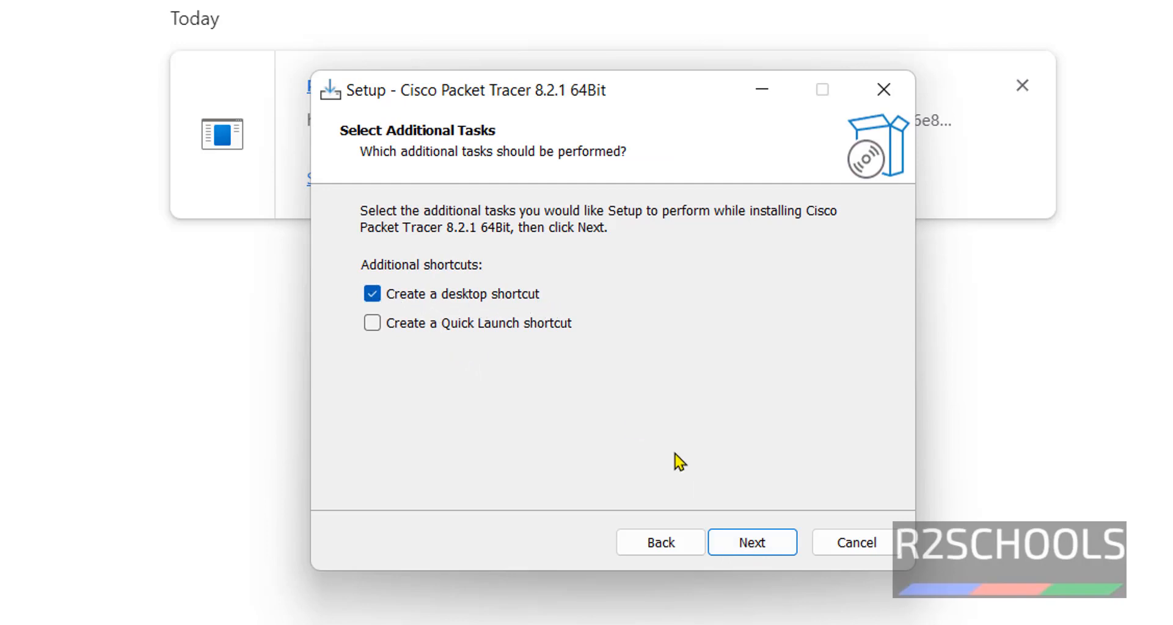
pyautogui.click(752, 542)
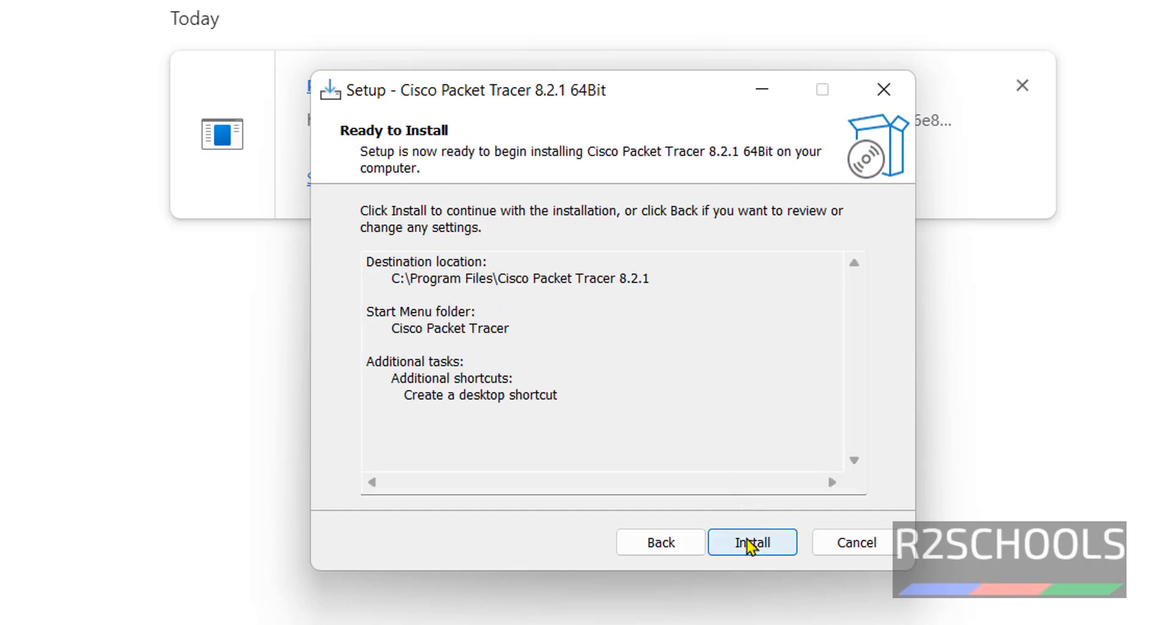
# Step: Install Packet Tracer 8.2.1, then finish setup with 'Launch Cisco Packet Tracer' kept checked
pyautogui.click(752, 542)
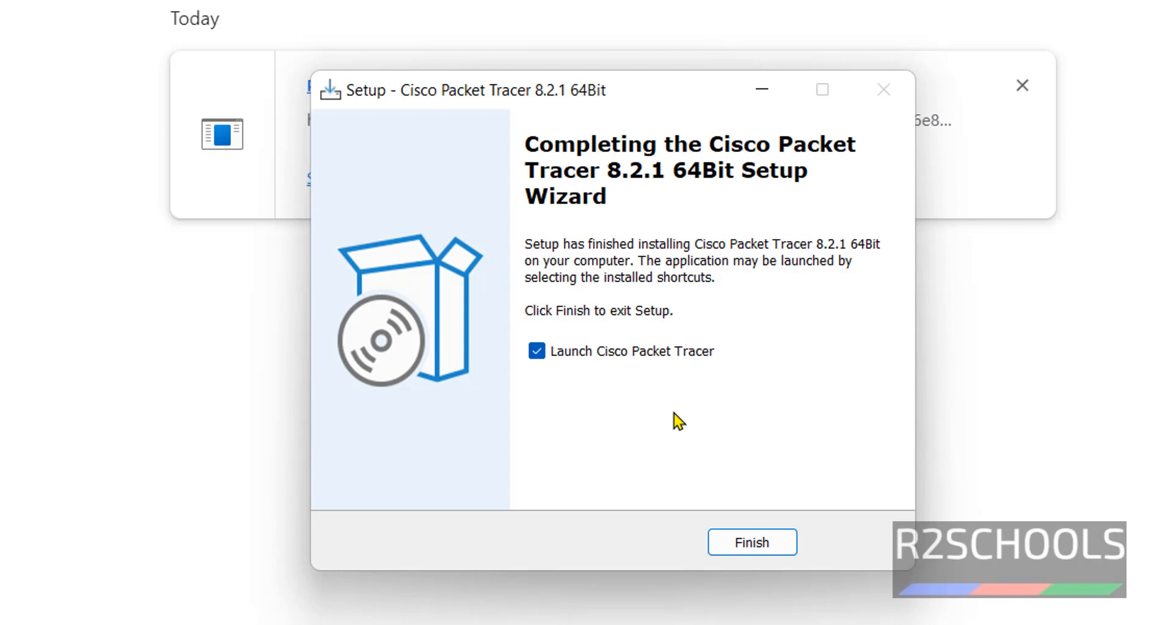
pyautogui.moveTo(634, 377)
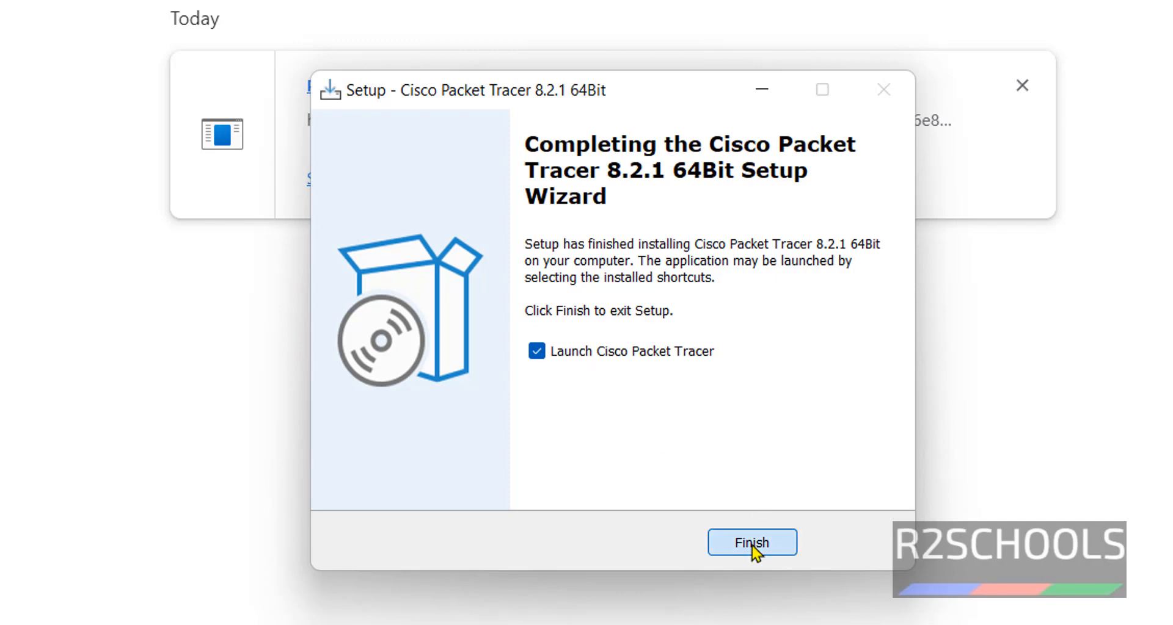
pyautogui.click(750, 542)
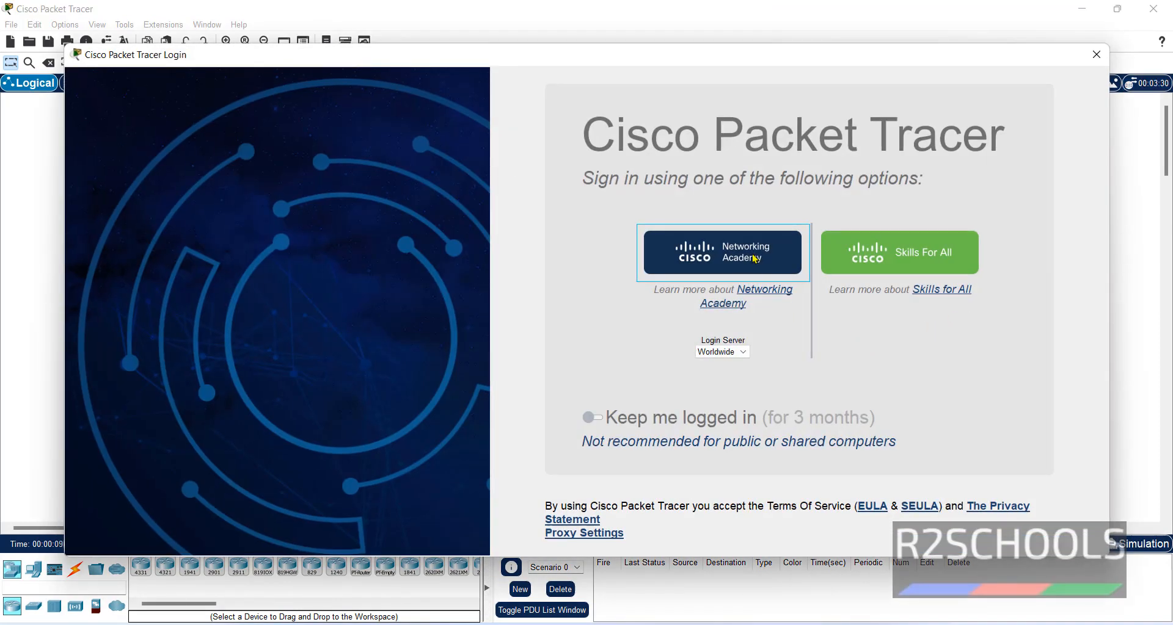
pyautogui.moveTo(929, 250)
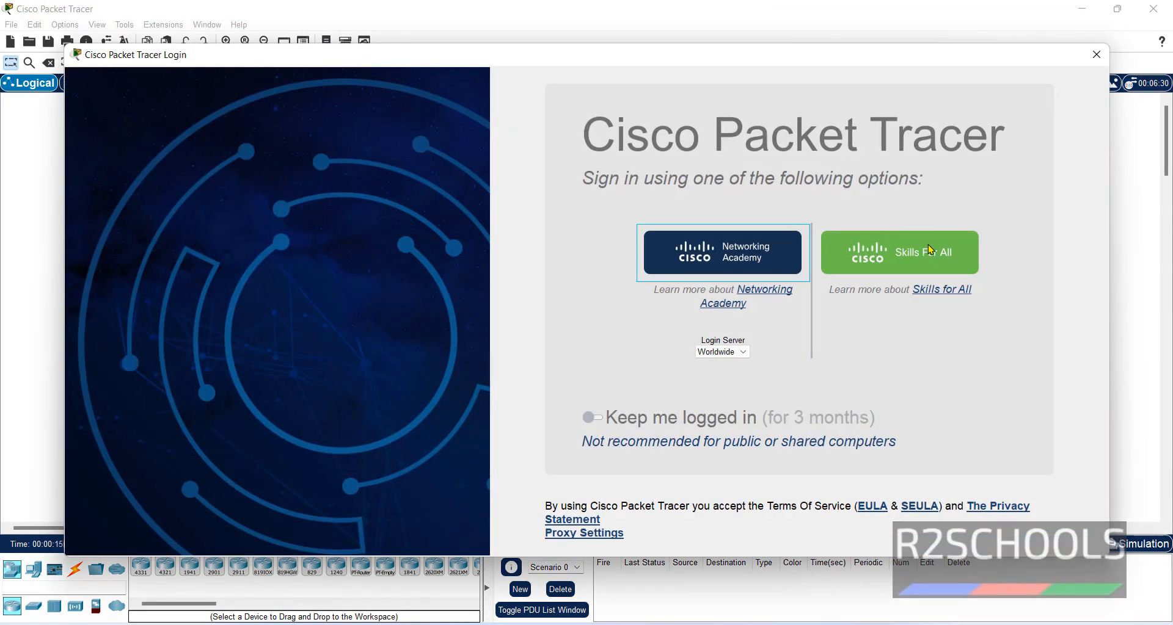
pyautogui.moveTo(901, 252)
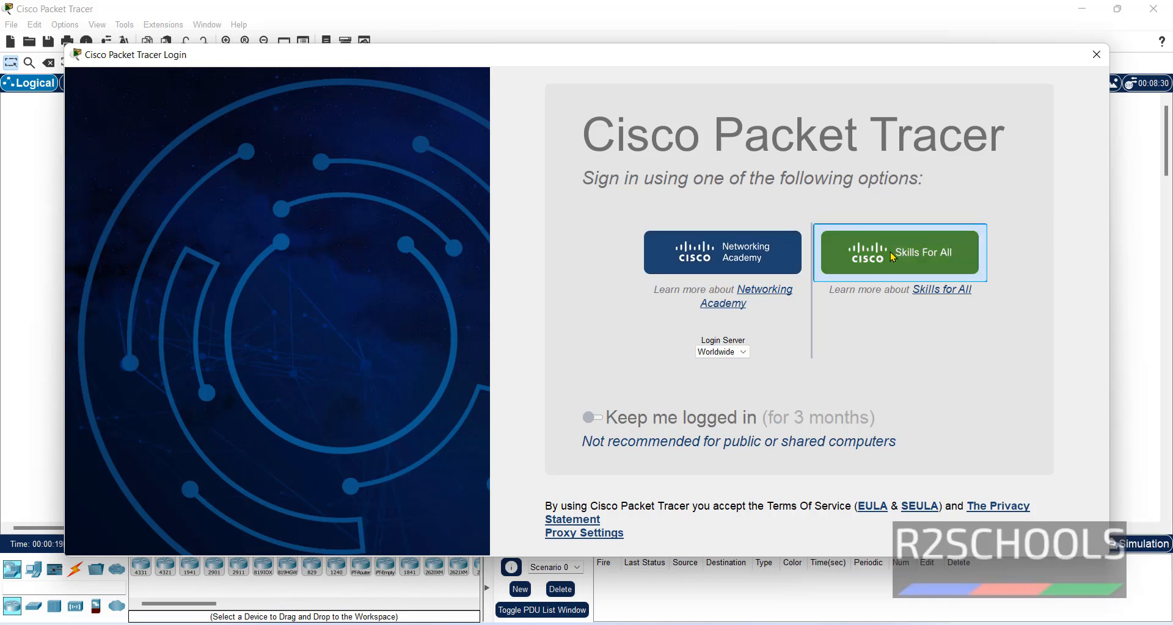
# Step: Choose the Skills For All sign-in option in the Packet Tracer Login dialog
pyautogui.click(898, 253)
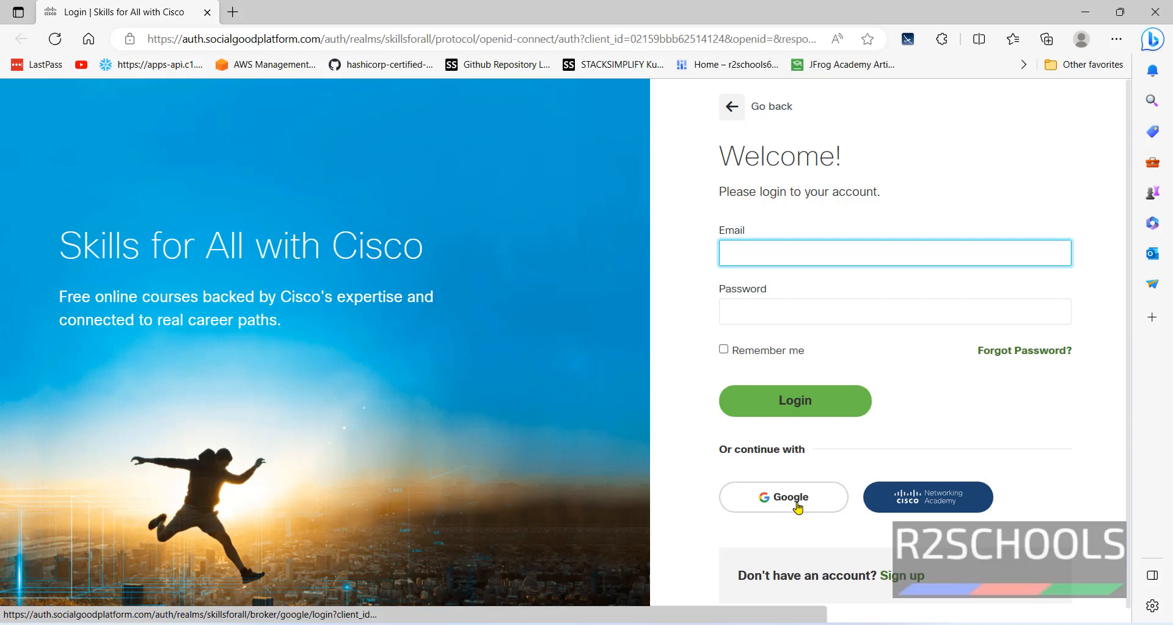
# Step: Continue with Google and submit the account password to complete the Skills for All login
pyautogui.click(783, 498)
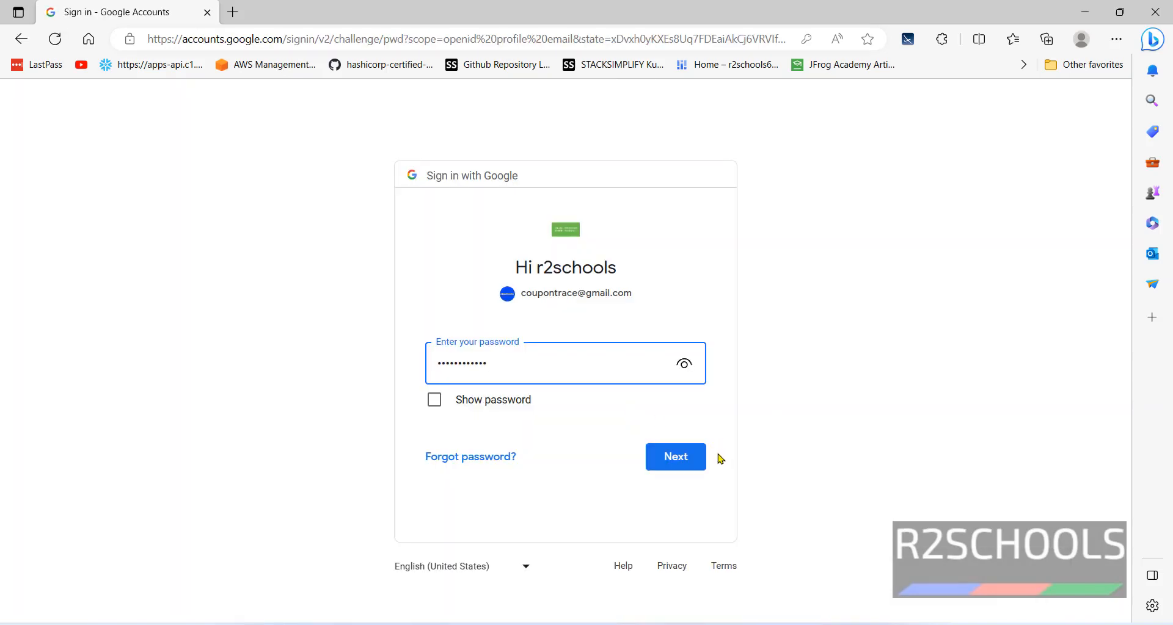
pyautogui.click(674, 456)
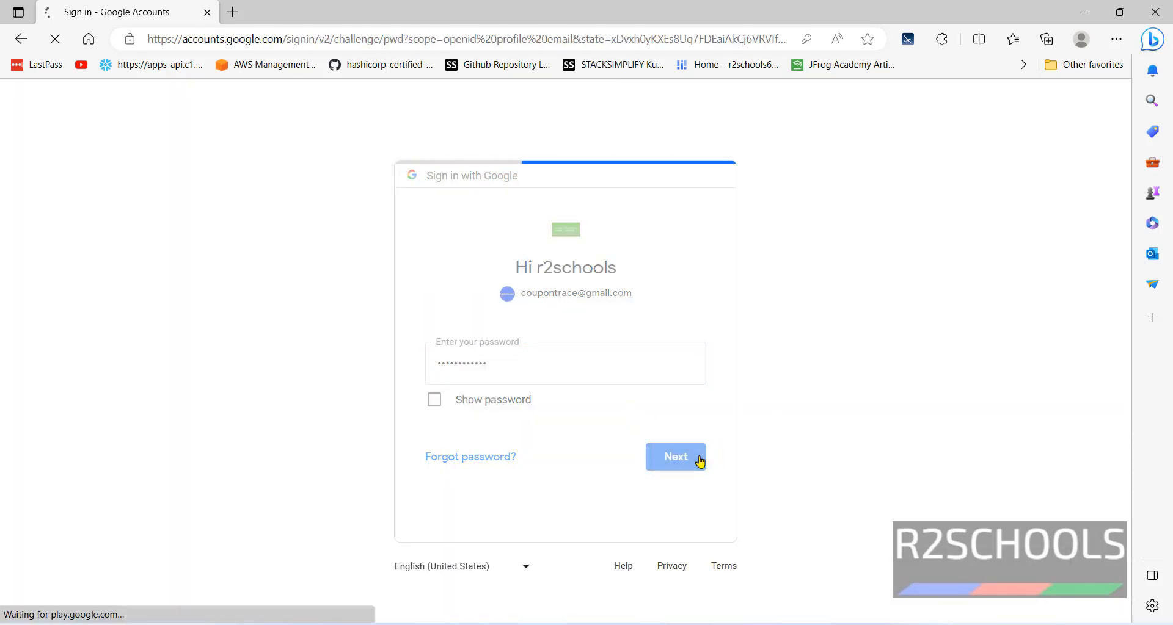
pyautogui.click(674, 456)
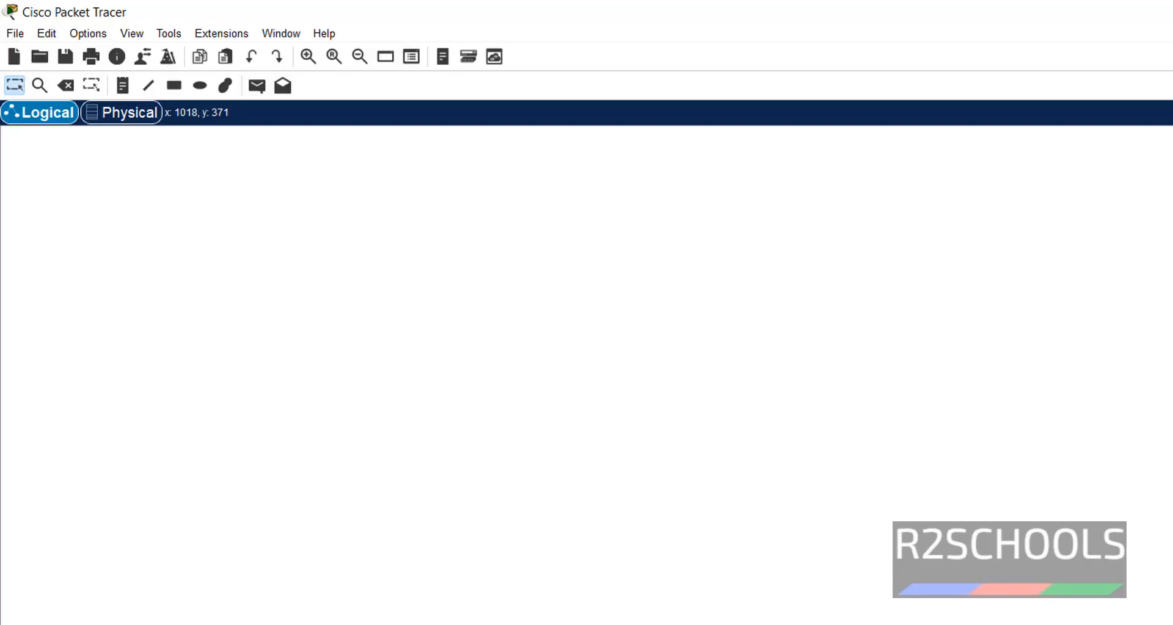
pyautogui.moveTo(759, 483)
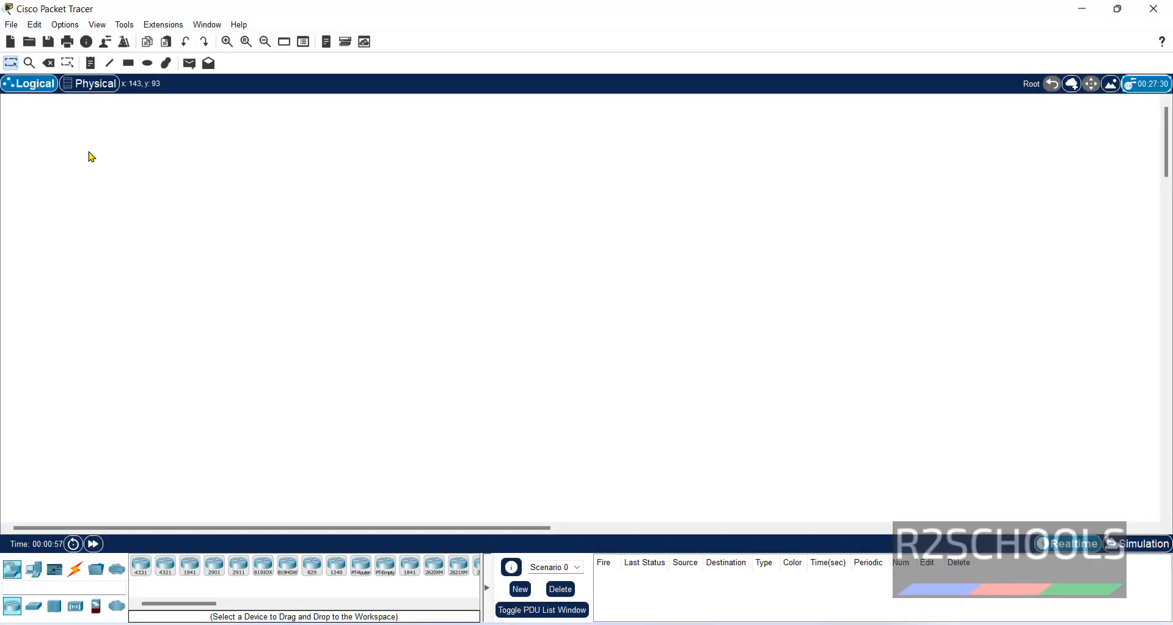
# Step: Browse the end device, component, cable and router categories in the device panel
pyautogui.click(88, 83)
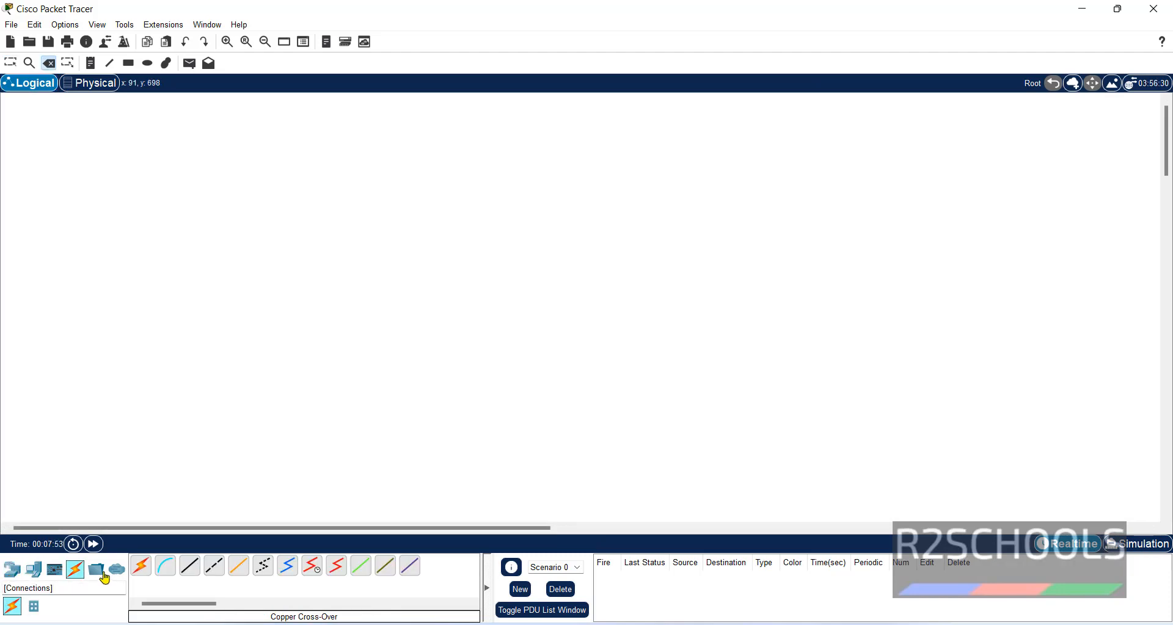
pyautogui.moveTo(23, 583)
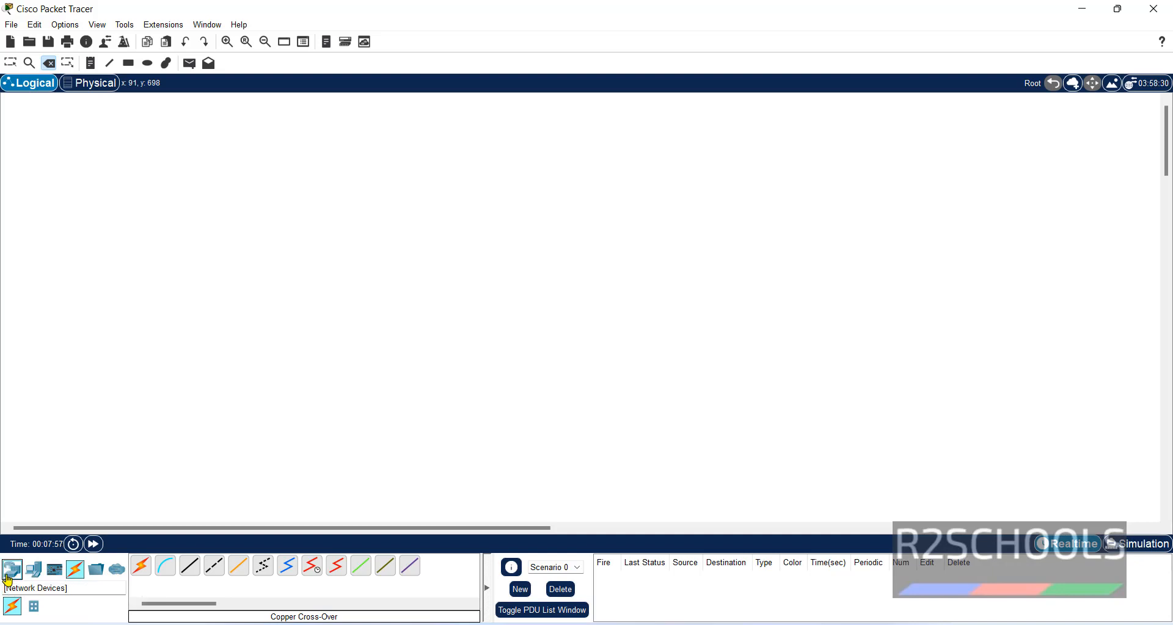
pyautogui.click(33, 570)
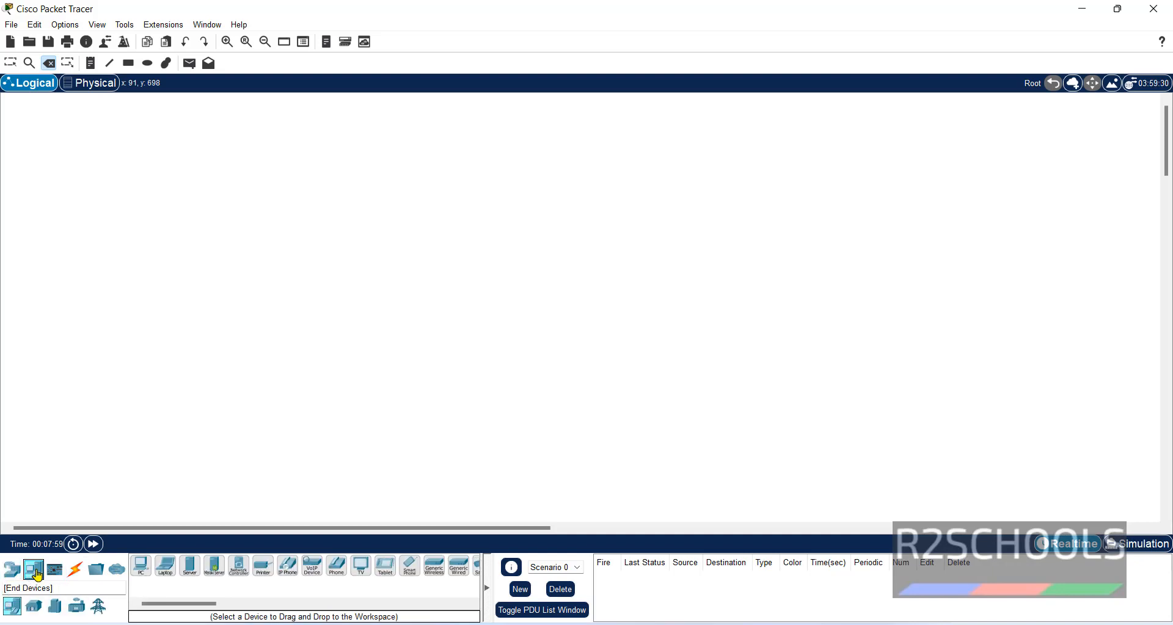
pyautogui.click(53, 570)
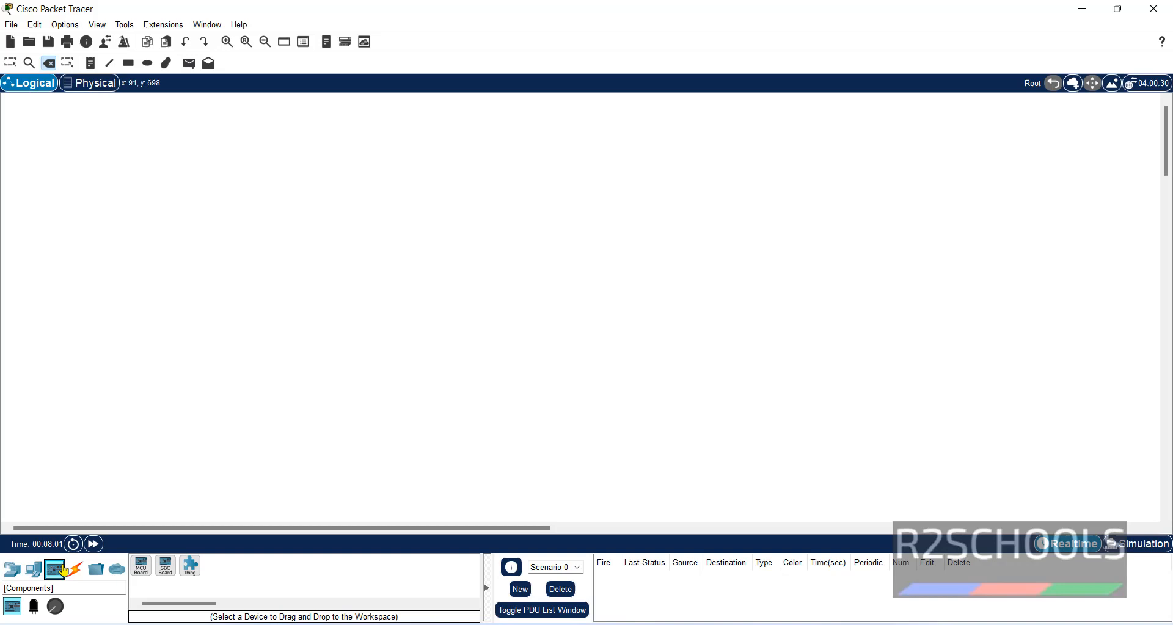
pyautogui.click(74, 569)
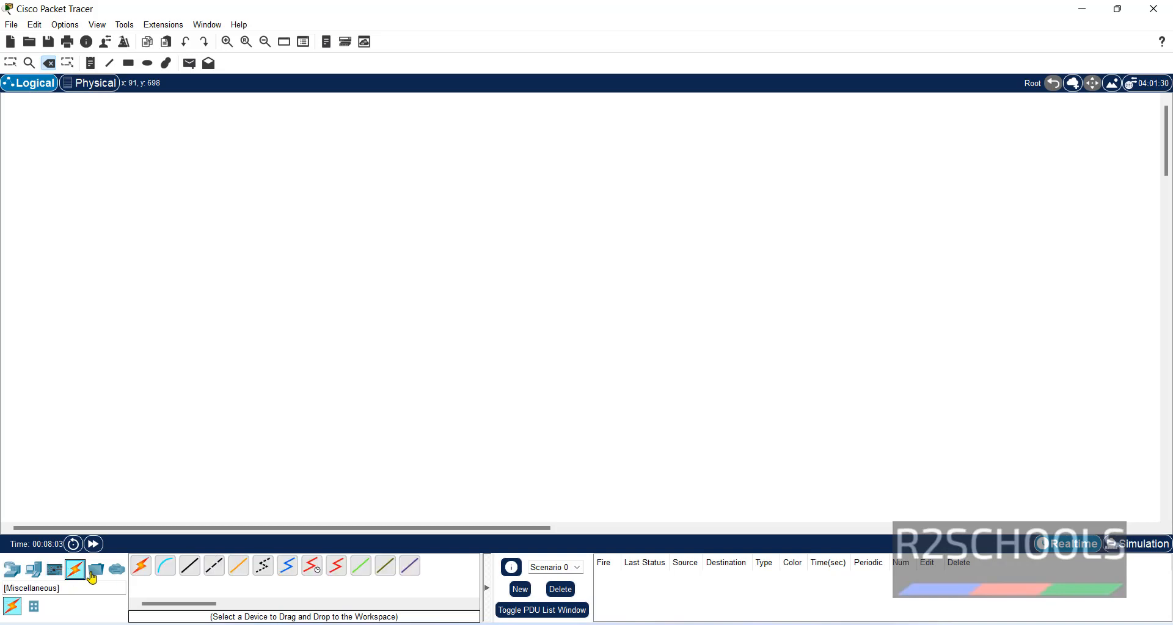
pyautogui.click(95, 570)
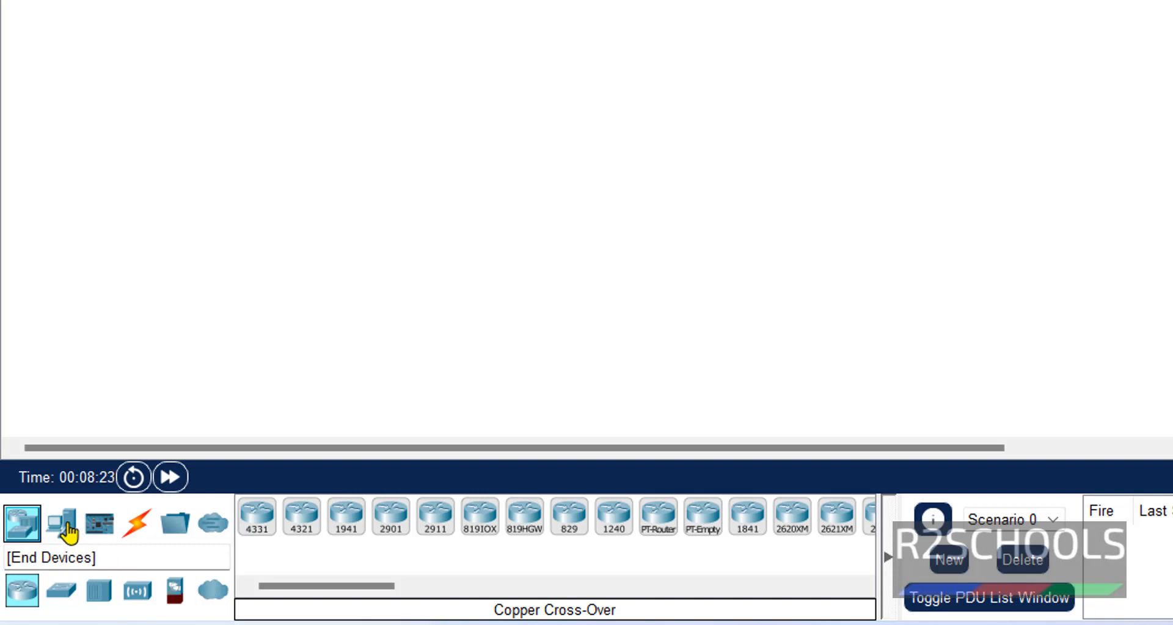
# Step: Return to End Devices and choose the PC for placement
pyautogui.click(60, 521)
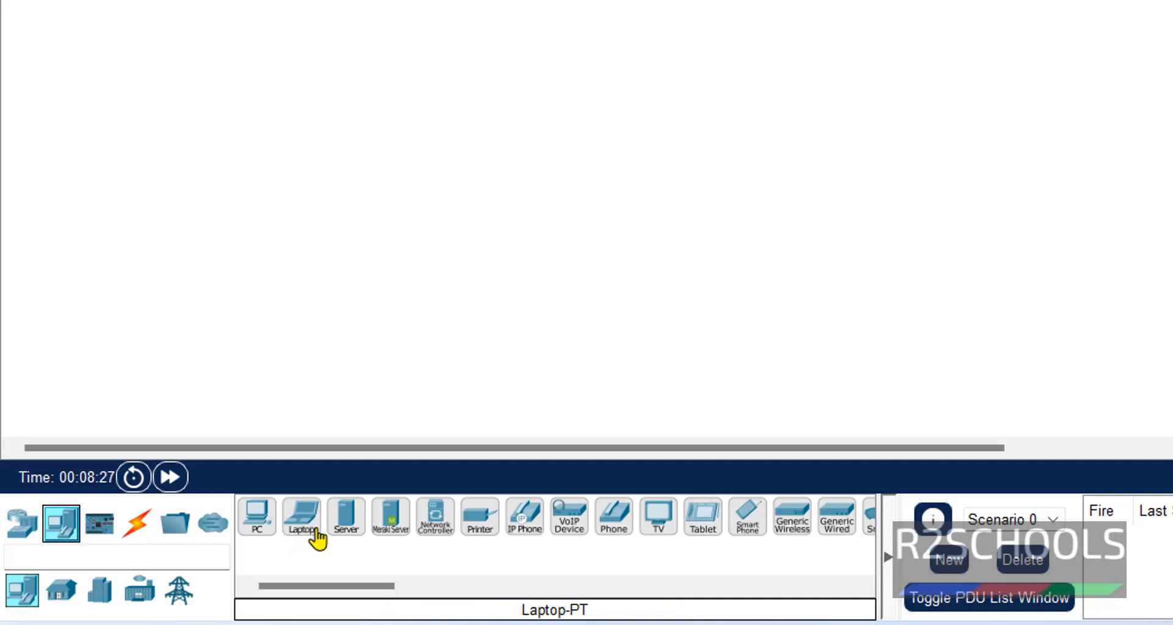
pyautogui.click(701, 516)
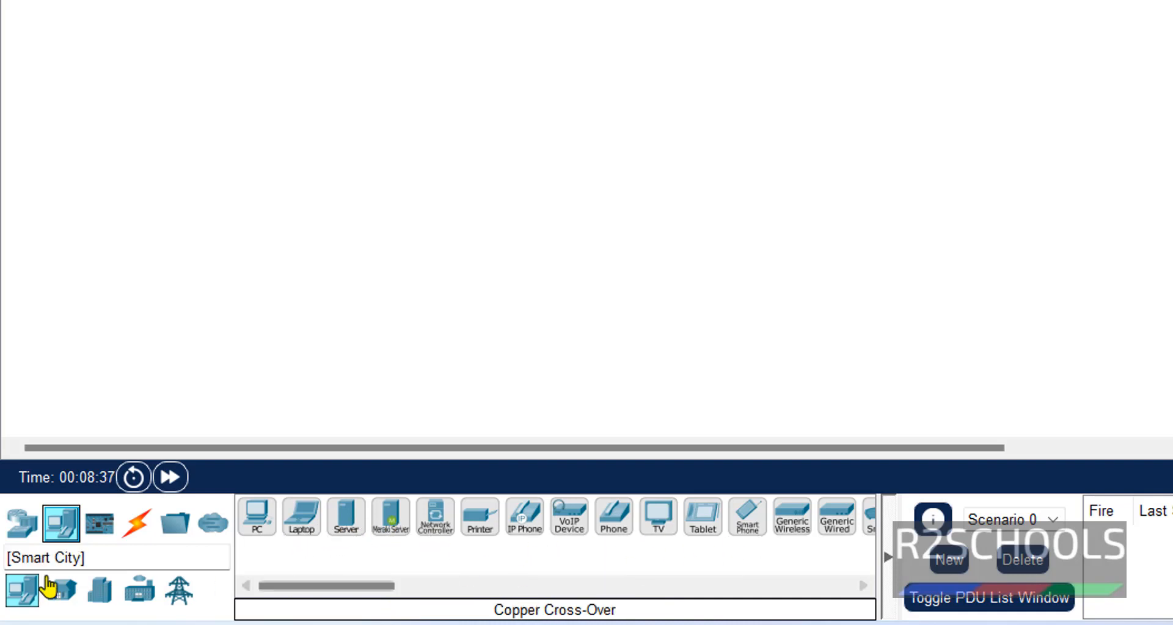
pyautogui.click(137, 522)
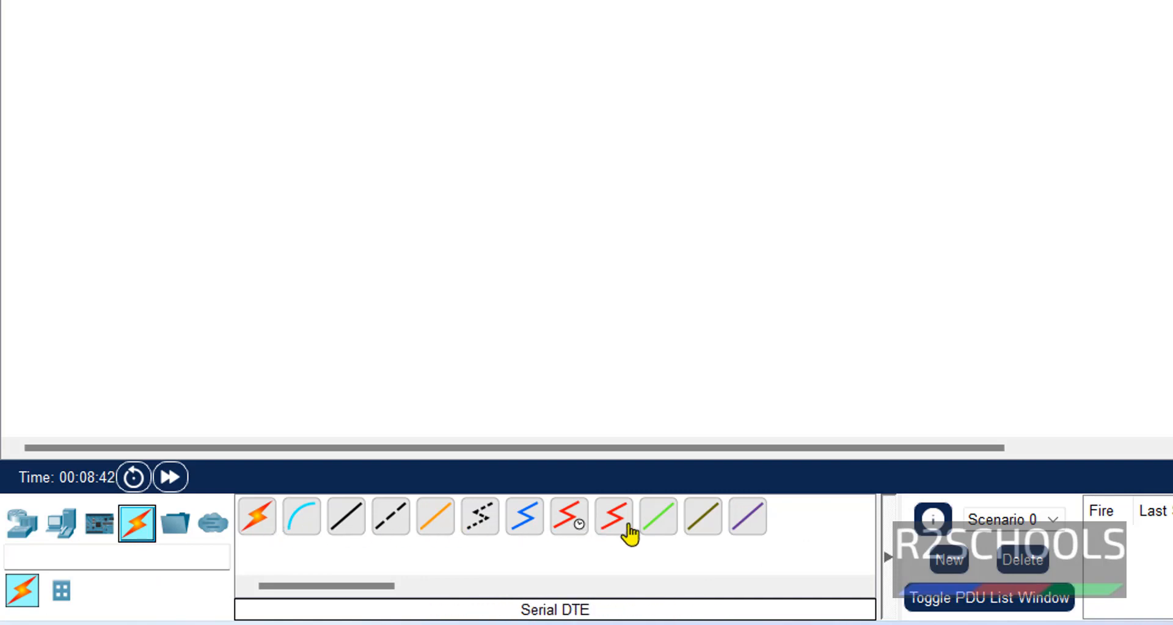
pyautogui.click(60, 522)
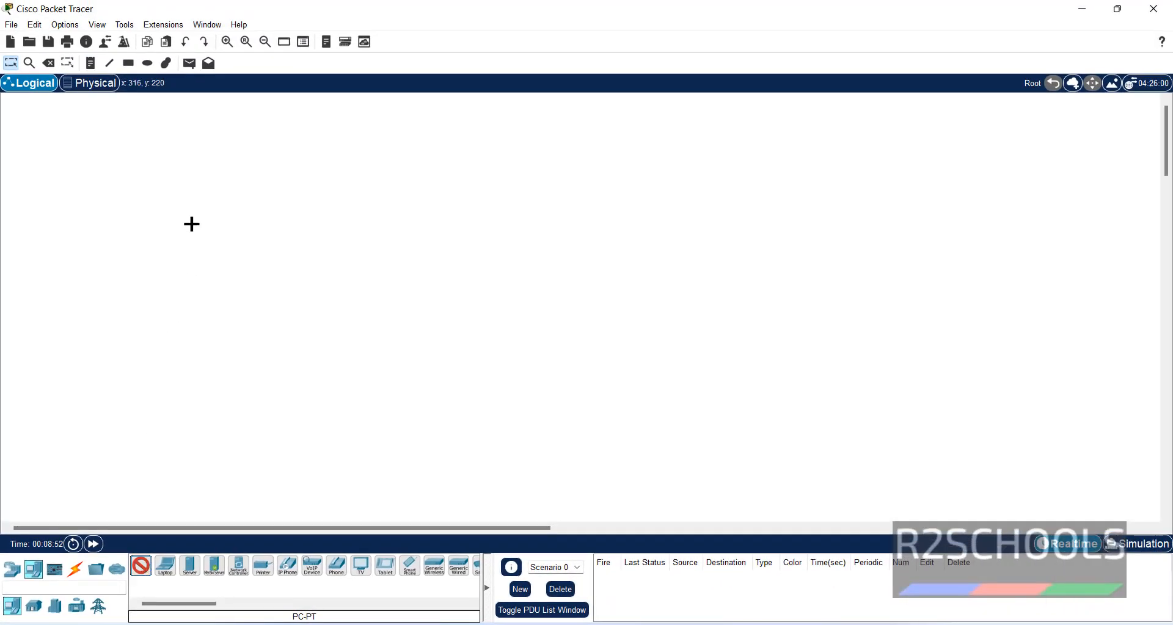
# Step: Place PC1 and cable its FastEthernet0 to Laptop1's FastEthernet0 with copper cross-over
pyautogui.click(186, 223)
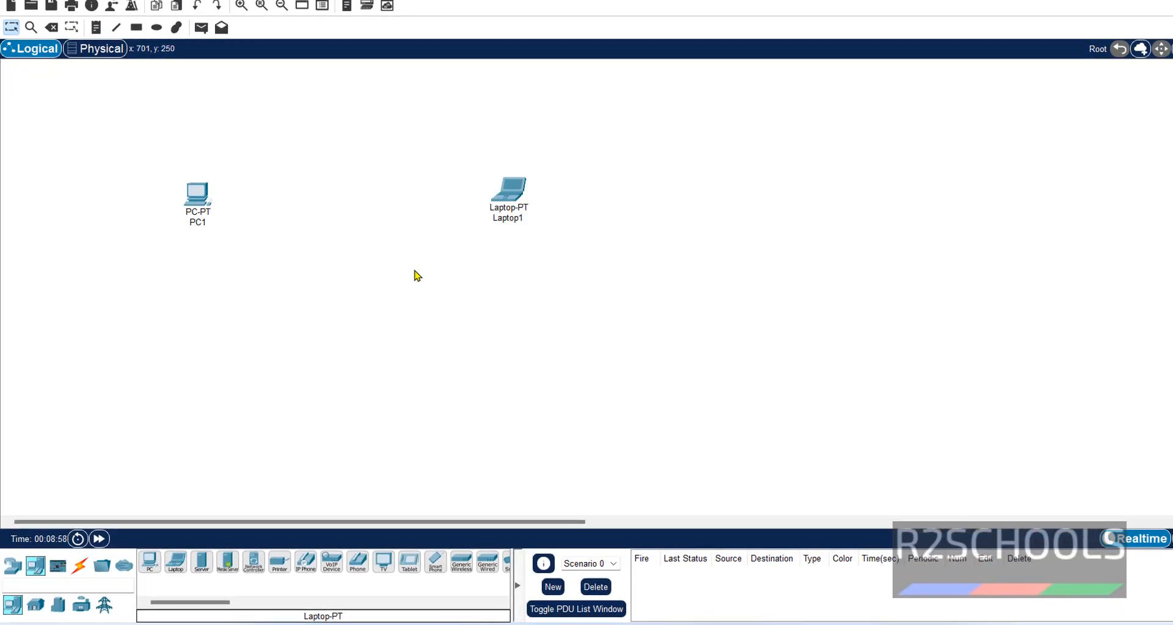
pyautogui.moveTo(346, 503)
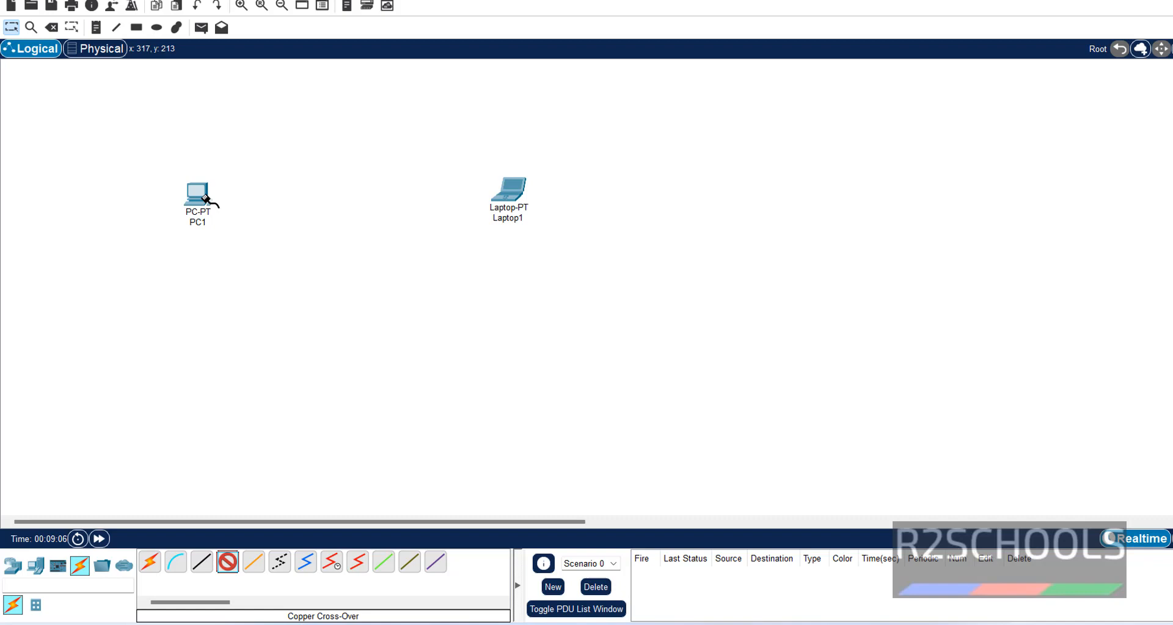
pyautogui.click(200, 193)
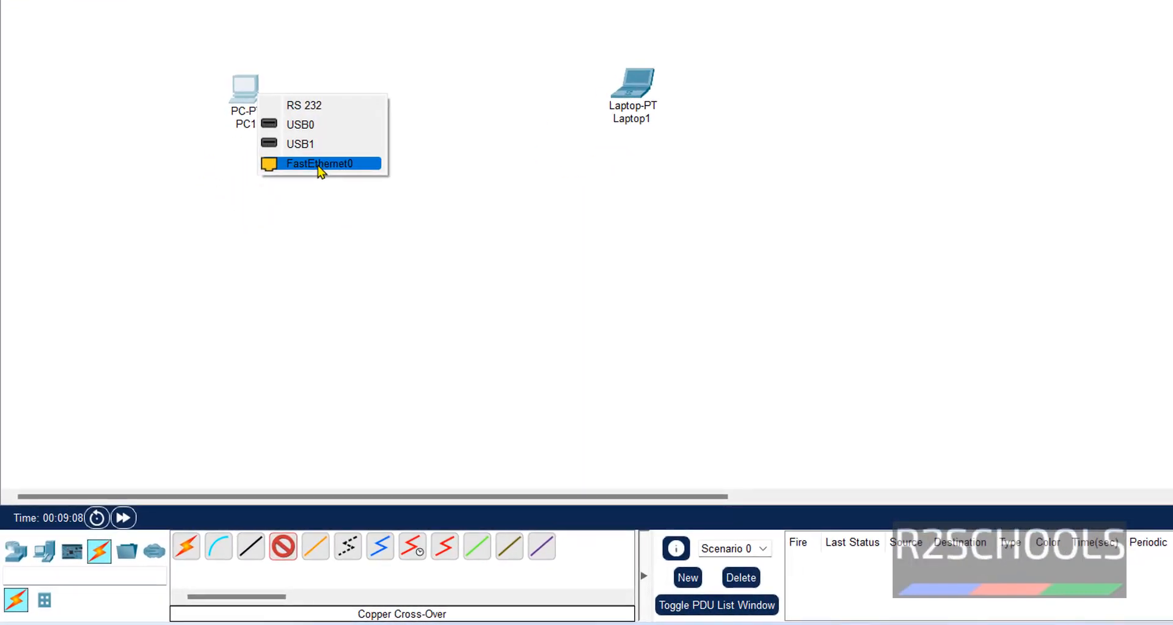
pyautogui.click(319, 164)
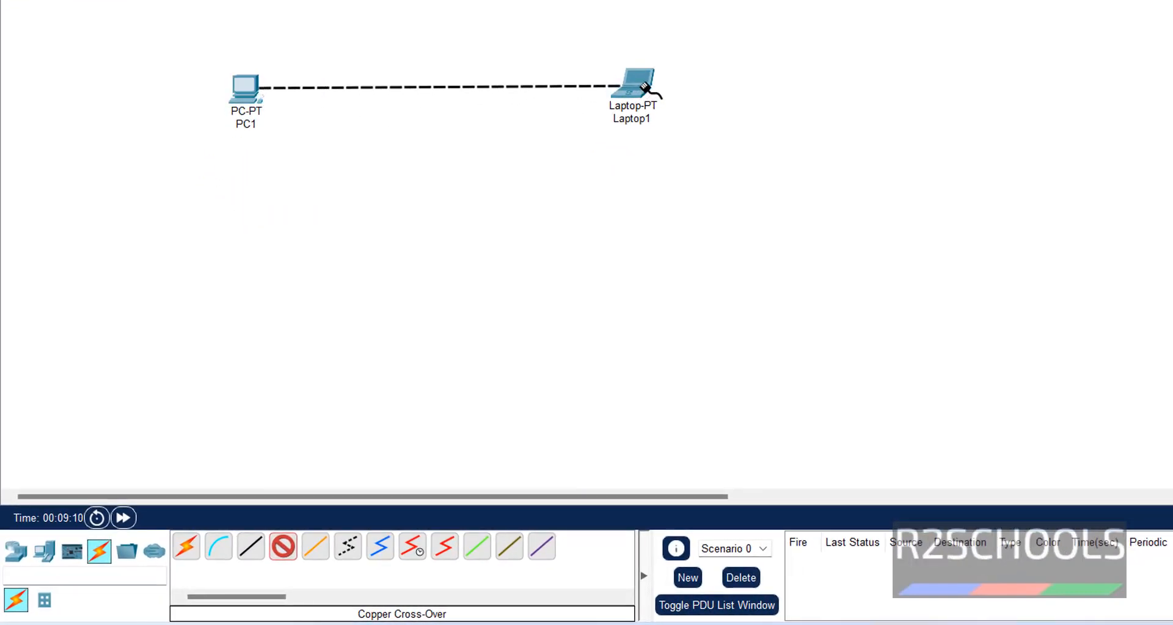
pyautogui.click(633, 84)
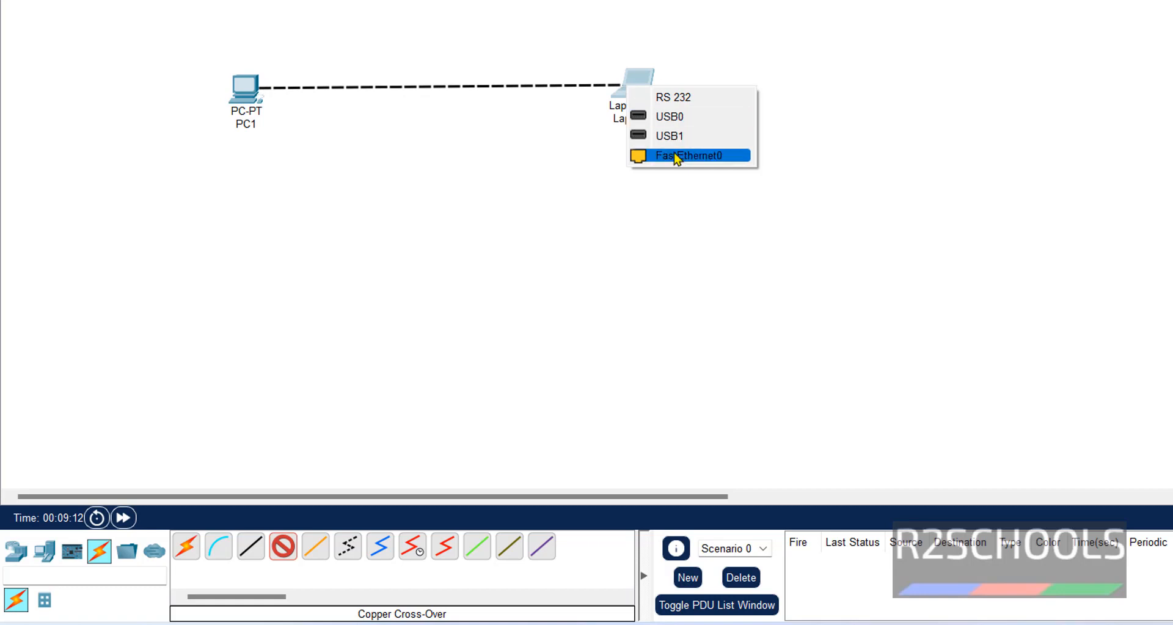
pyautogui.click(688, 156)
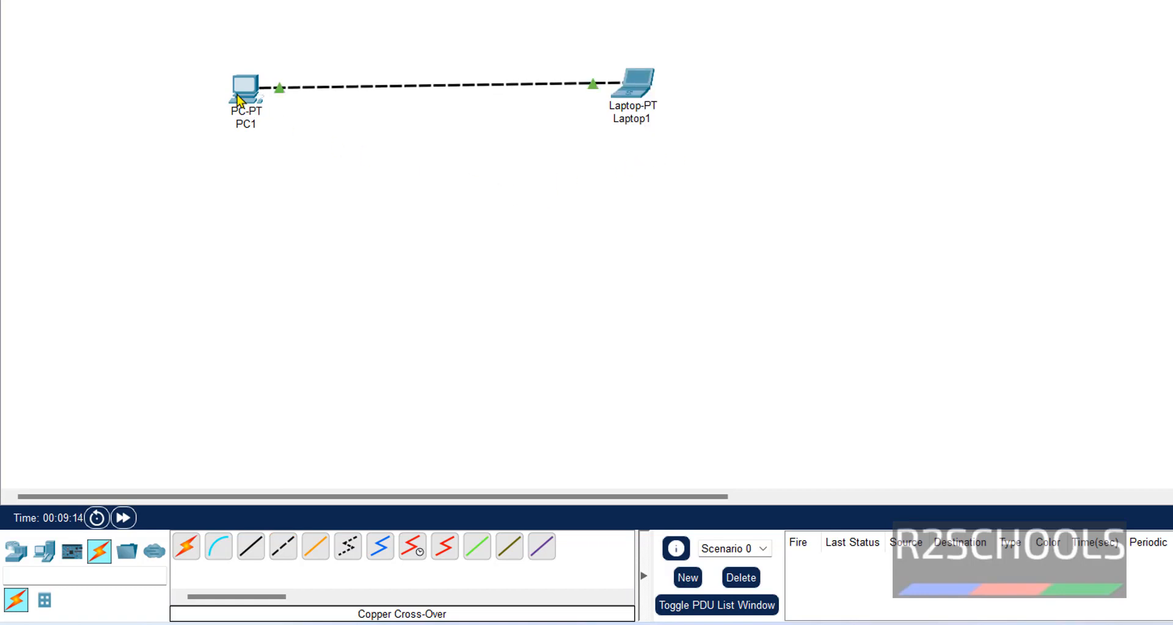
pyautogui.moveTo(244, 86)
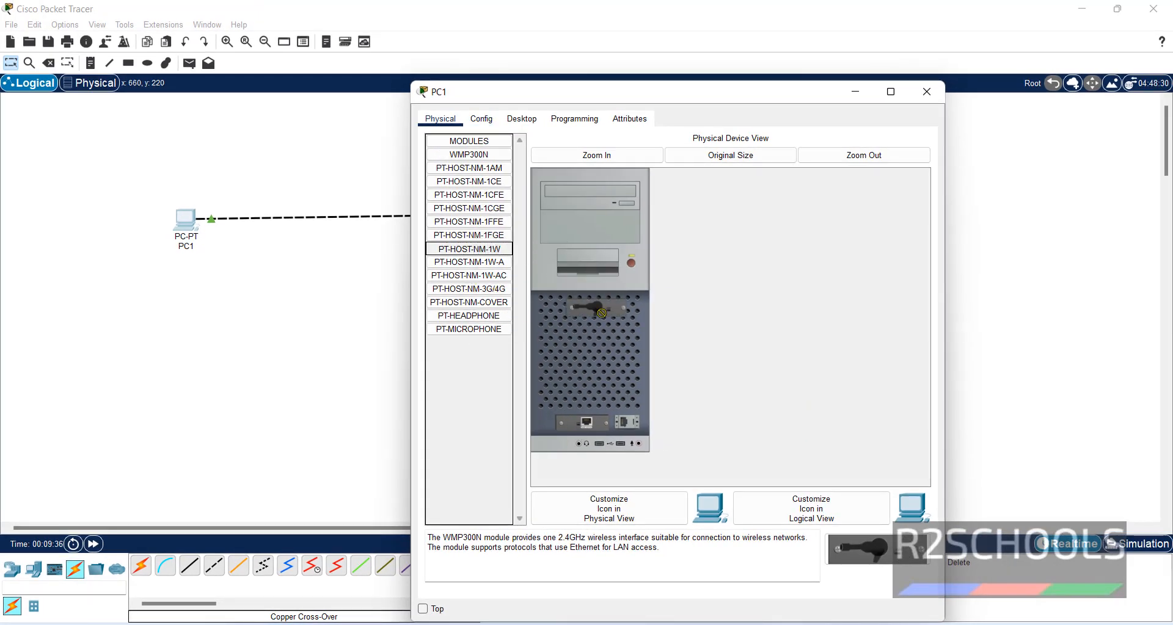
# Step: Zoom in on PC1's hardware view, restore original size, then show its Config settings
pyautogui.click(595, 156)
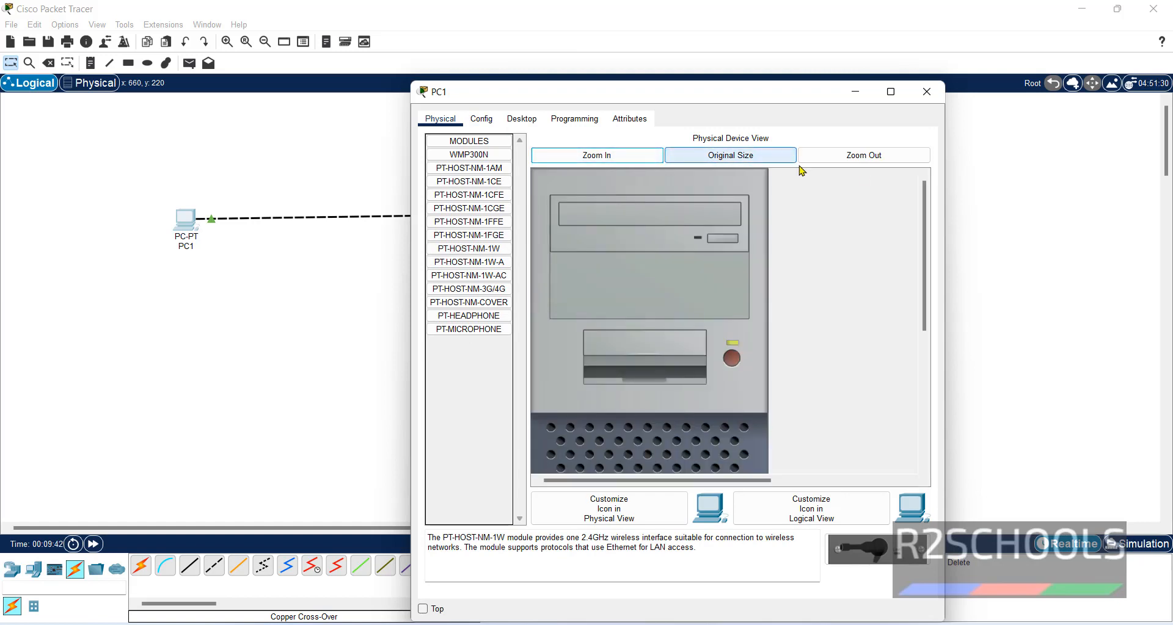
pyautogui.click(729, 156)
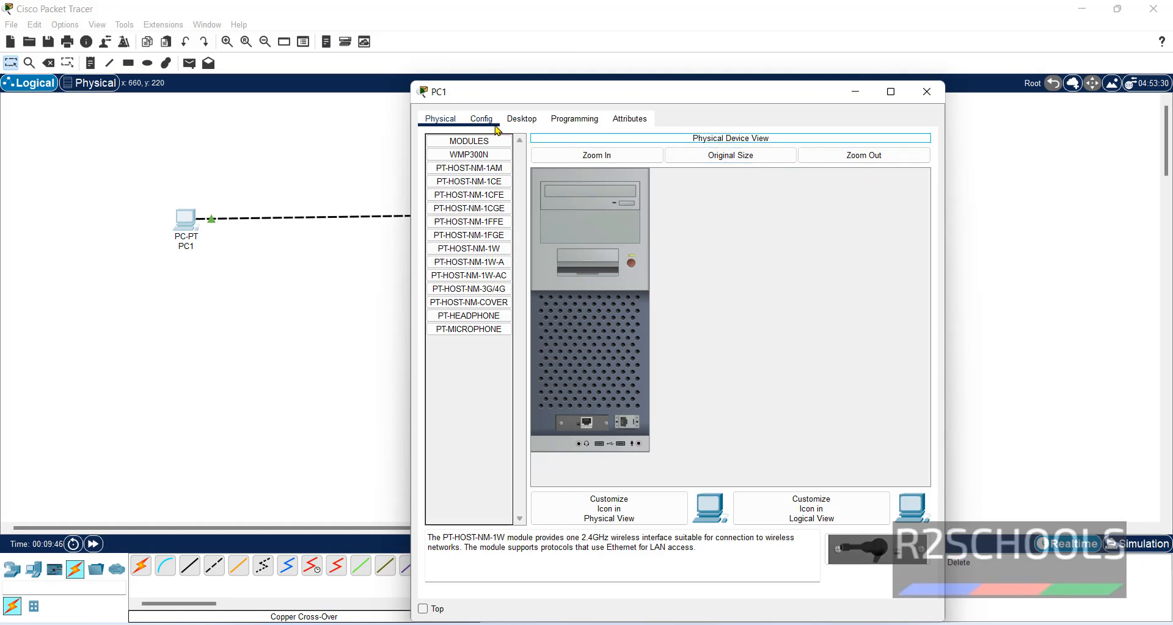
pyautogui.click(480, 119)
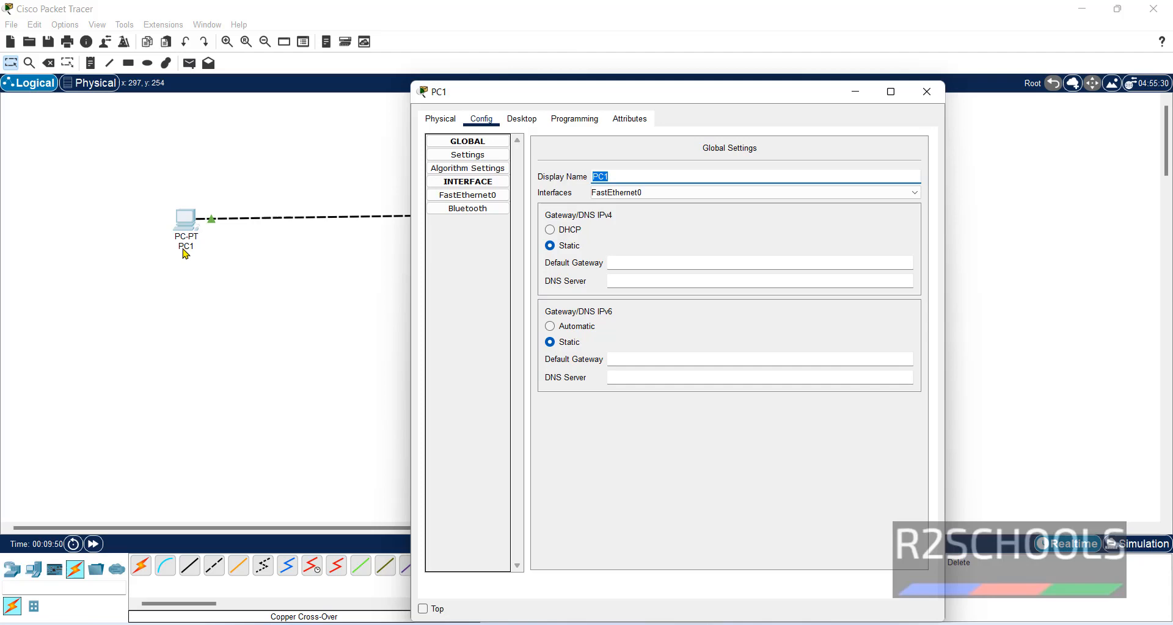
pyautogui.moveTo(666, 175)
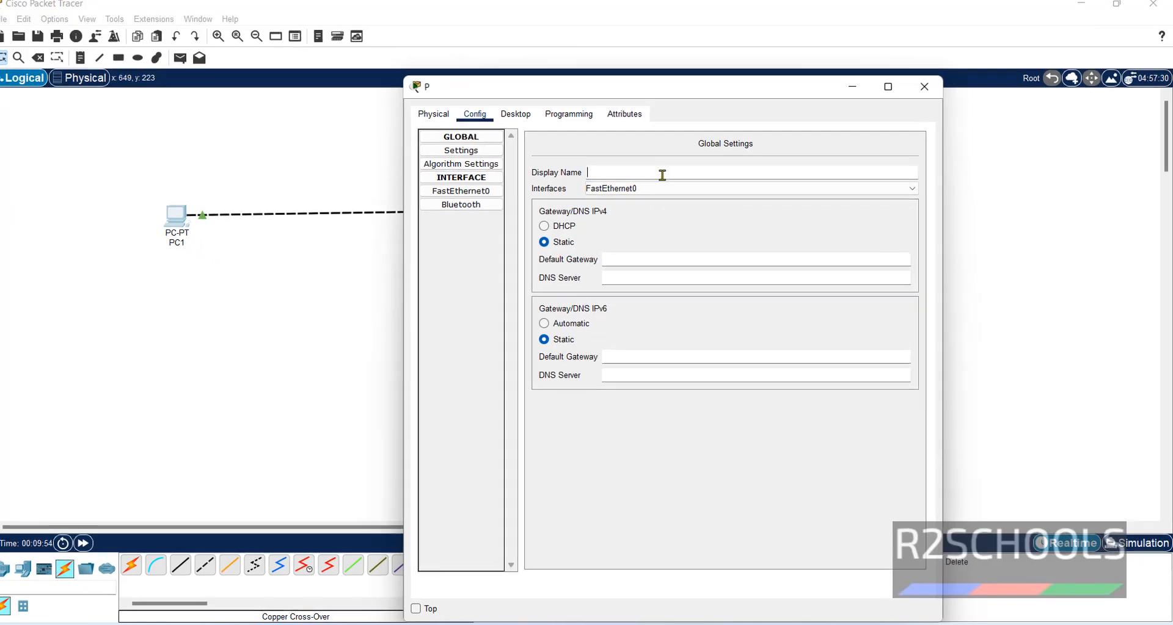
# Step: Rename PC1 to firstpc and open its FastEthernet0 interface settings
pyautogui.write('firstpc')
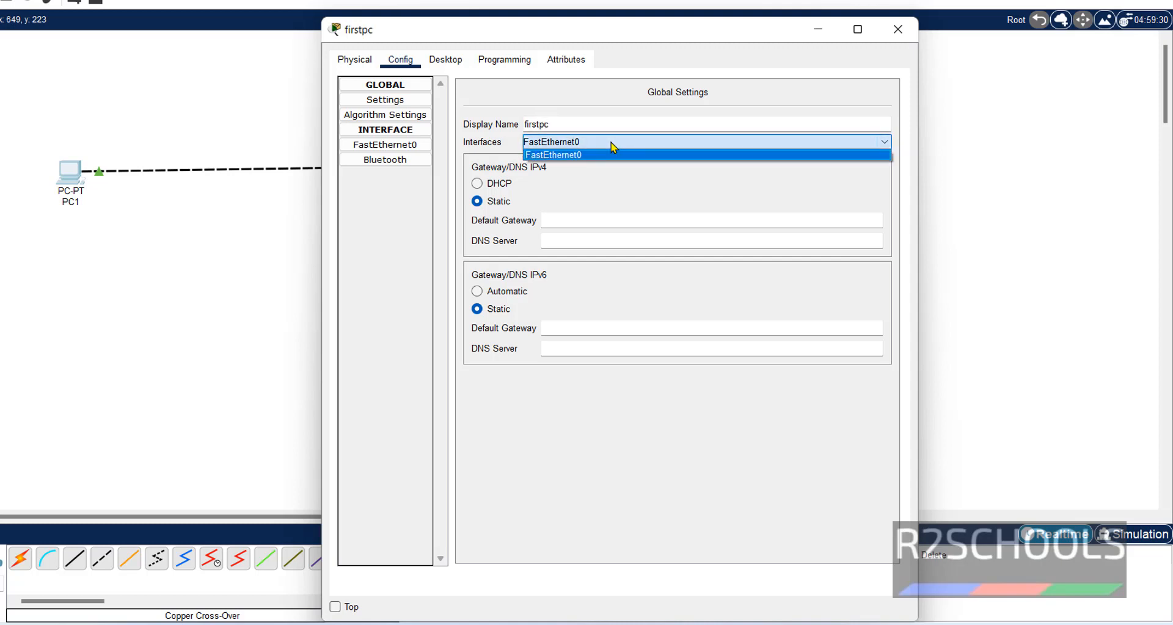
pyautogui.click(553, 155)
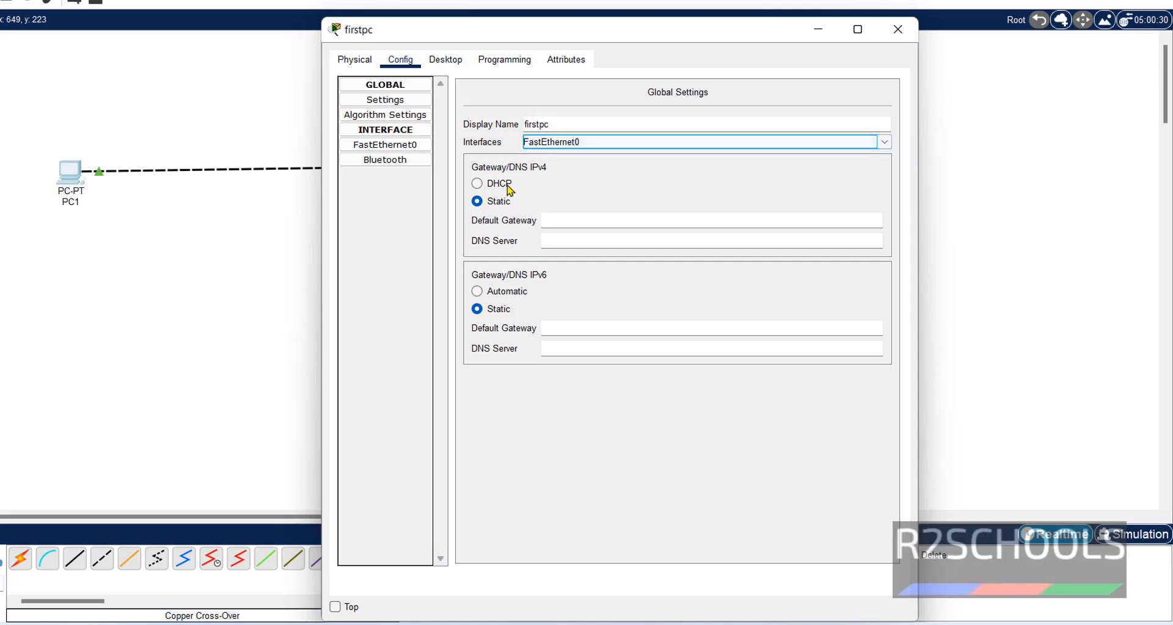
pyautogui.click(385, 144)
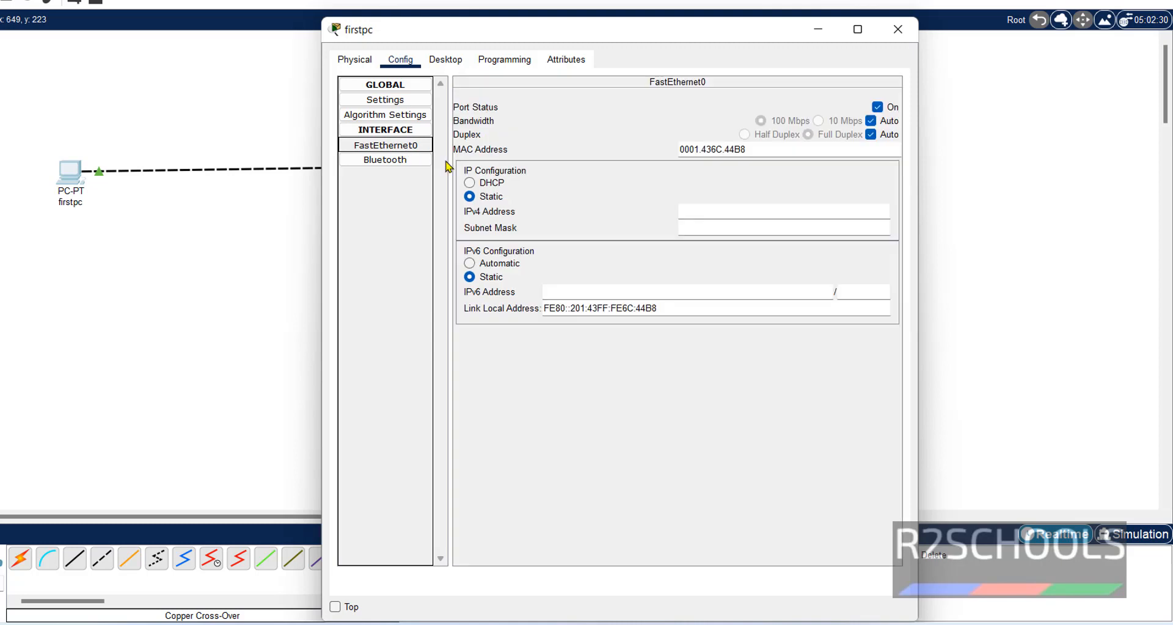
pyautogui.moveTo(267, 206)
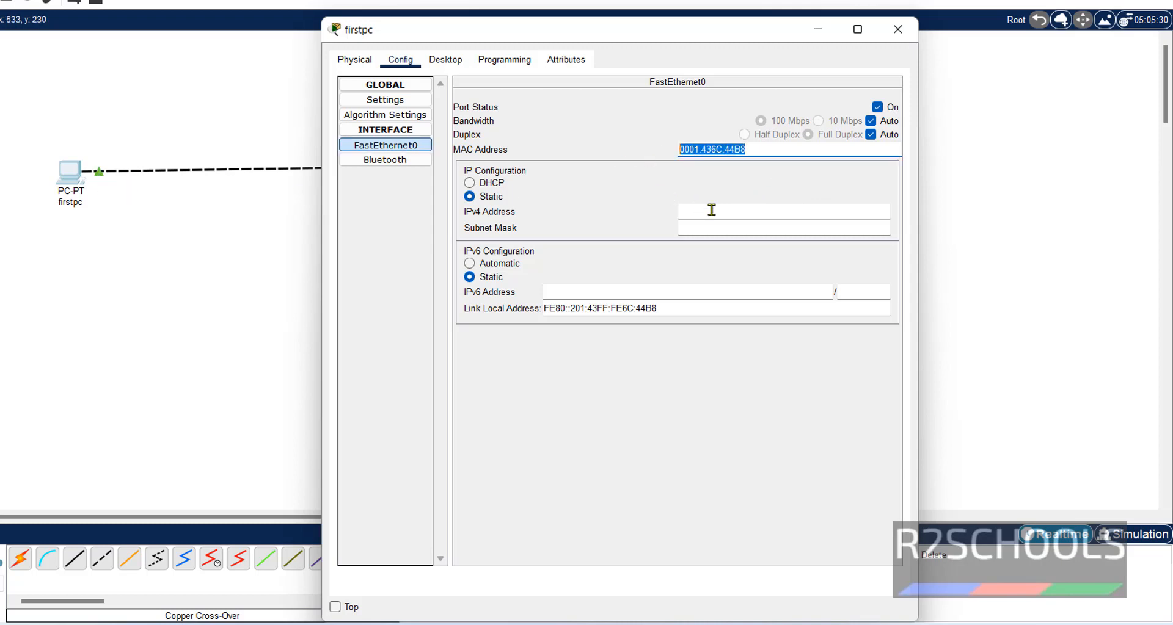
pyautogui.write('19')
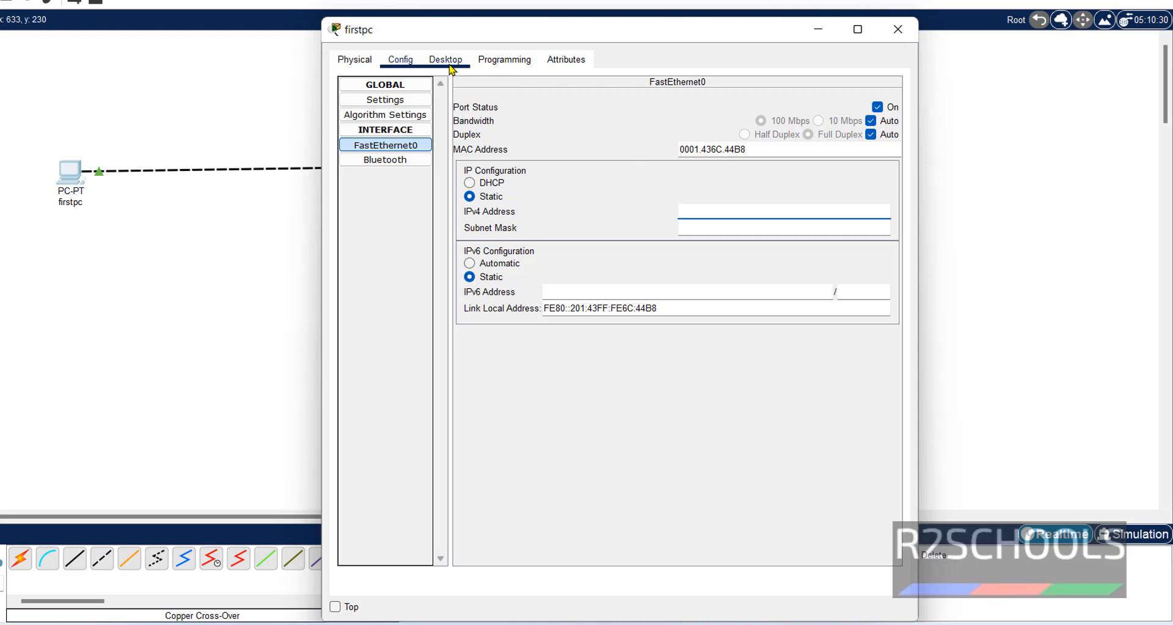
# Step: Run ipconfig in firstpc's Command Prompt, showing 0.0.0.0, then return to Config
pyautogui.click(445, 59)
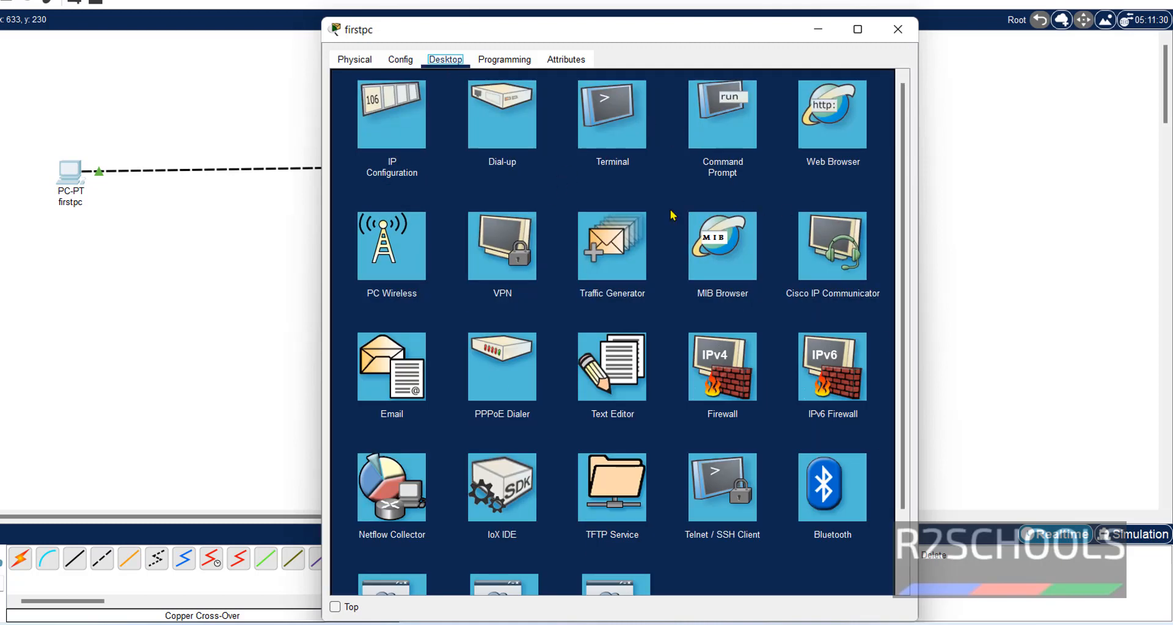
pyautogui.moveTo(718, 178)
pyautogui.write('i')
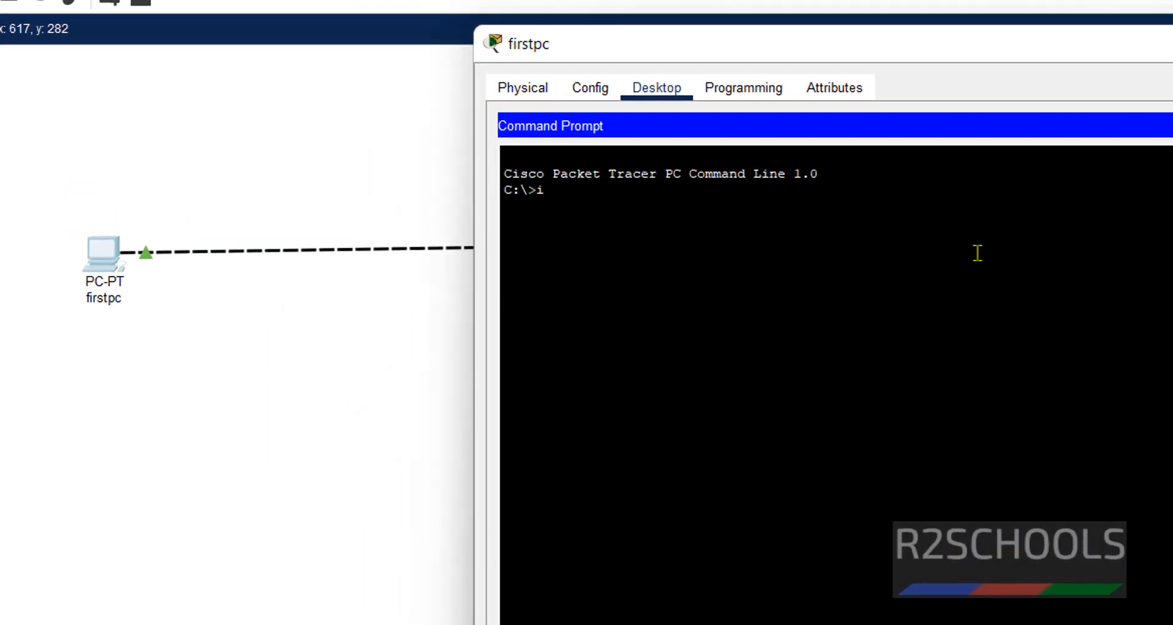
pyautogui.write('pcionfig')
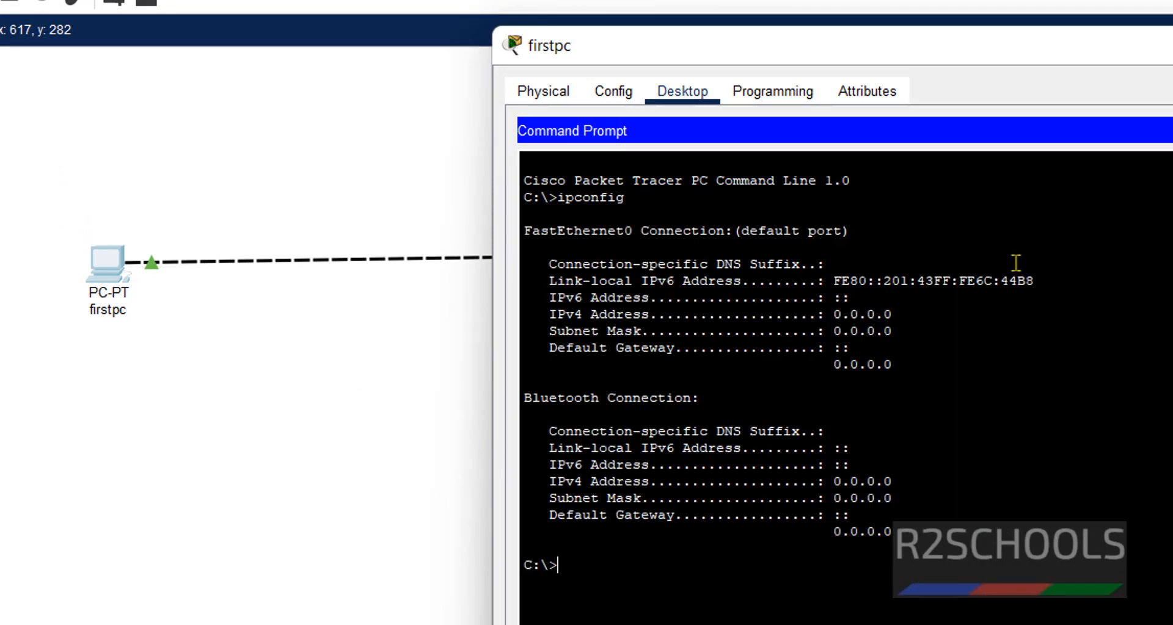
pyautogui.moveTo(689, 196)
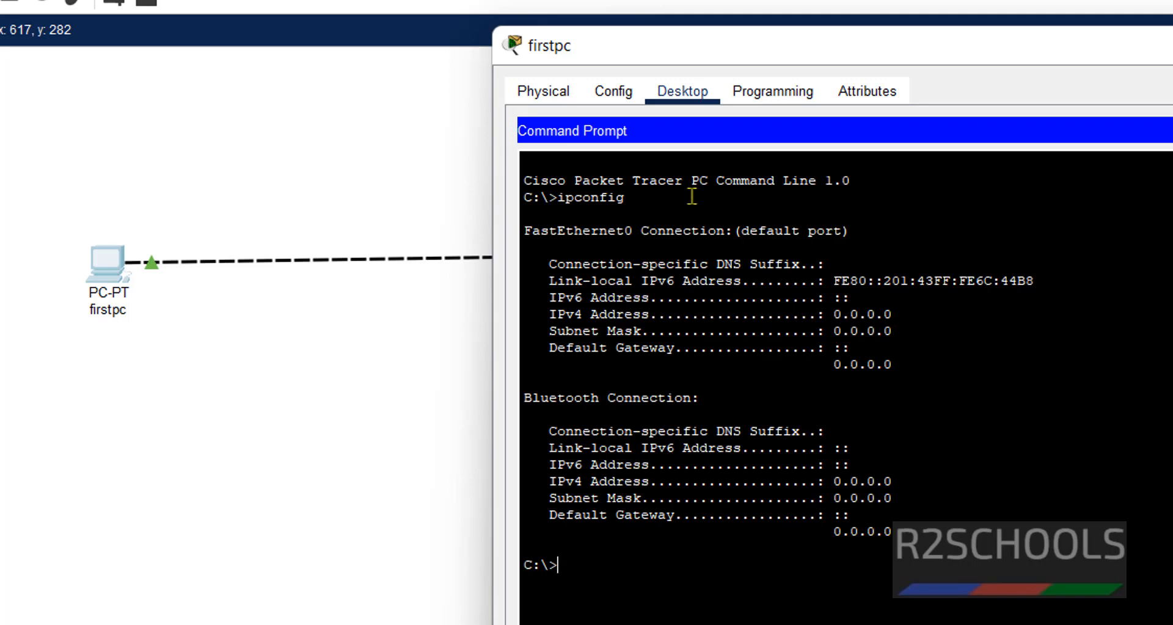
pyautogui.click(613, 91)
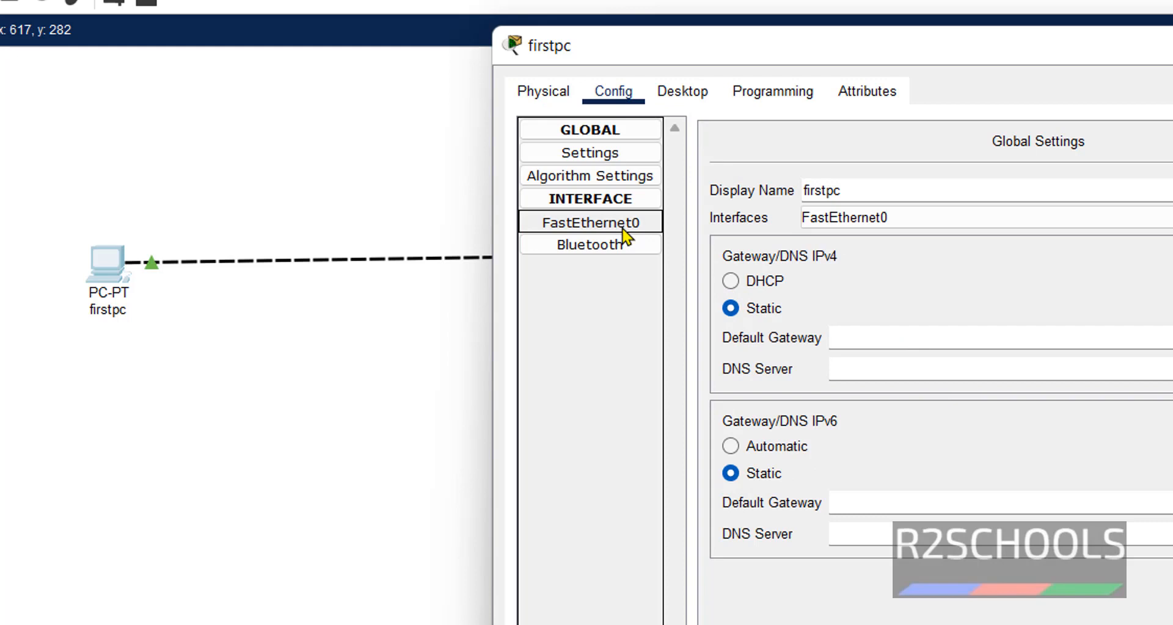
# Step: Set firstpc's FastEthernet0 to 192.168.106.136 with mask 255.255.255.0, then start ipconfig
pyautogui.click(590, 222)
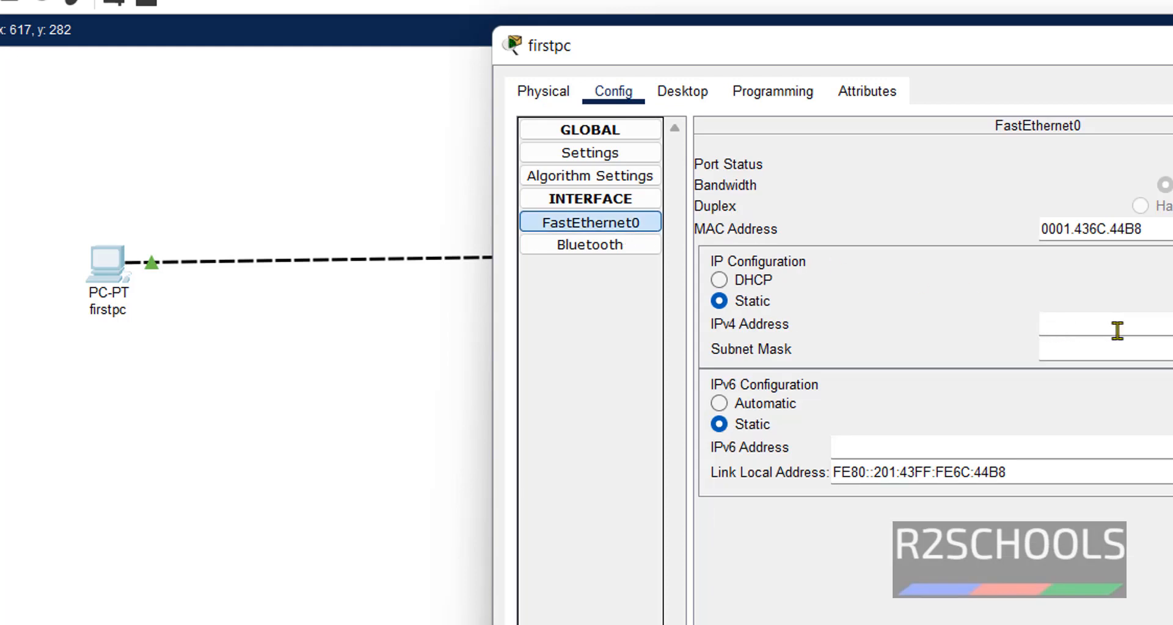
pyautogui.write('192.168.')
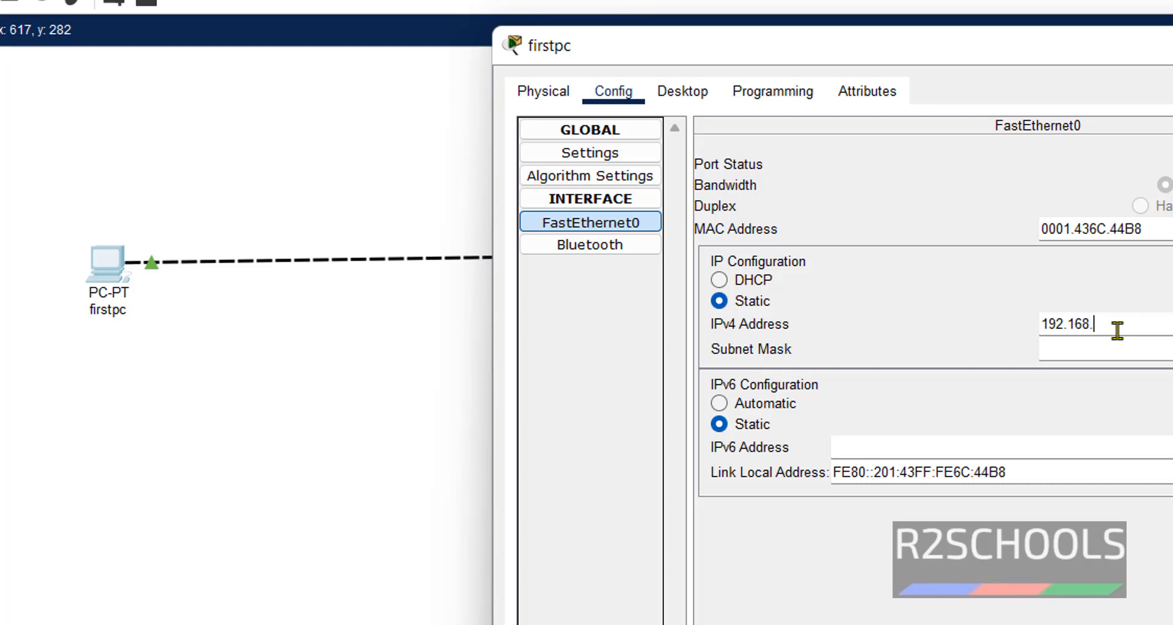
pyautogui.write('106')
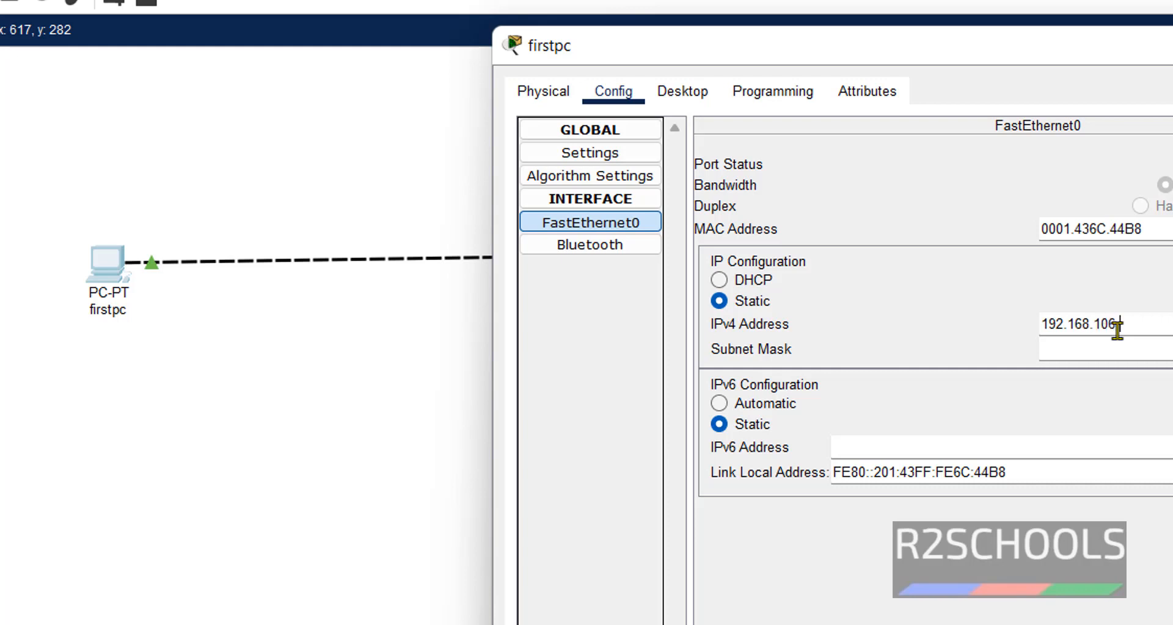
pyautogui.write('136')
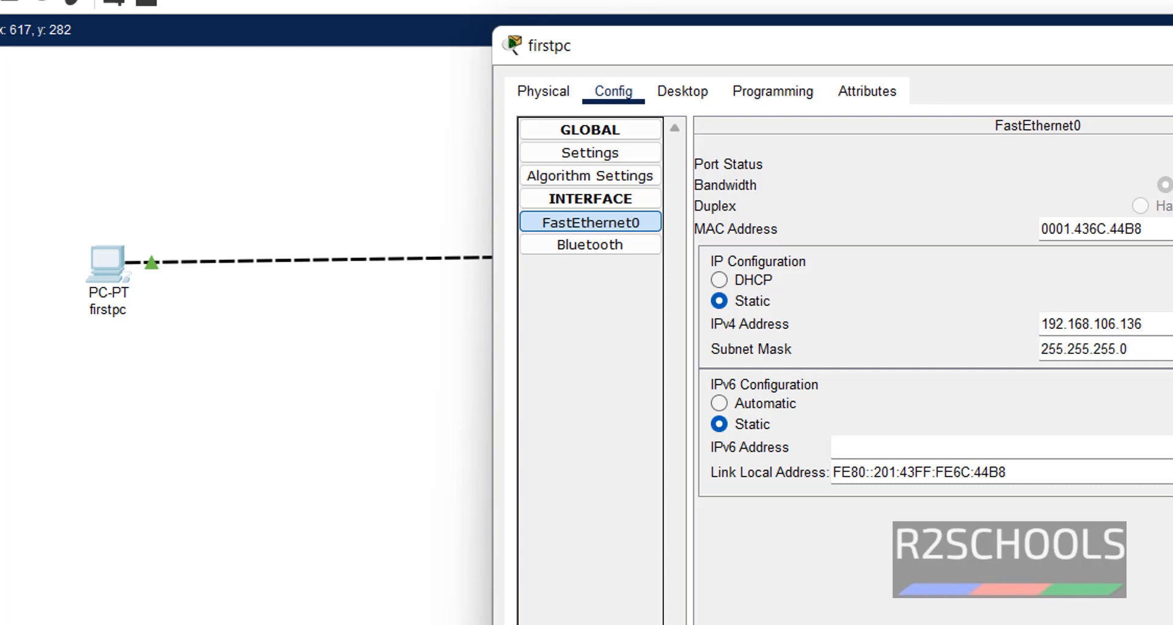
pyautogui.tripleClick(1100, 350)
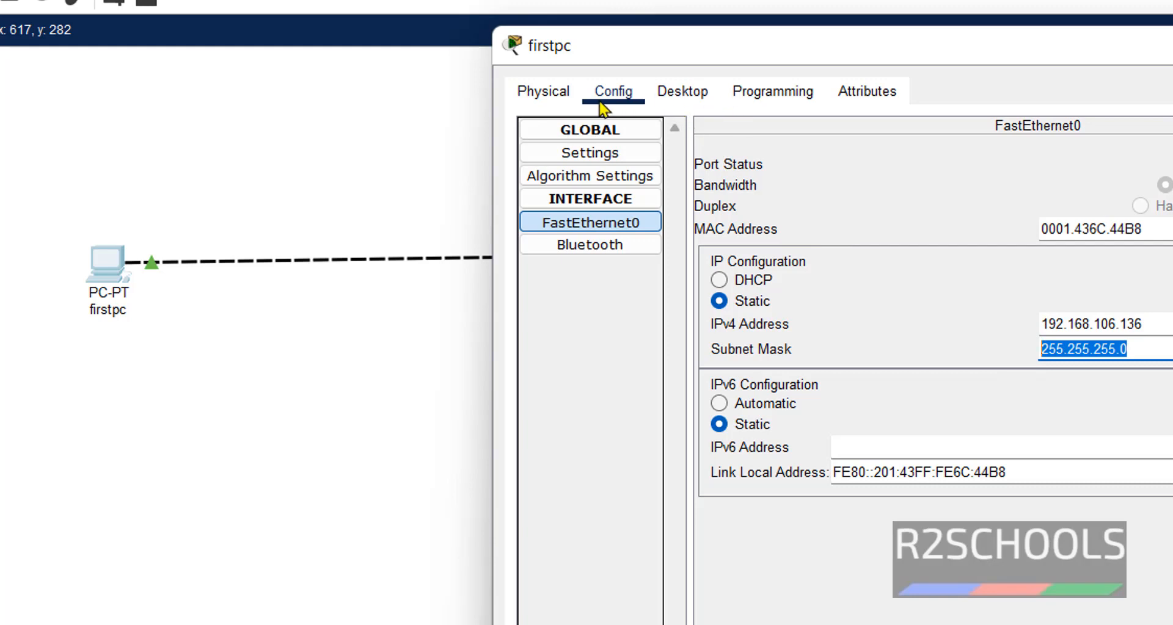
pyautogui.click(681, 90)
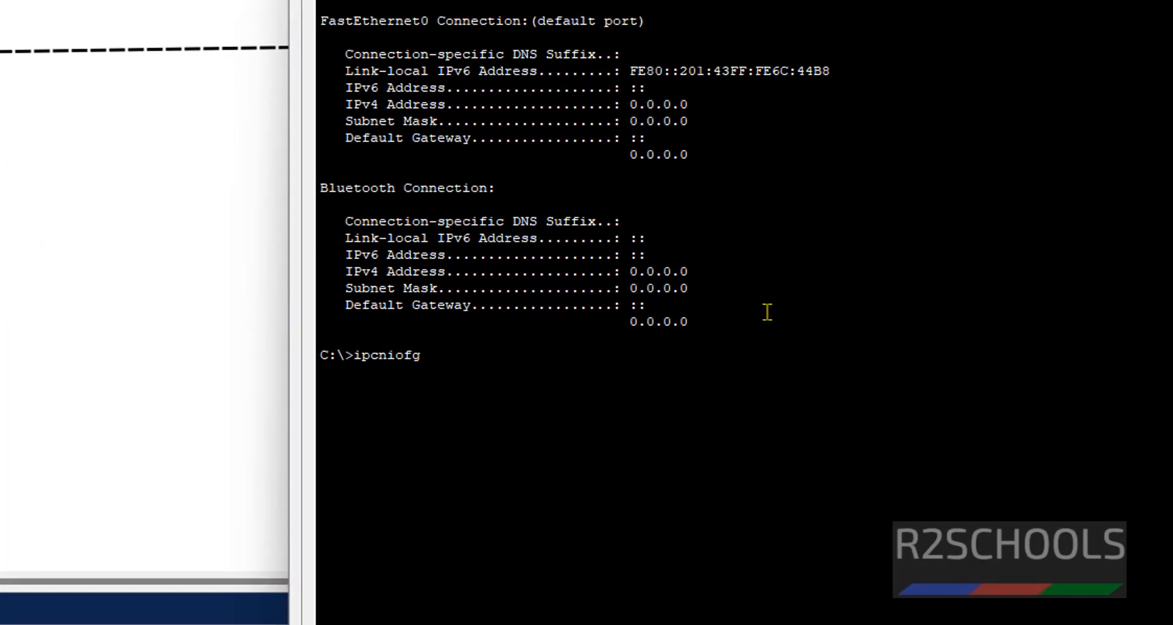
pyautogui.write('ipcon')
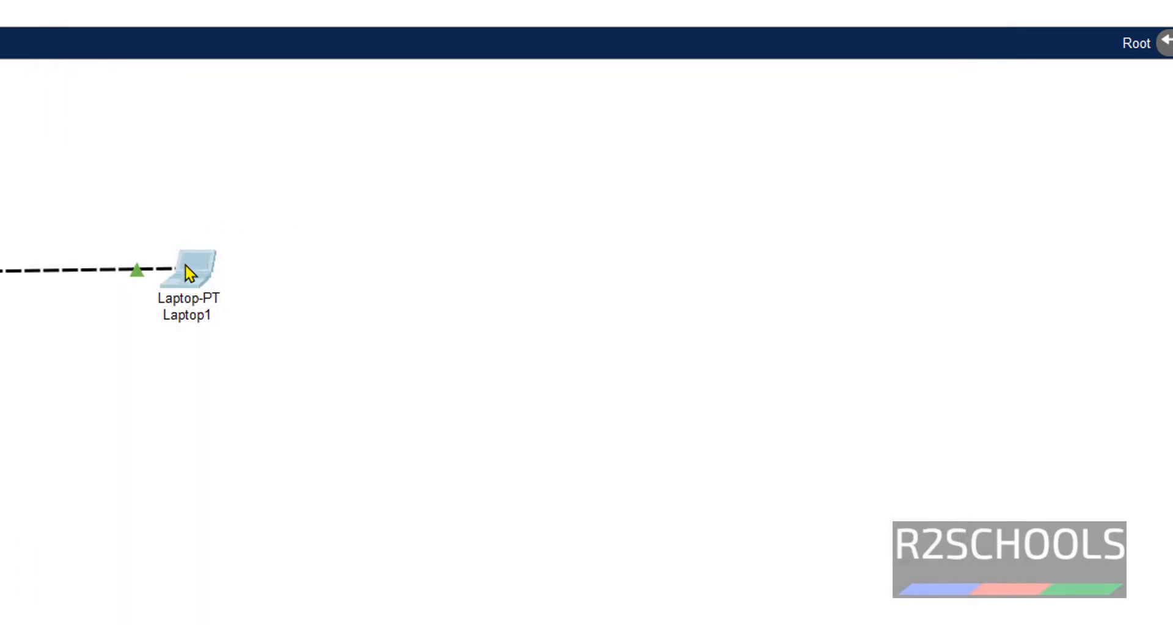
pyautogui.moveTo(191, 266)
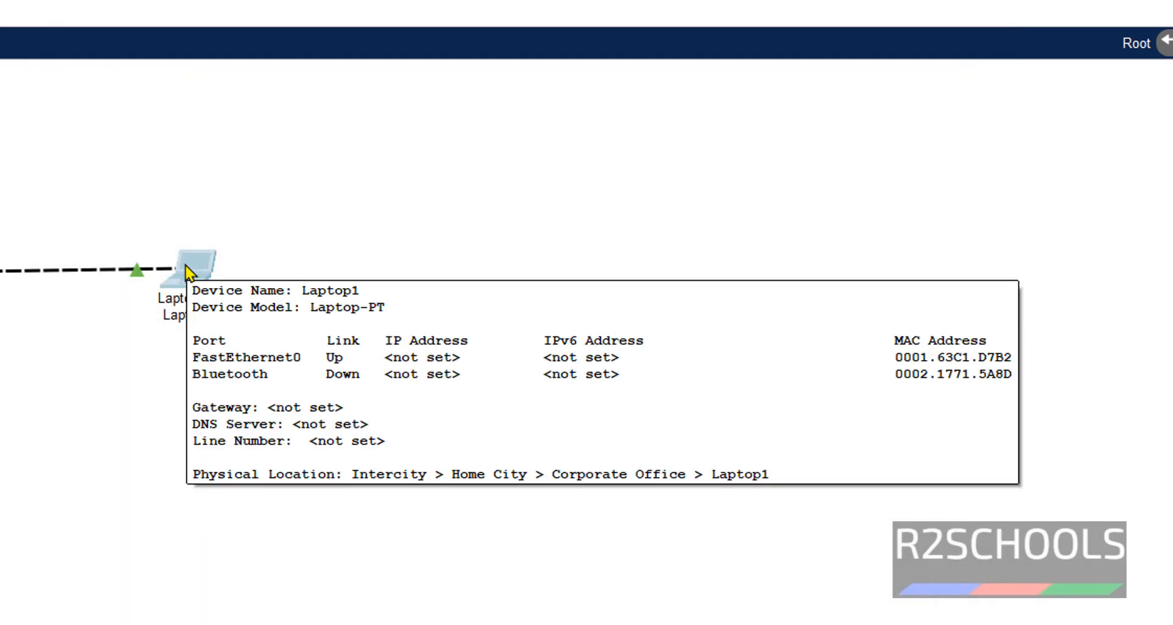
# Step: Open Laptop1's Config settings and retype its display name as firstlapto
pyautogui.doubleClick(186, 269)
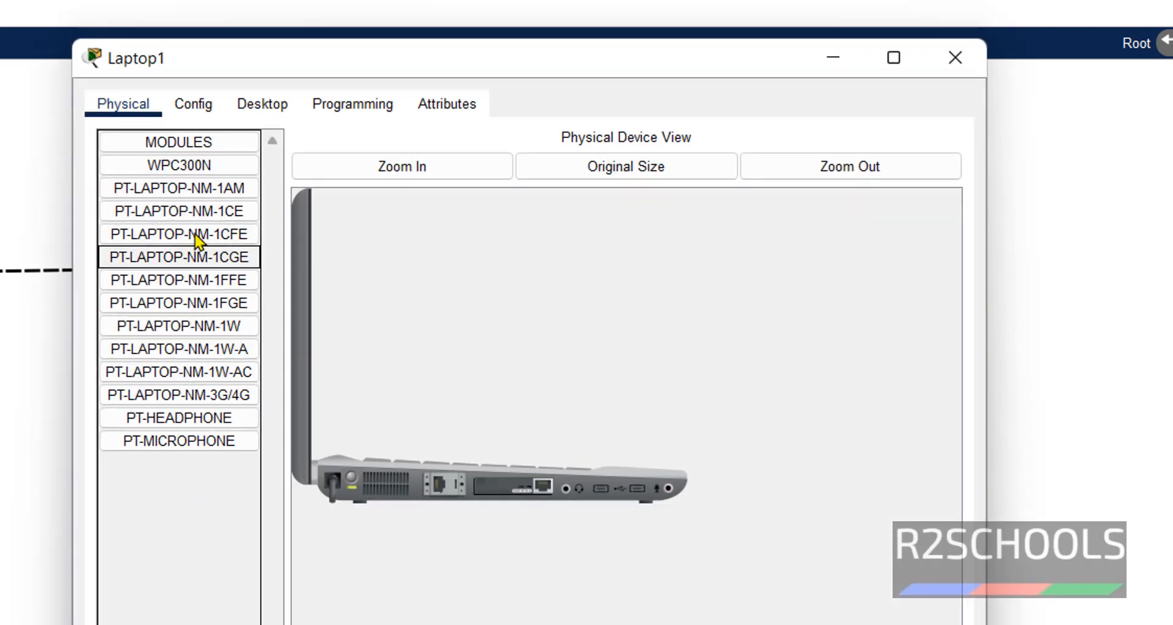
pyautogui.click(177, 441)
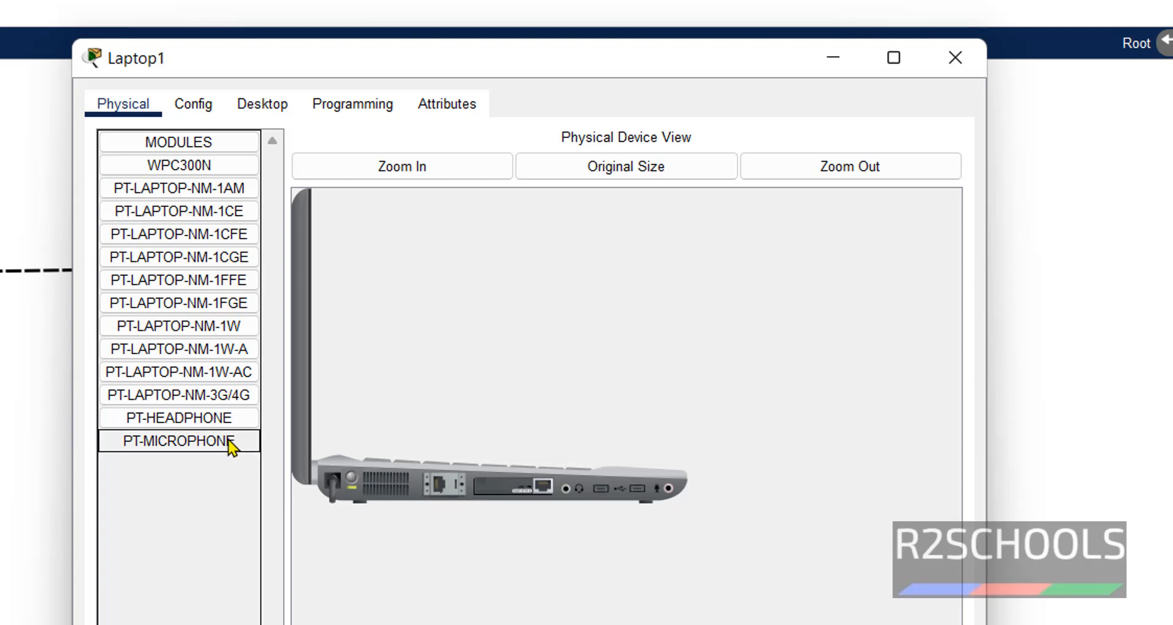
pyautogui.click(193, 104)
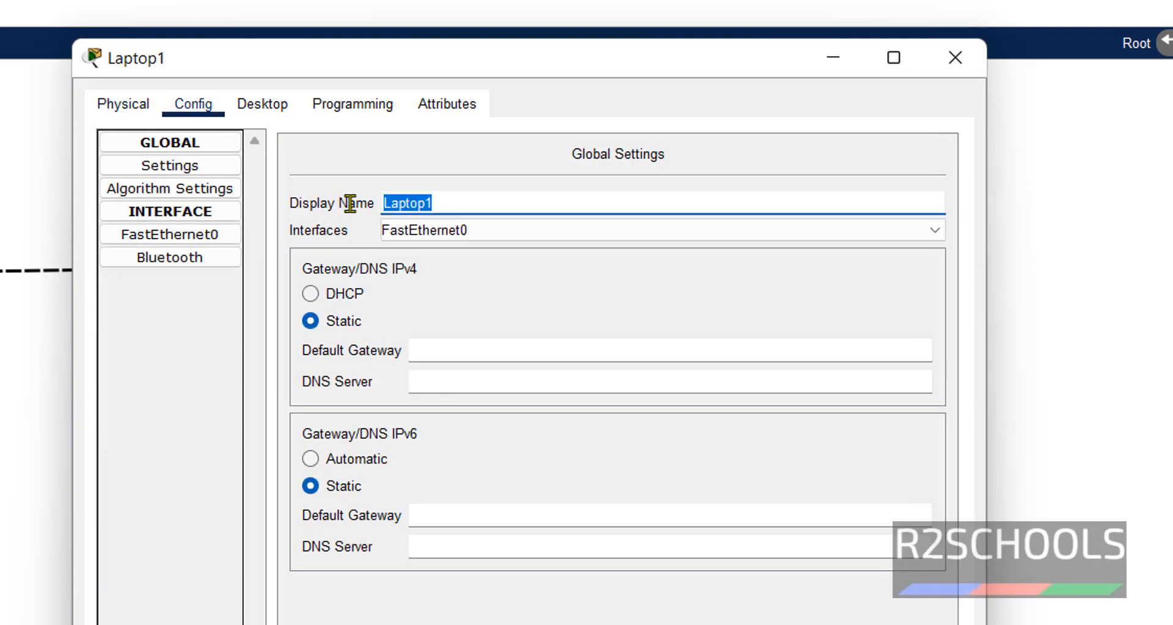
pyautogui.write('firstlap')
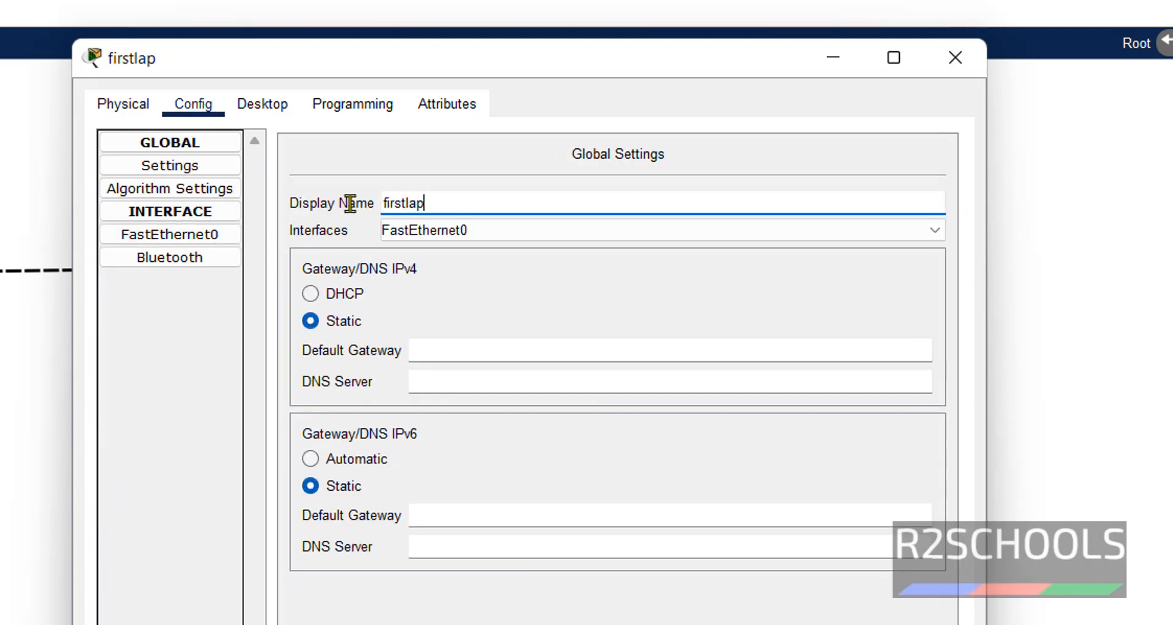
pyautogui.write('to')
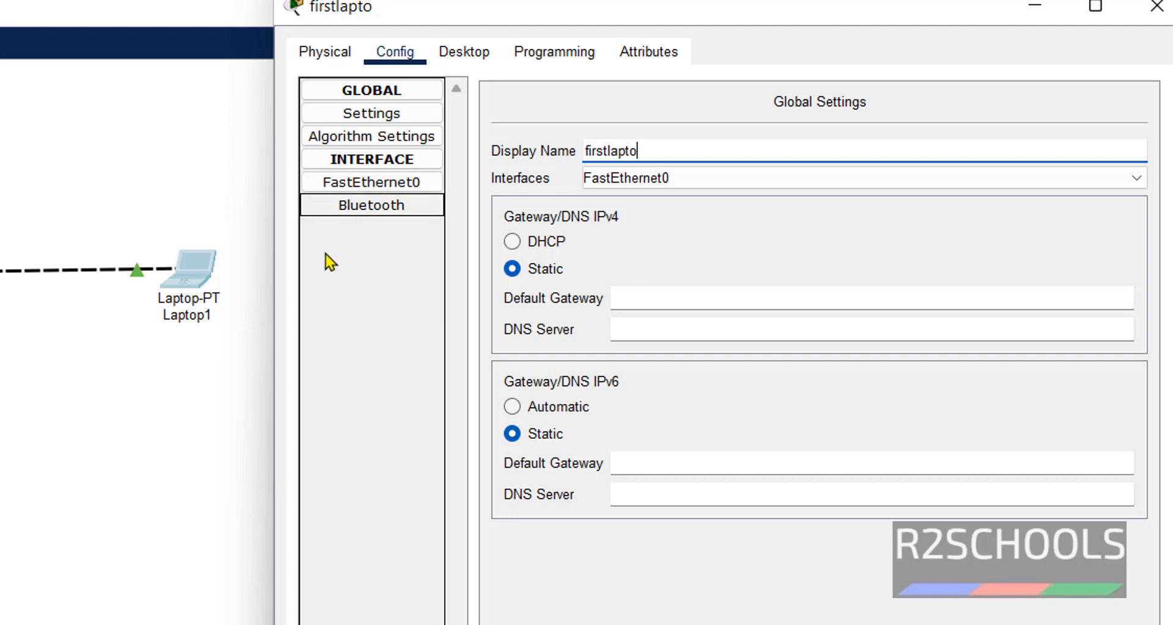
# Step: Bring up the laptop's FastEthernet0 interface settings in its Config tab
pyautogui.click(372, 182)
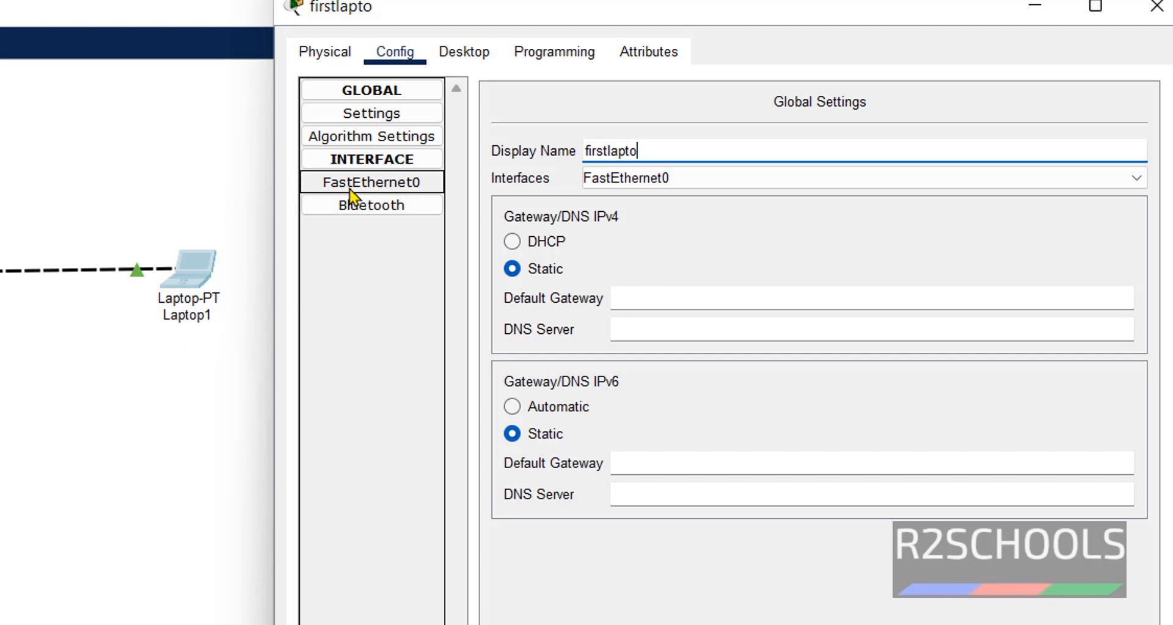
pyautogui.click(371, 182)
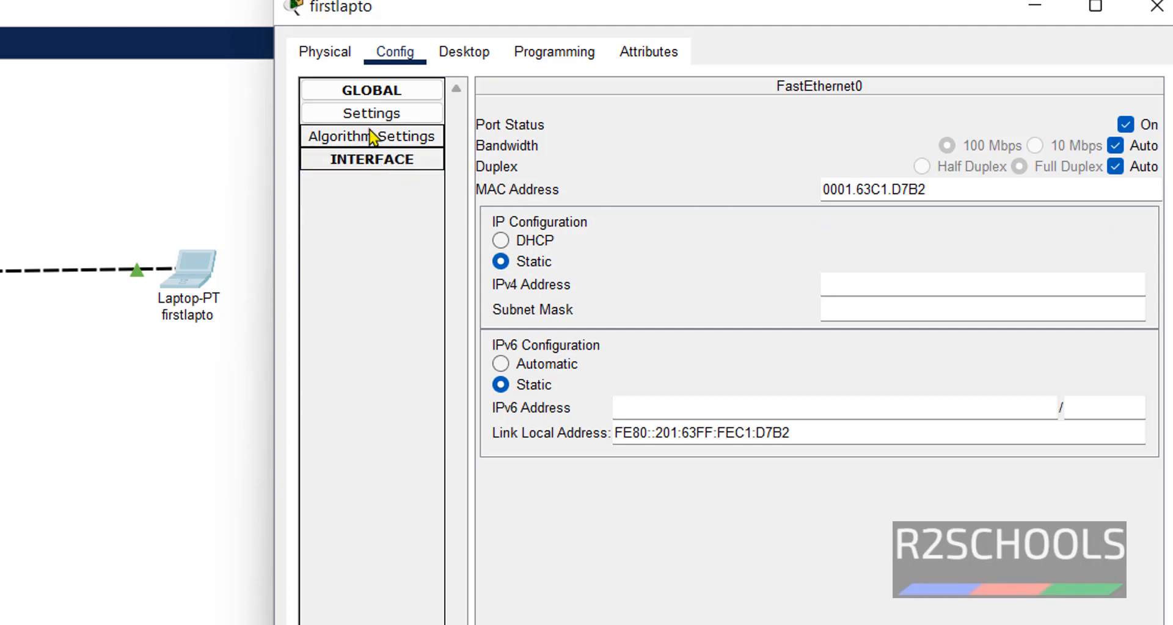
pyautogui.click(372, 113)
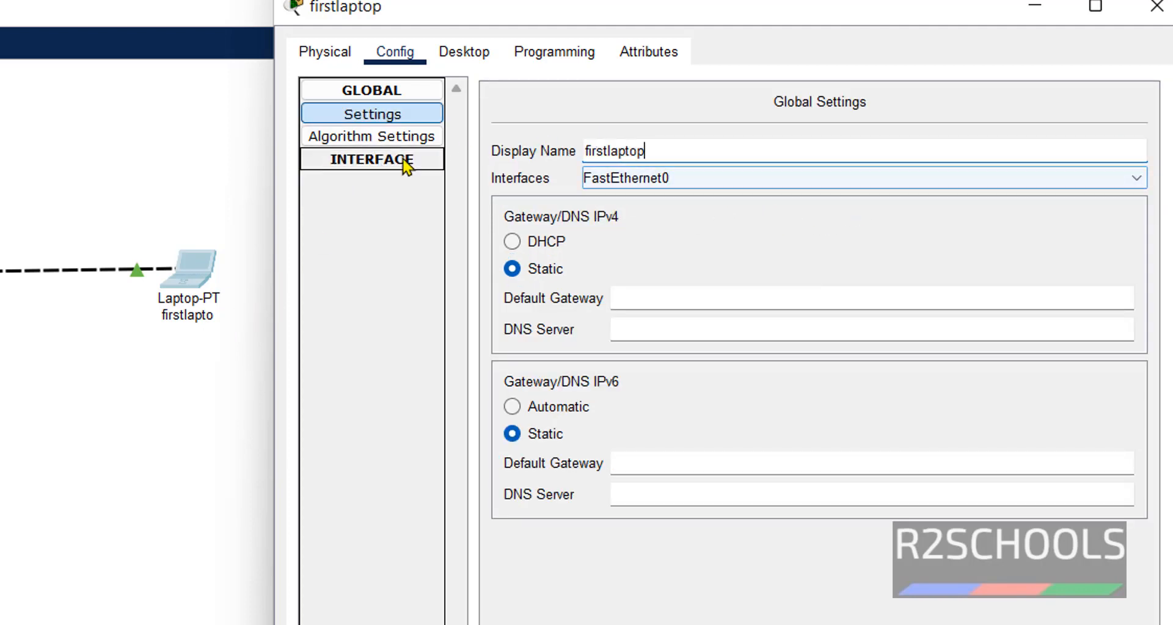
pyautogui.click(372, 159)
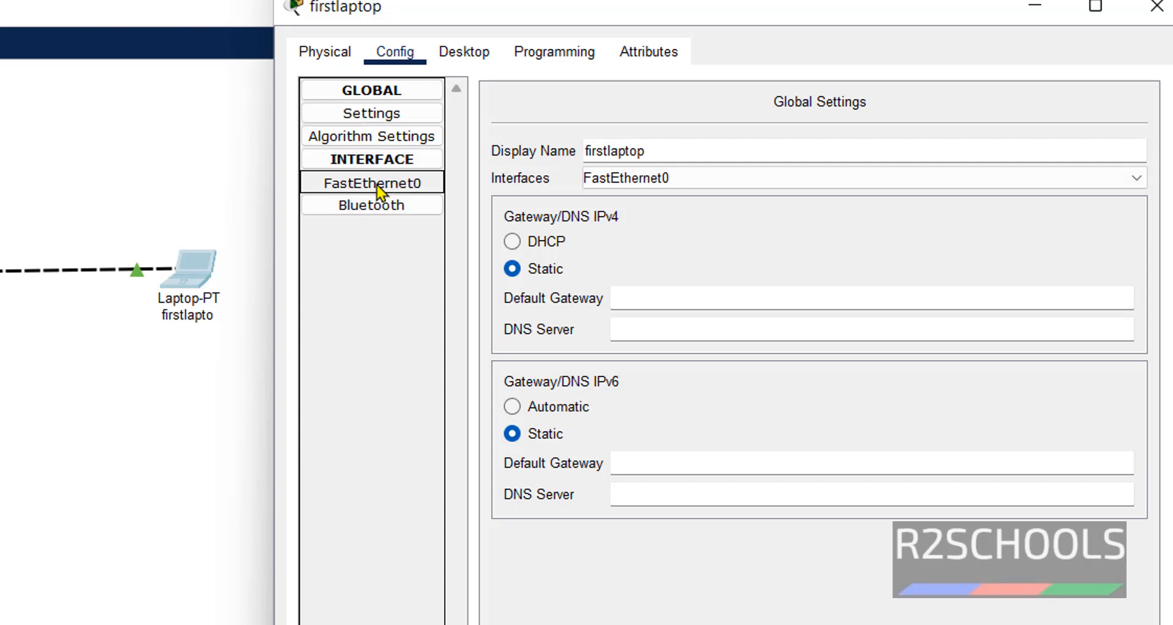
pyautogui.click(372, 182)
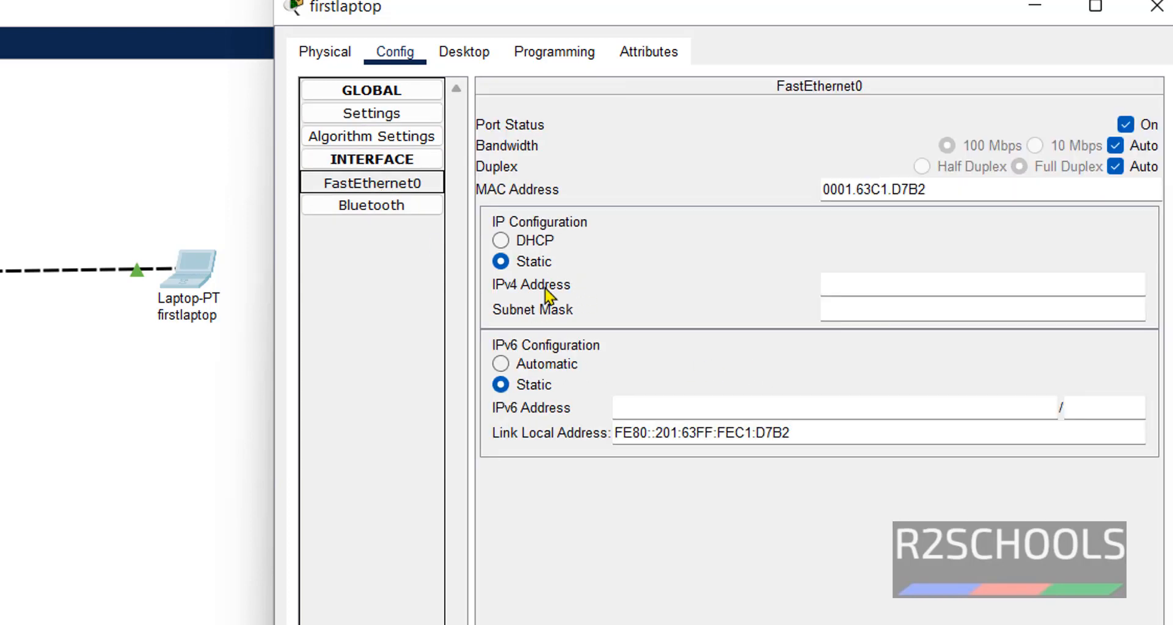
# Step: Enter static IPv4 192.168.106.140 with subnet mask 255.255.255.0 on the laptop
pyautogui.write('192.')
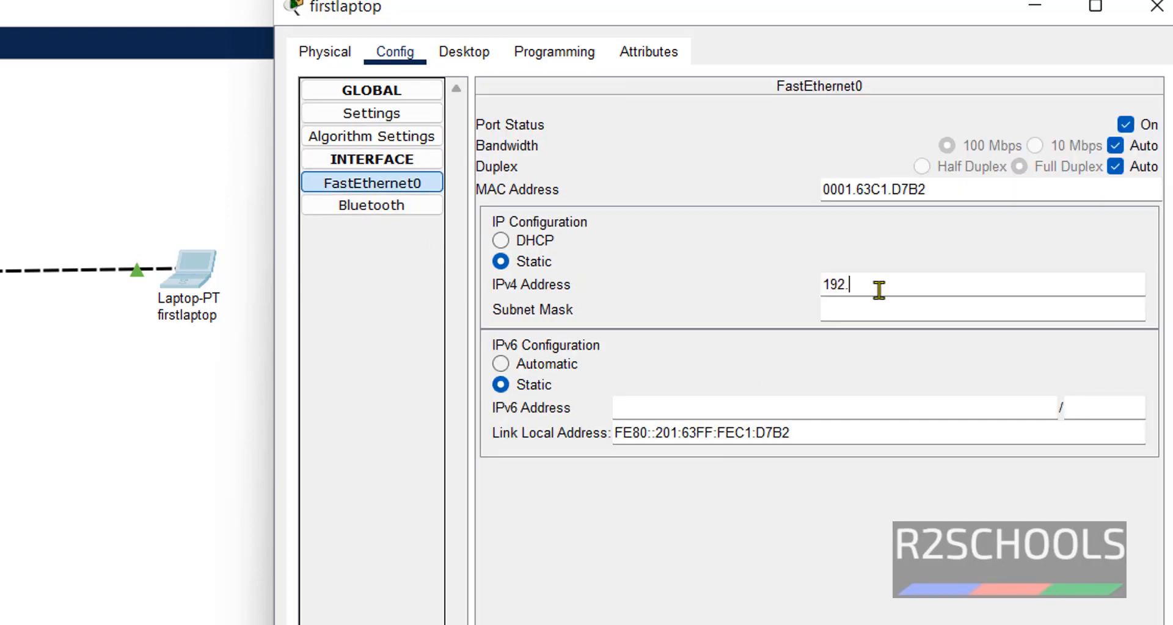
pyautogui.write('168.')
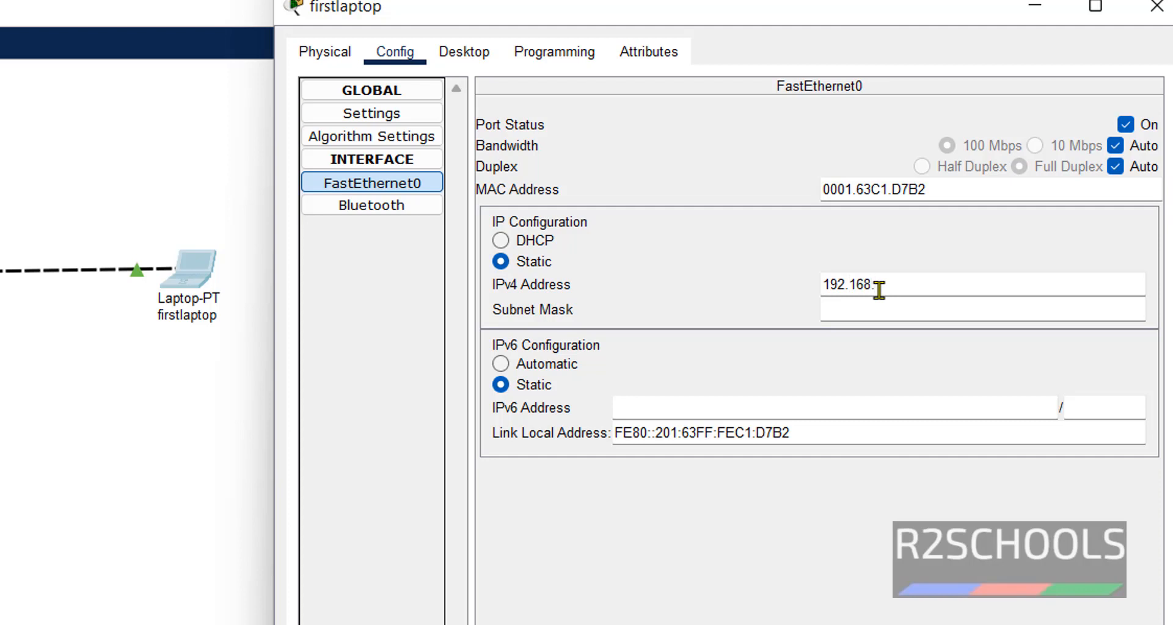
pyautogui.write('06.')
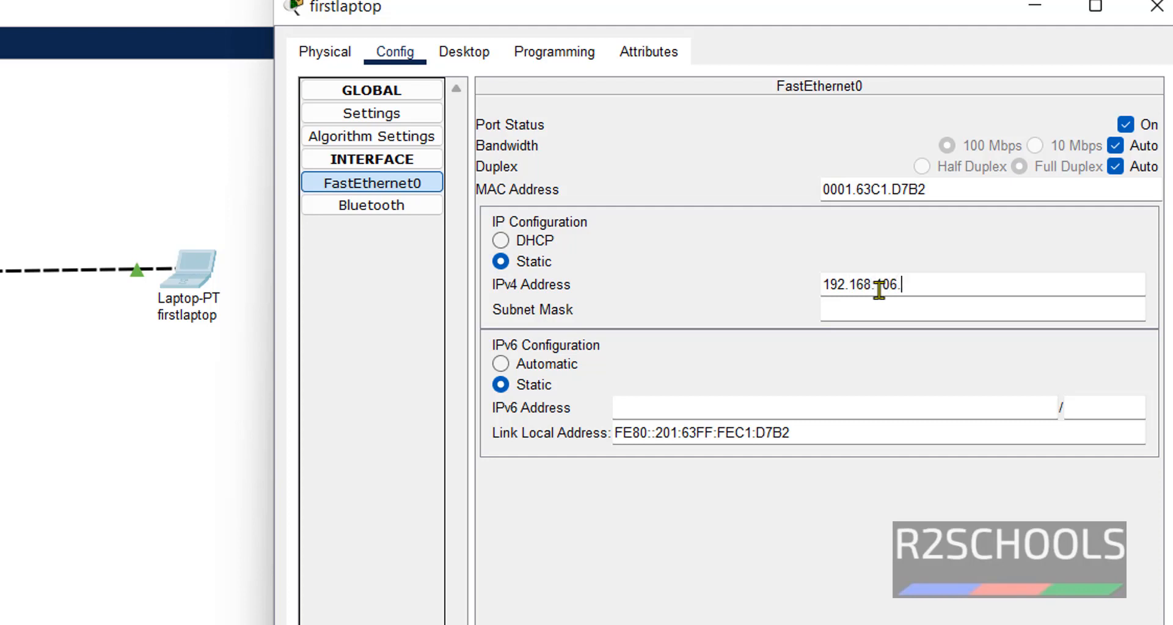
pyautogui.write('140')
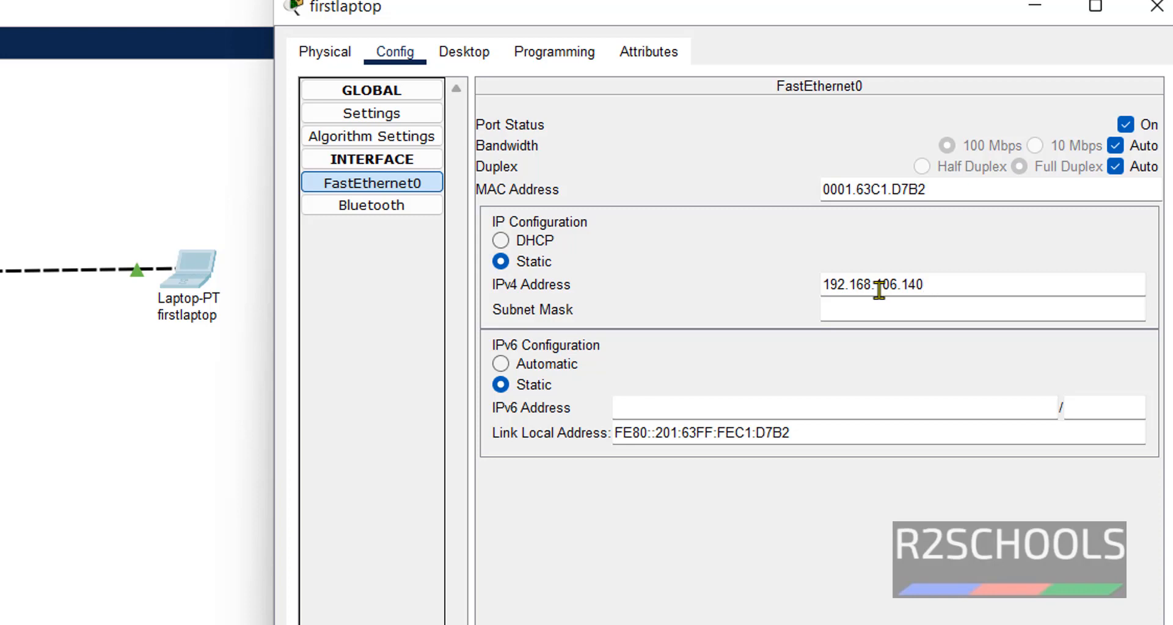
pyautogui.write('255.255.255.0')
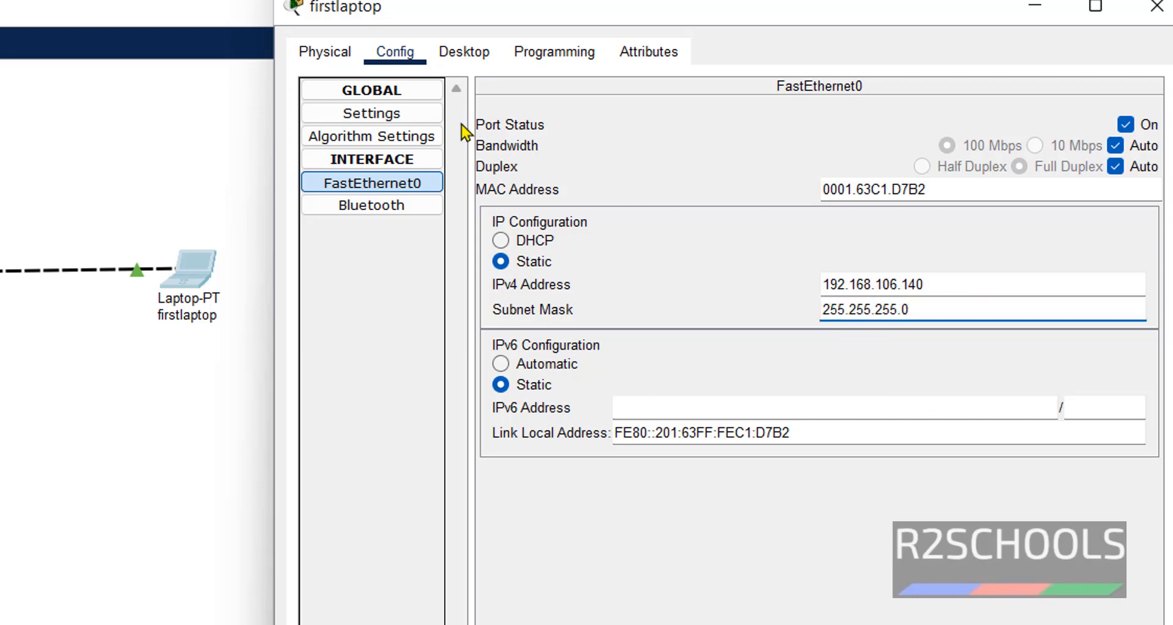
pyautogui.click(463, 52)
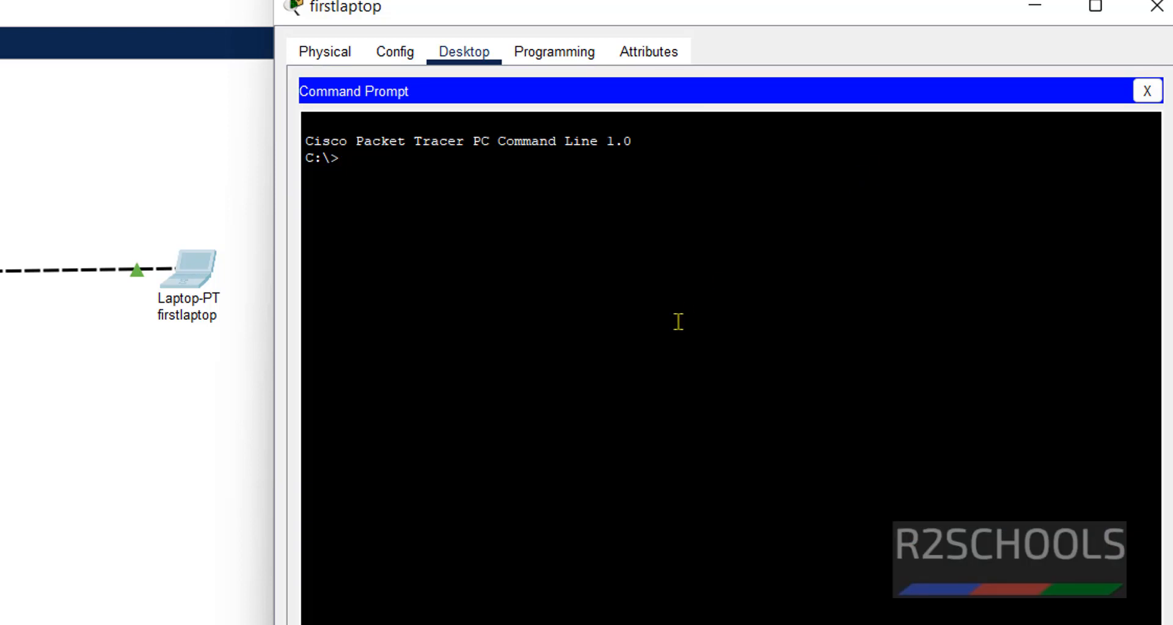
# Step: Run ipconfig, then ping 192.168.106.140 from firstpc and receive replies
pyautogui.write('ipconfig')
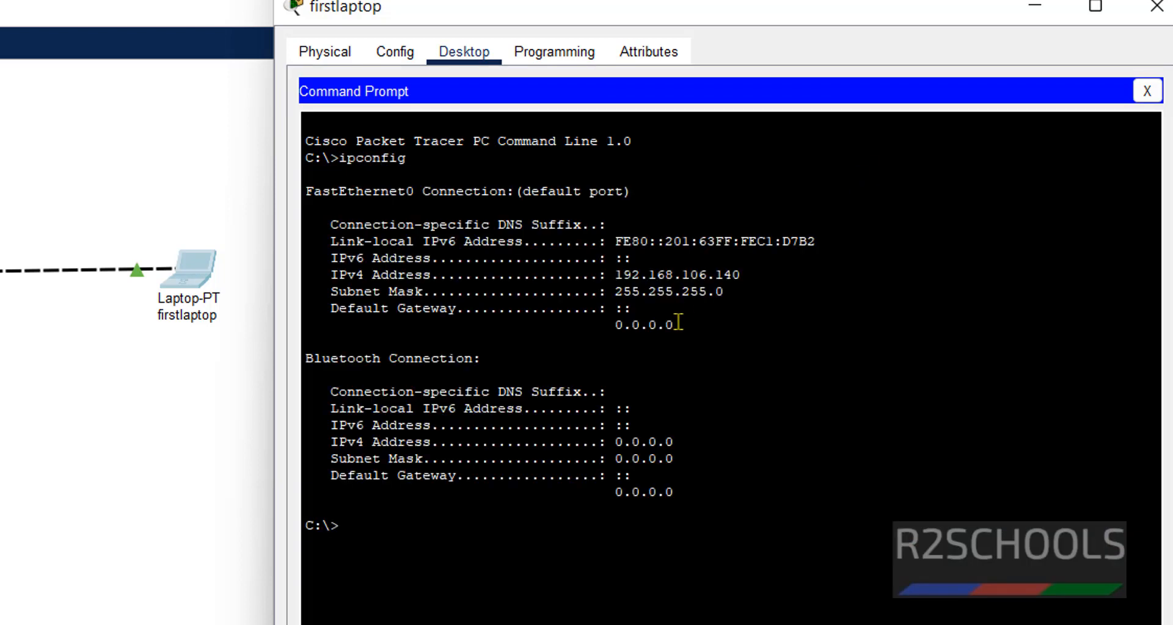
pyautogui.moveTo(615, 275); pyautogui.dragTo(741, 274)
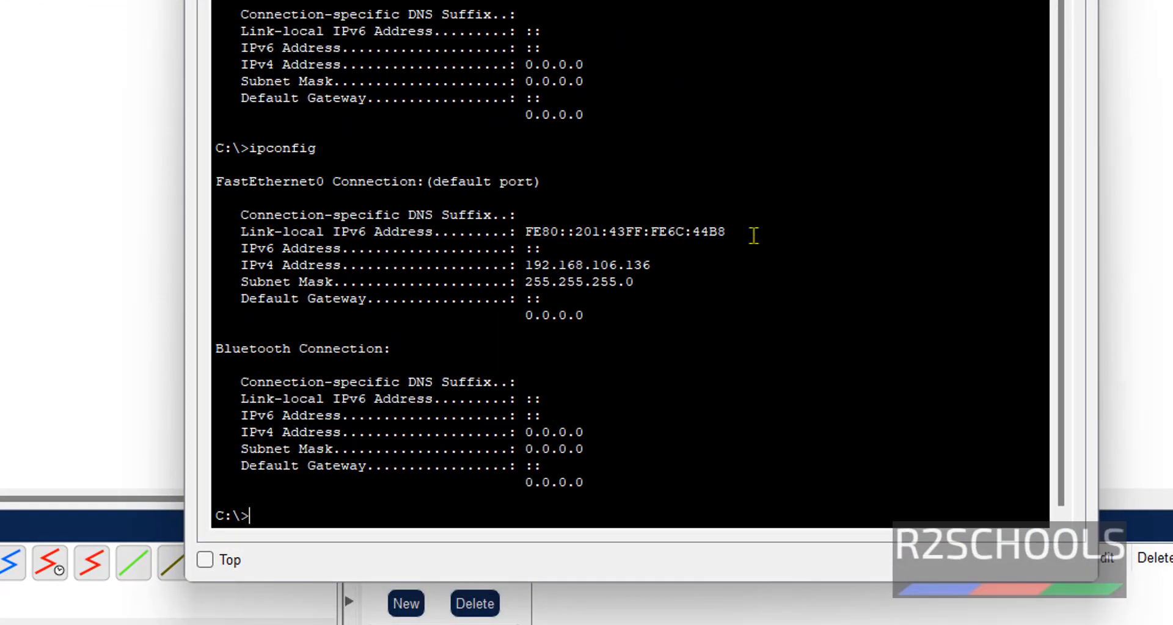
pyautogui.write('ping')
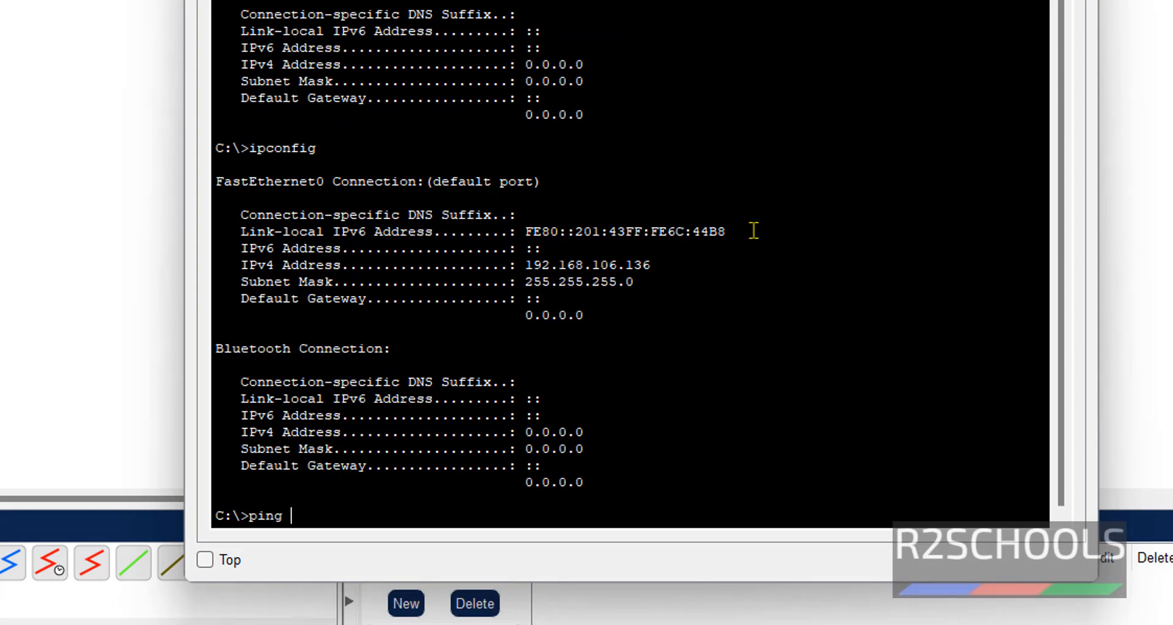
pyautogui.write('192.168.106.140')
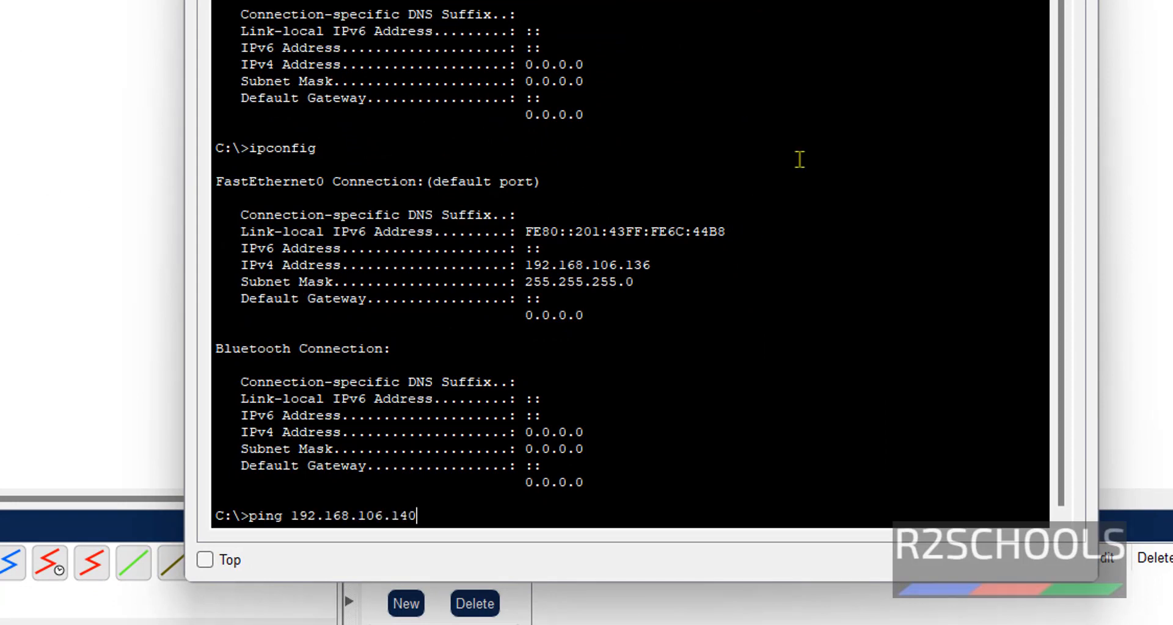
pyautogui.press('enter')
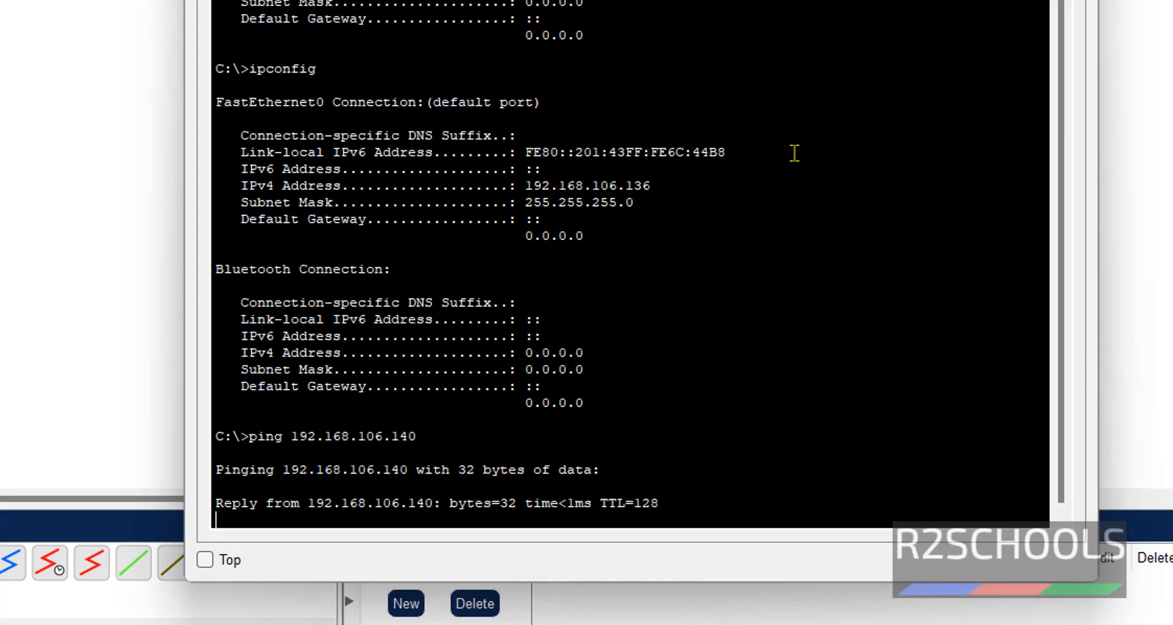
pyautogui.scroll(-3)
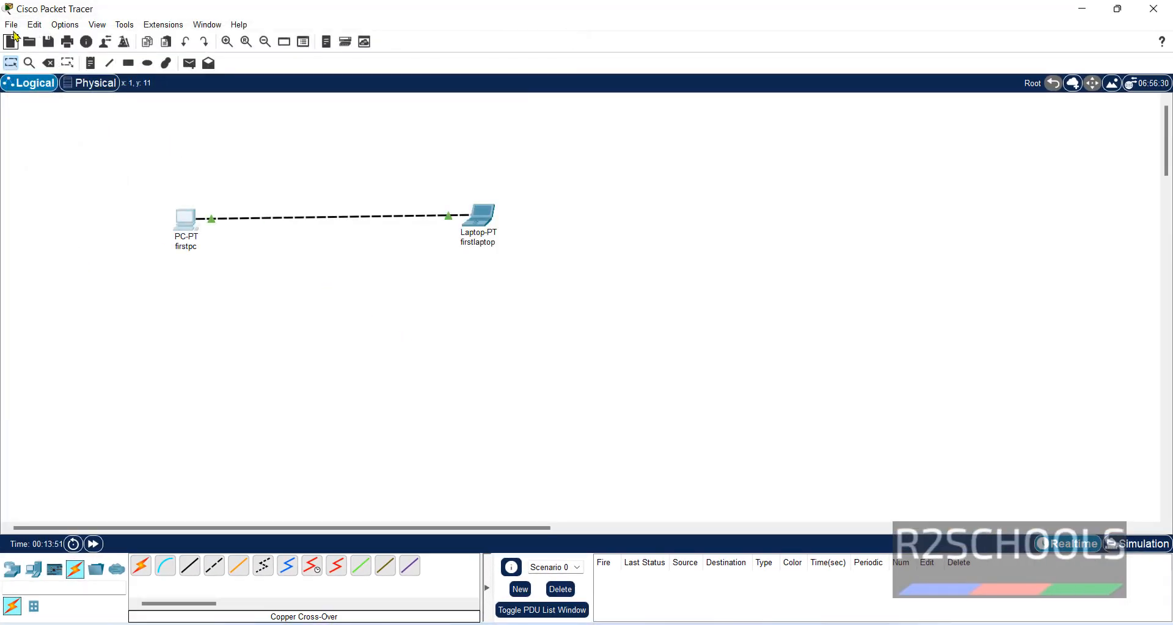
# Step: Save the PC and laptop network under the file name asasa.pkt
pyautogui.click(11, 24)
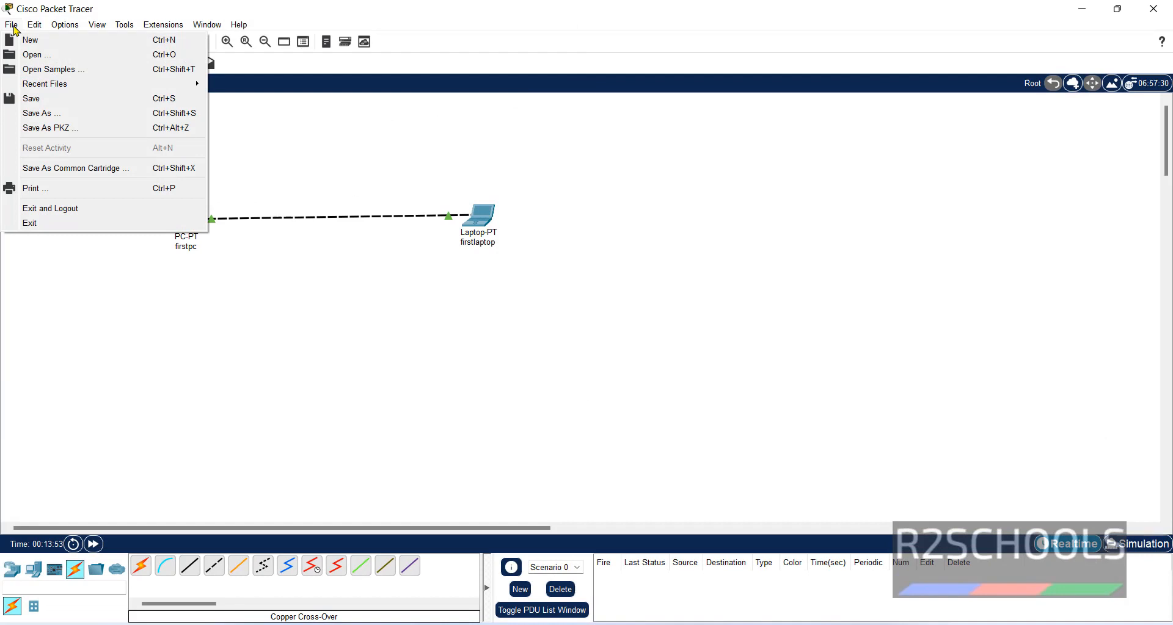
pyautogui.click(610, 395)
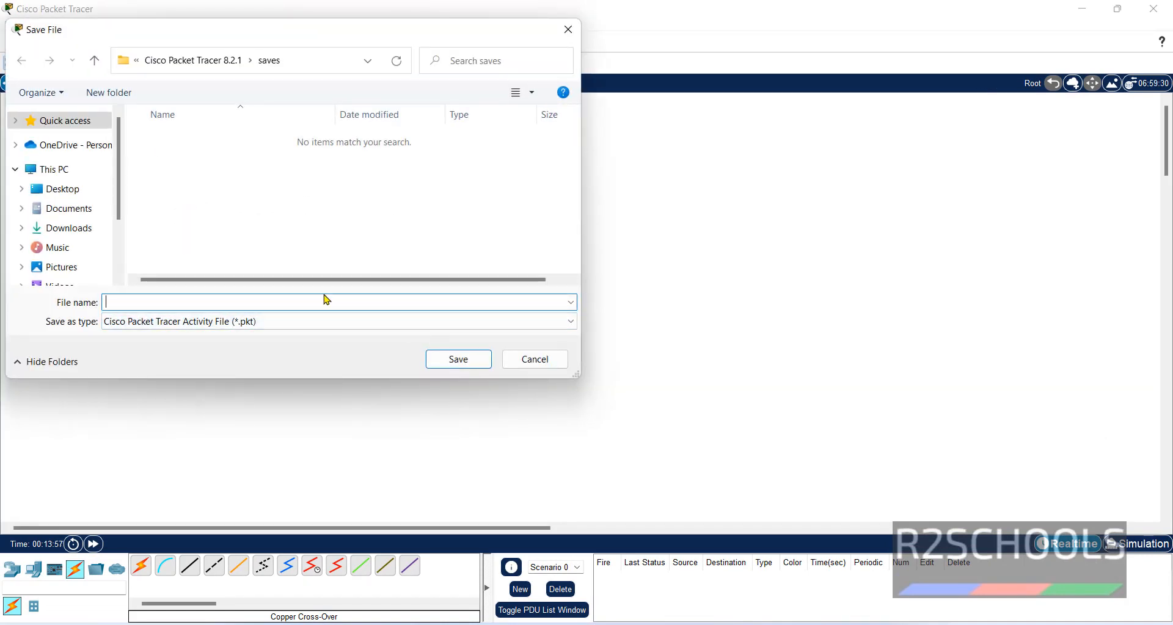
pyautogui.write('asasa')
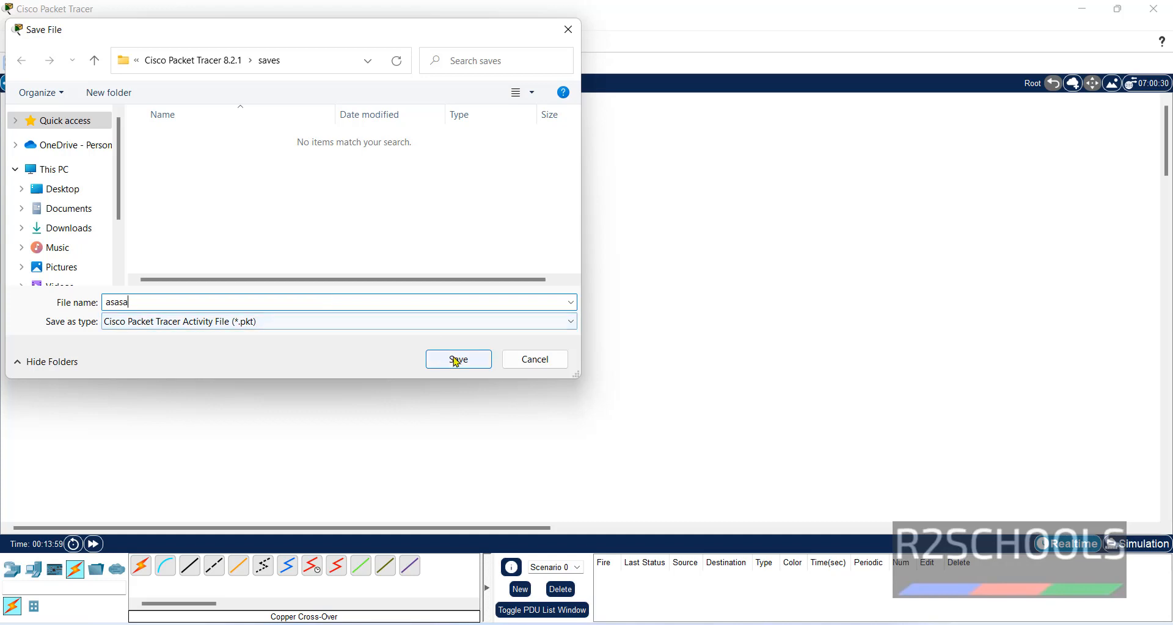
pyautogui.click(457, 359)
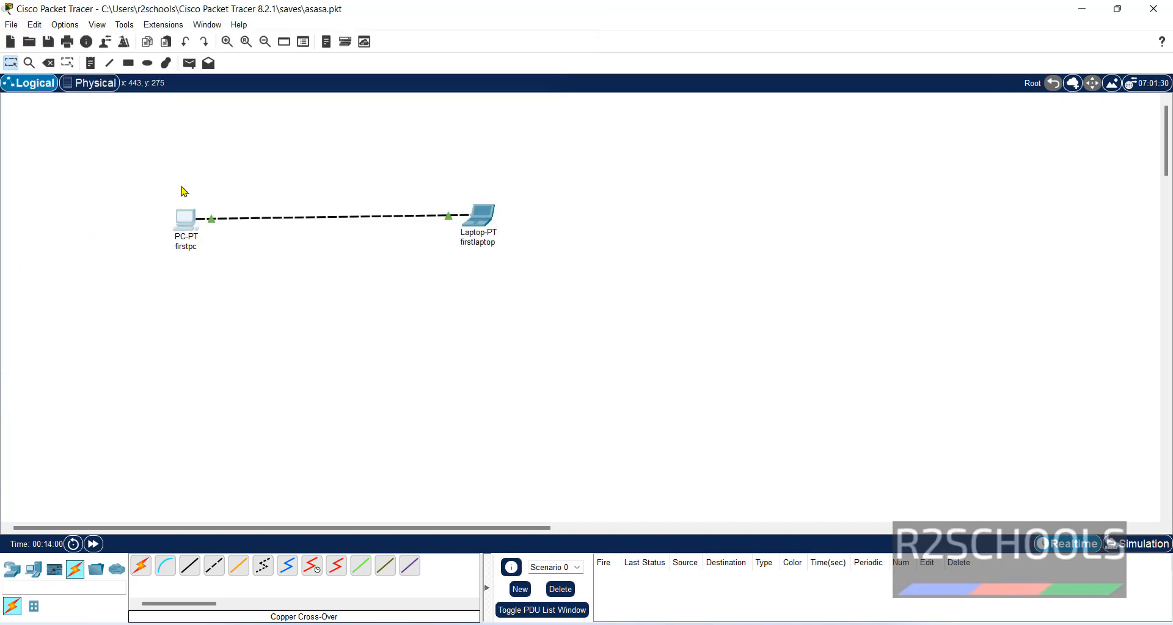
pyautogui.click(11, 25)
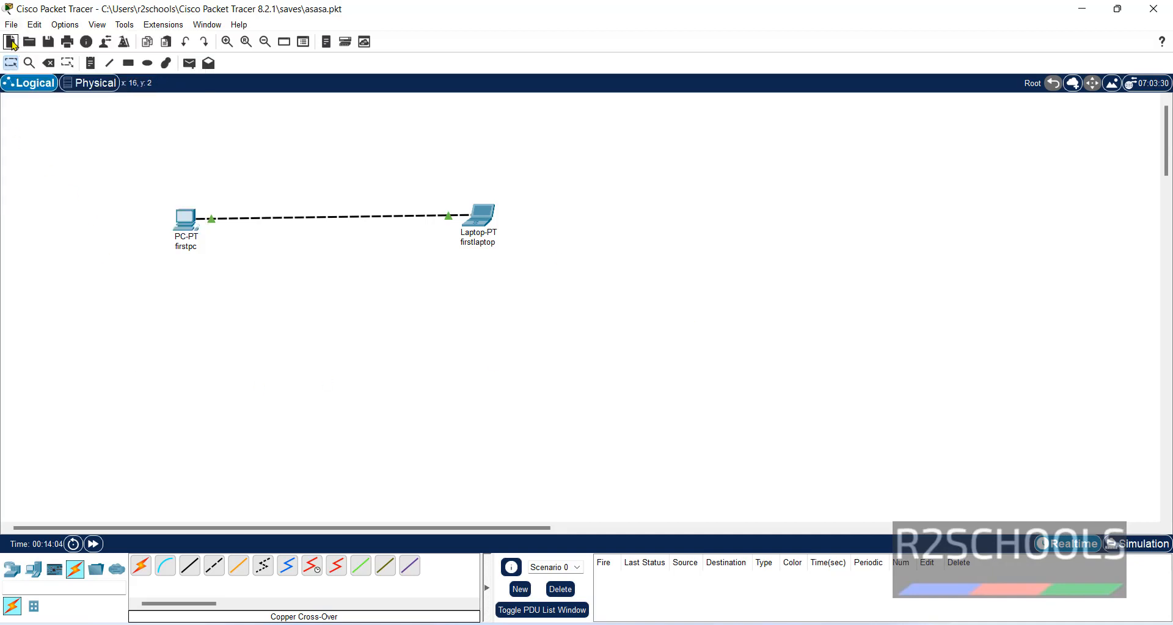
# Step: Start a new network, saving the current one, then reopen asasa.pkt
pyautogui.click(11, 41)
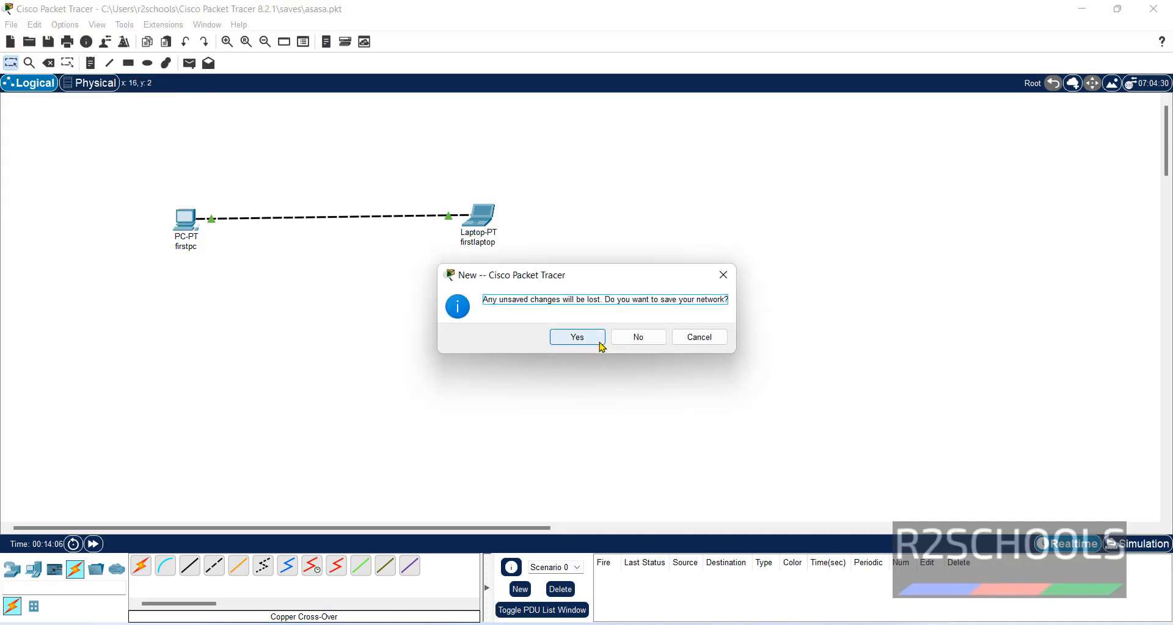
pyautogui.click(576, 337)
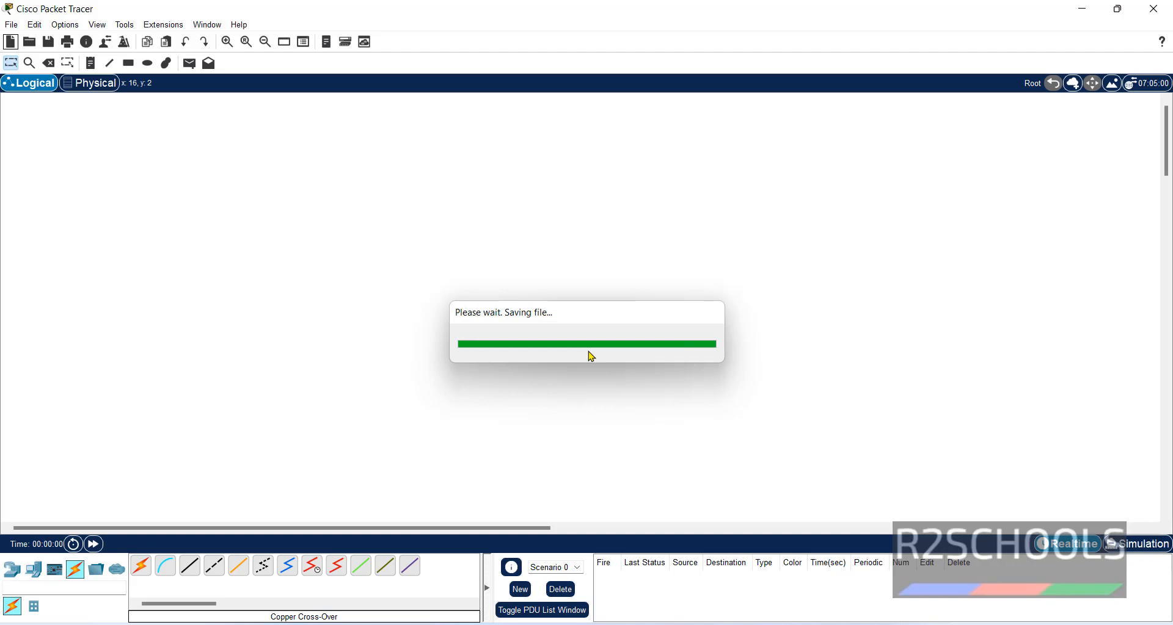
pyautogui.click(11, 24)
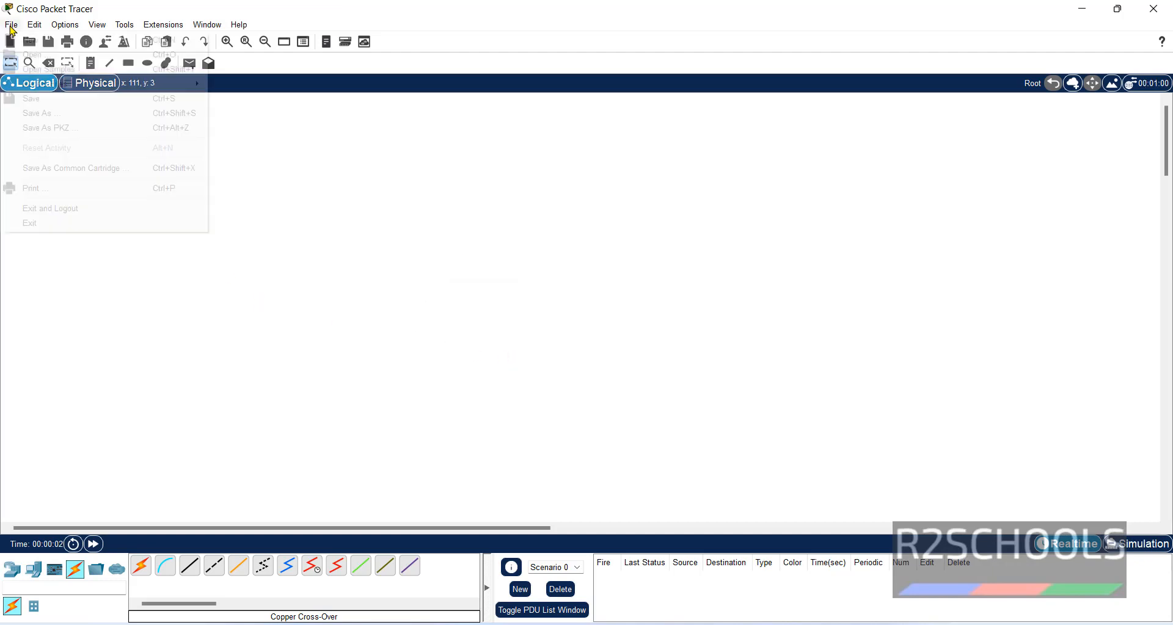
pyautogui.click(31, 54)
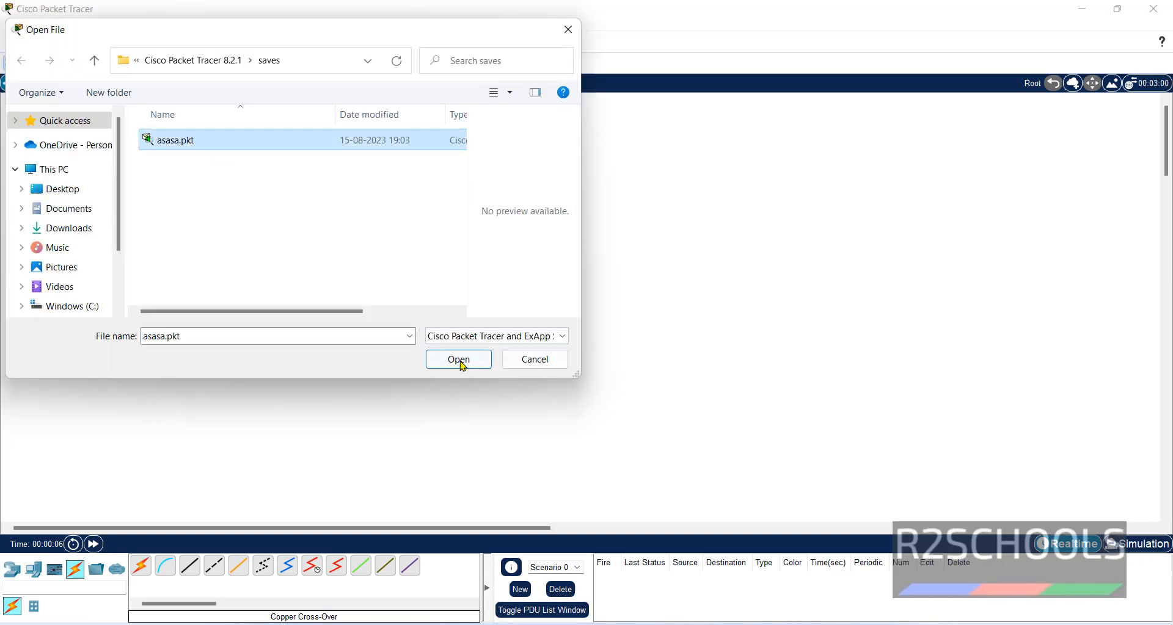
pyautogui.click(459, 359)
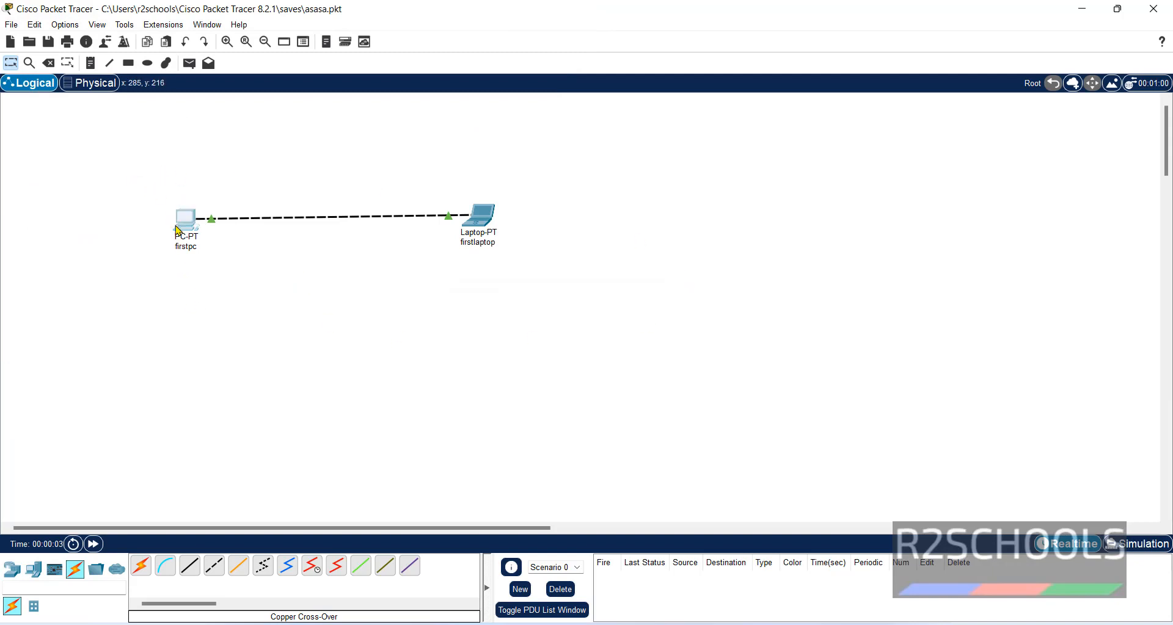
# Step: Open firstpc's Desktop Command Prompt and type ipconfig to check its IP
pyautogui.doubleClick(186, 216)
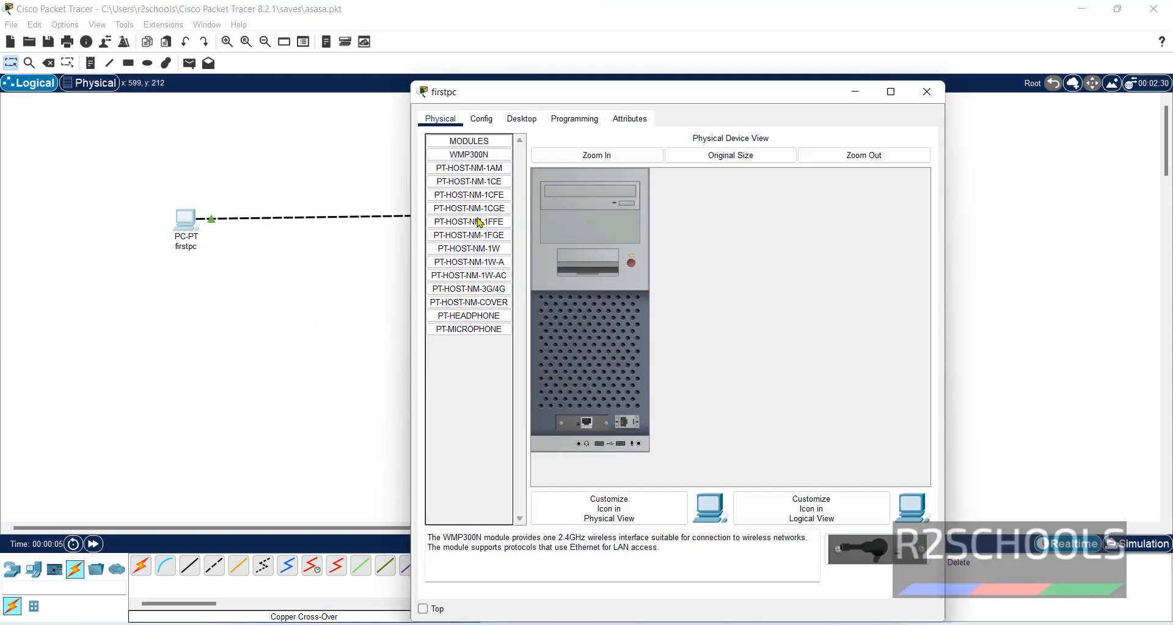
pyautogui.click(520, 118)
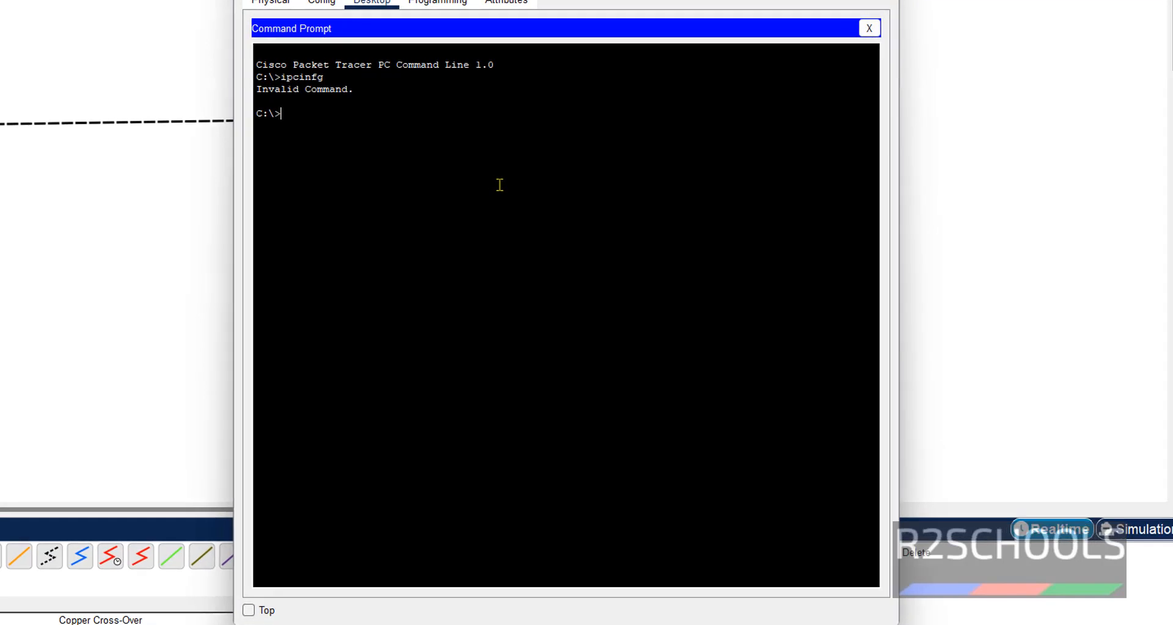
pyautogui.write('ipc')
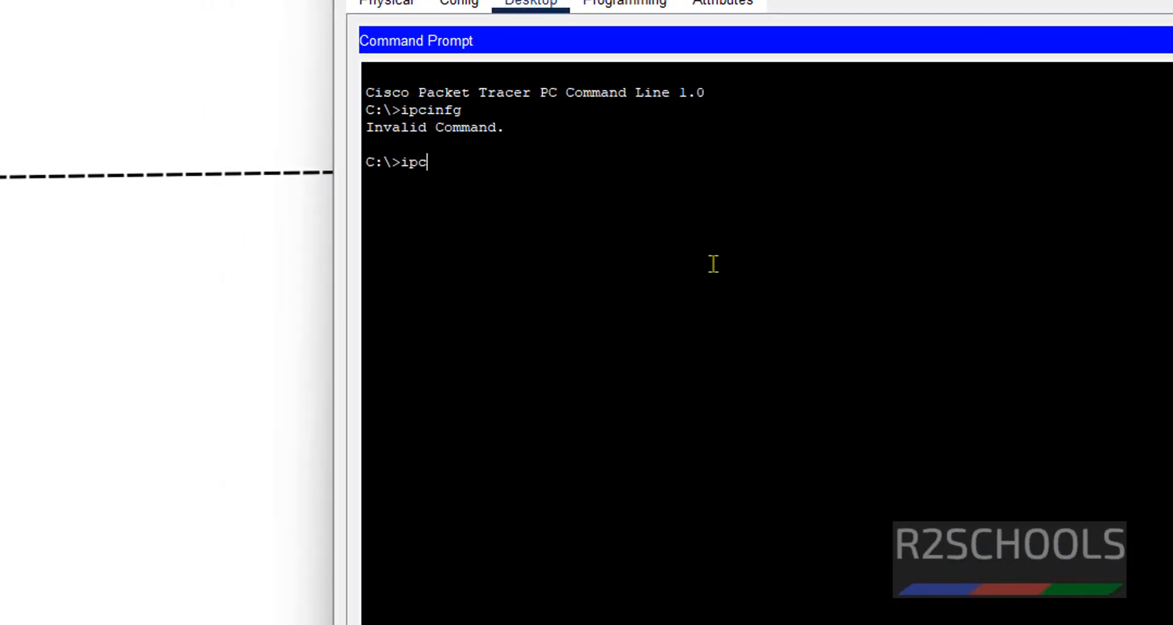
pyautogui.write('onfi')
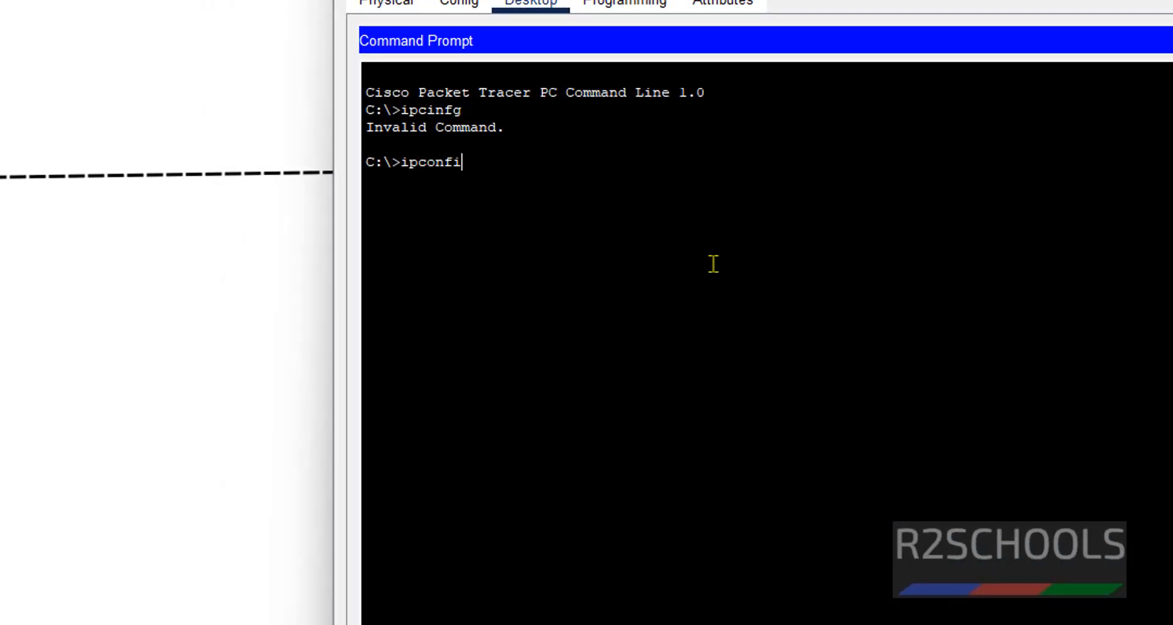